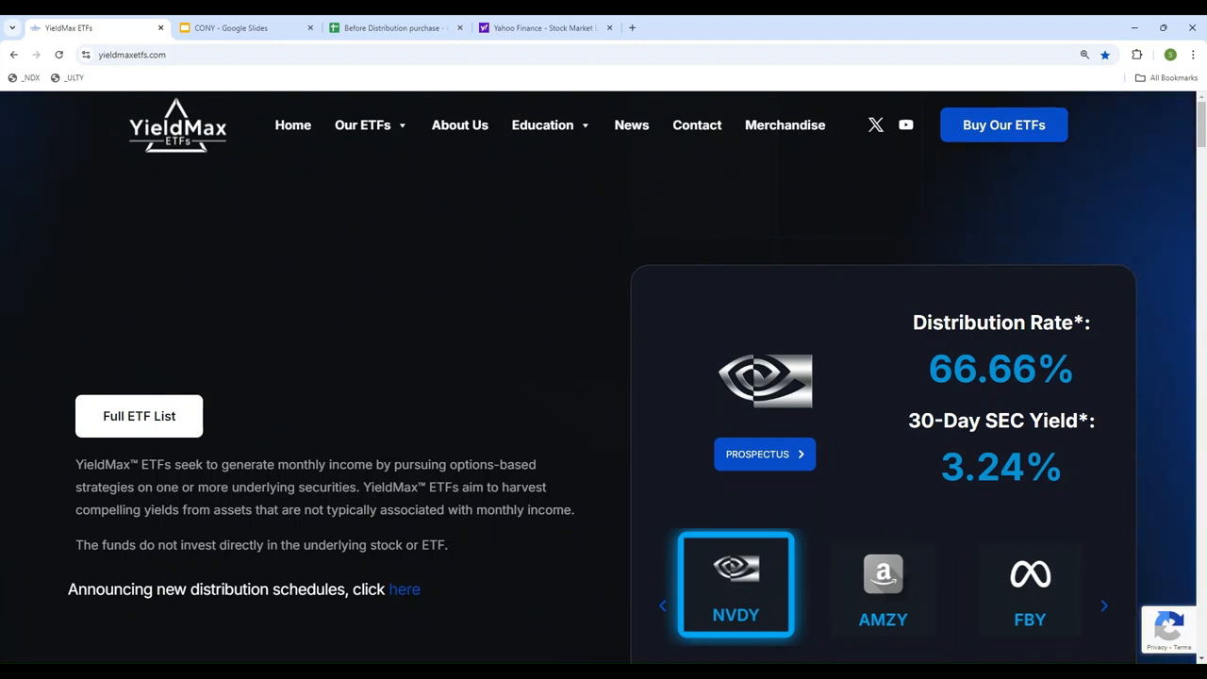
Open YieldMax's Distribution Schedules page under Education and scroll to the 2024 schedule table
left_click(542, 124)
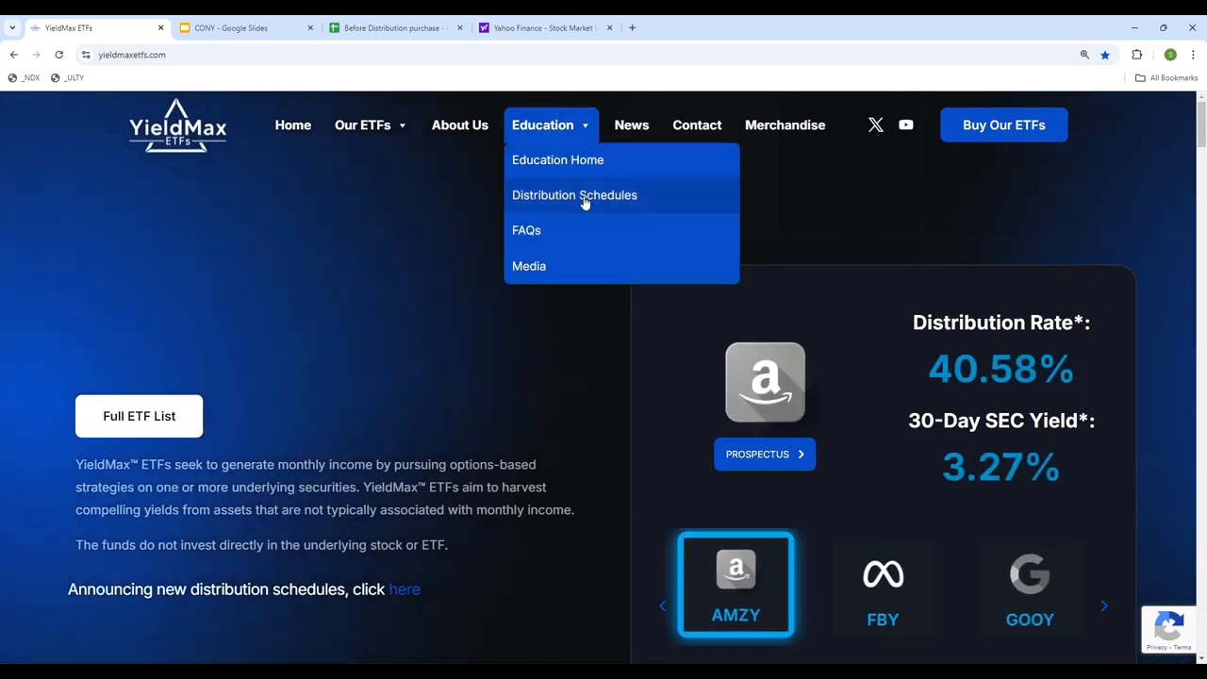
left_click(574, 194)
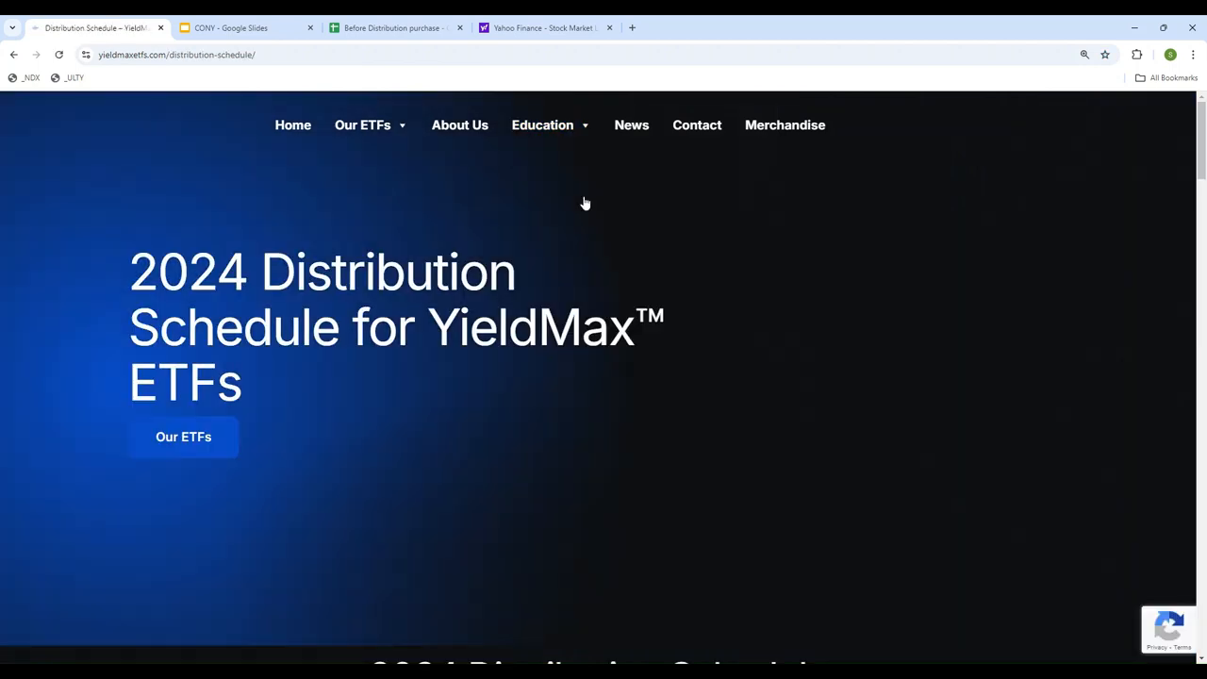
scroll("down", 3)
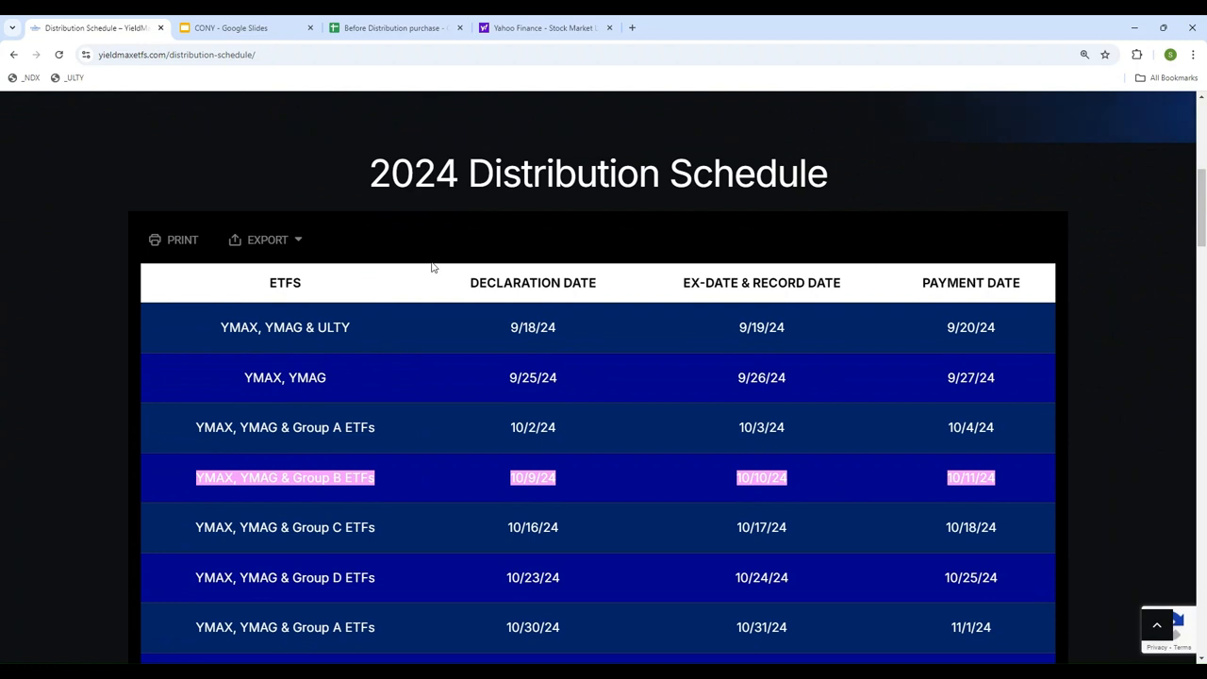
scroll("down", 3)
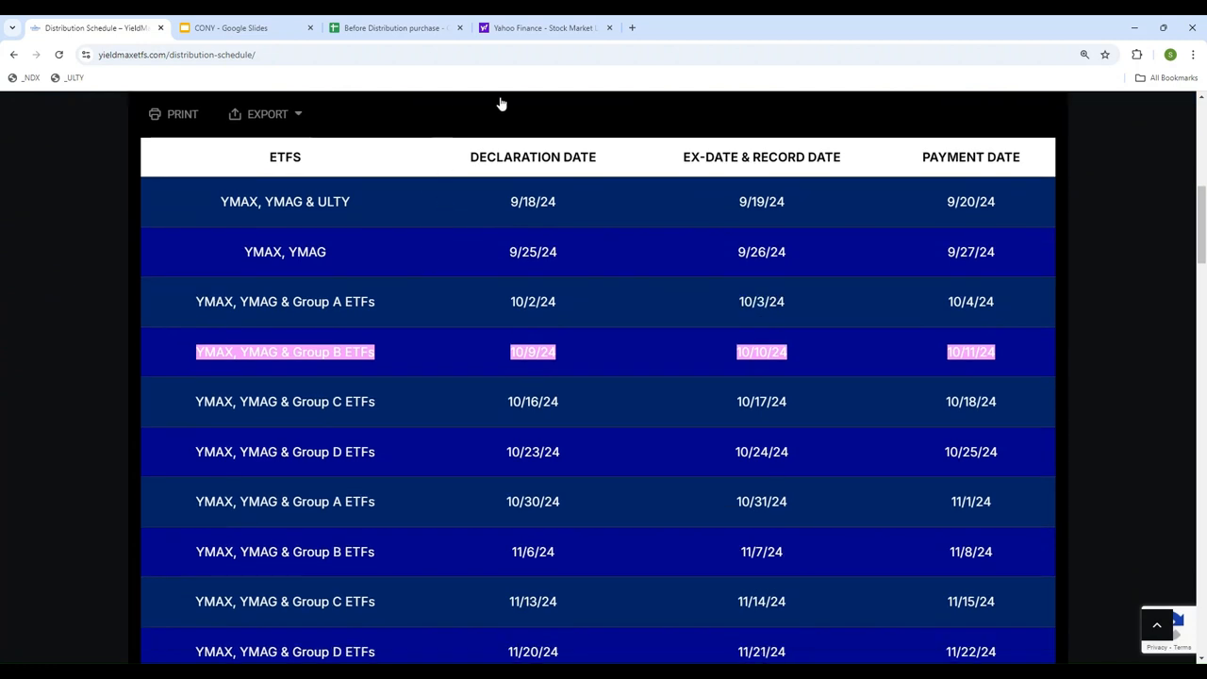
mouse_move(464, 306)
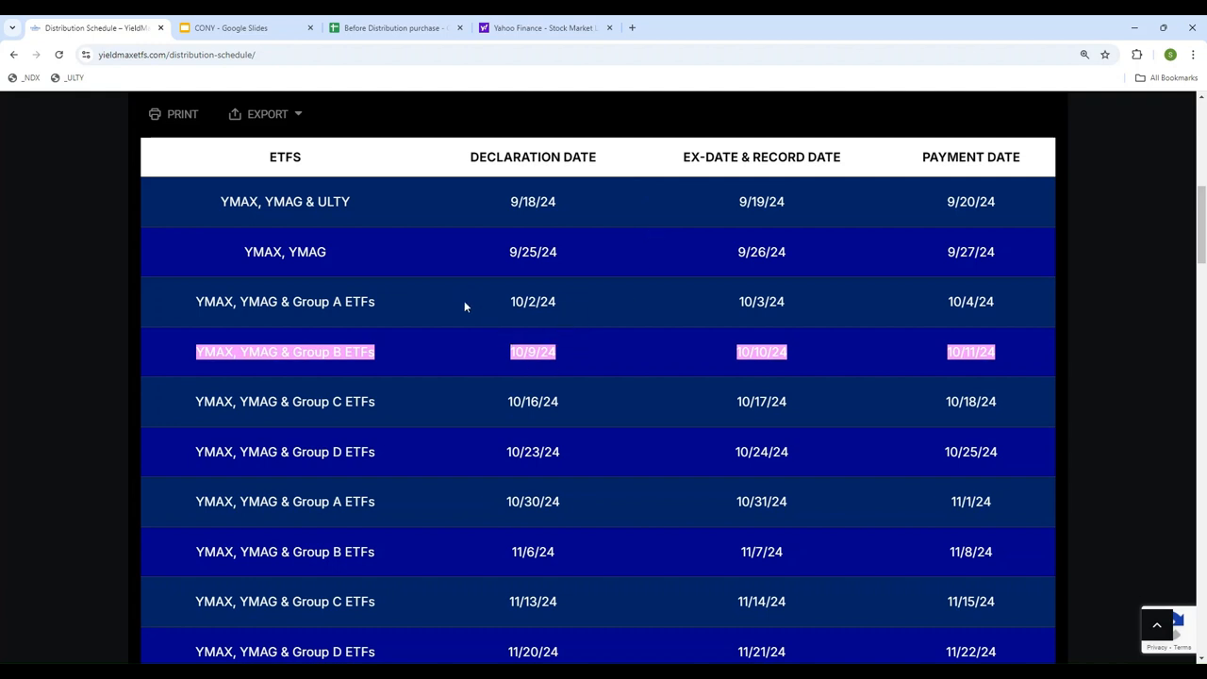
mouse_move(507, 471)
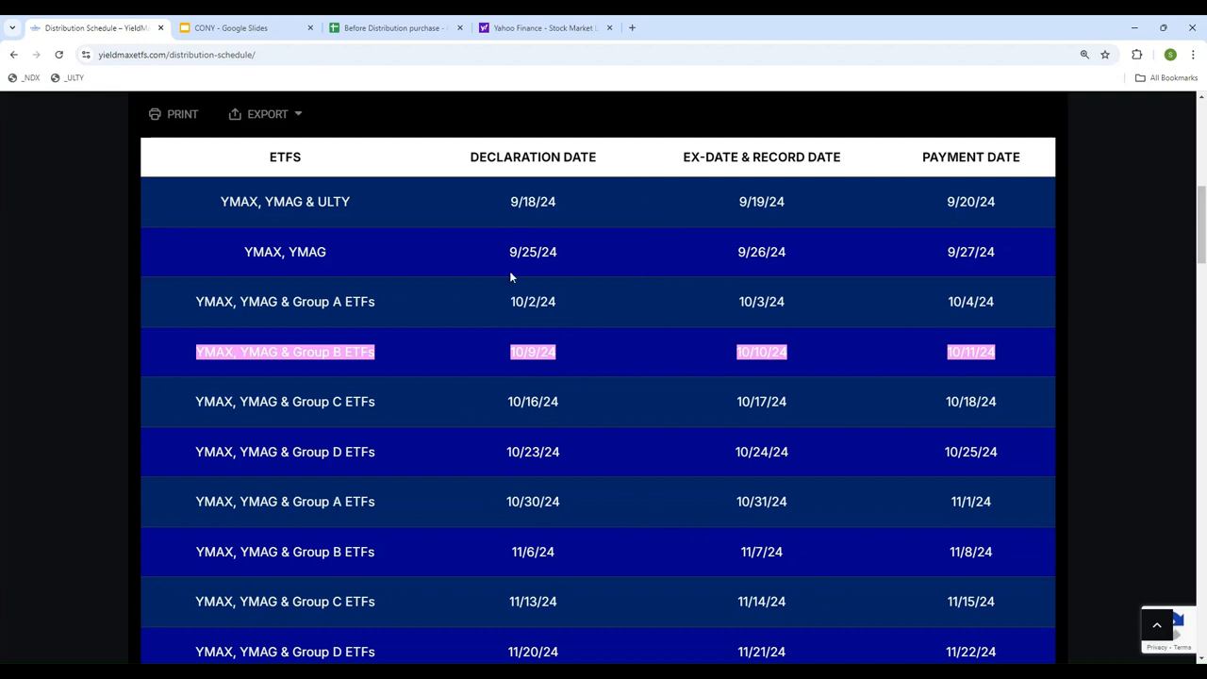
mouse_move(486, 540)
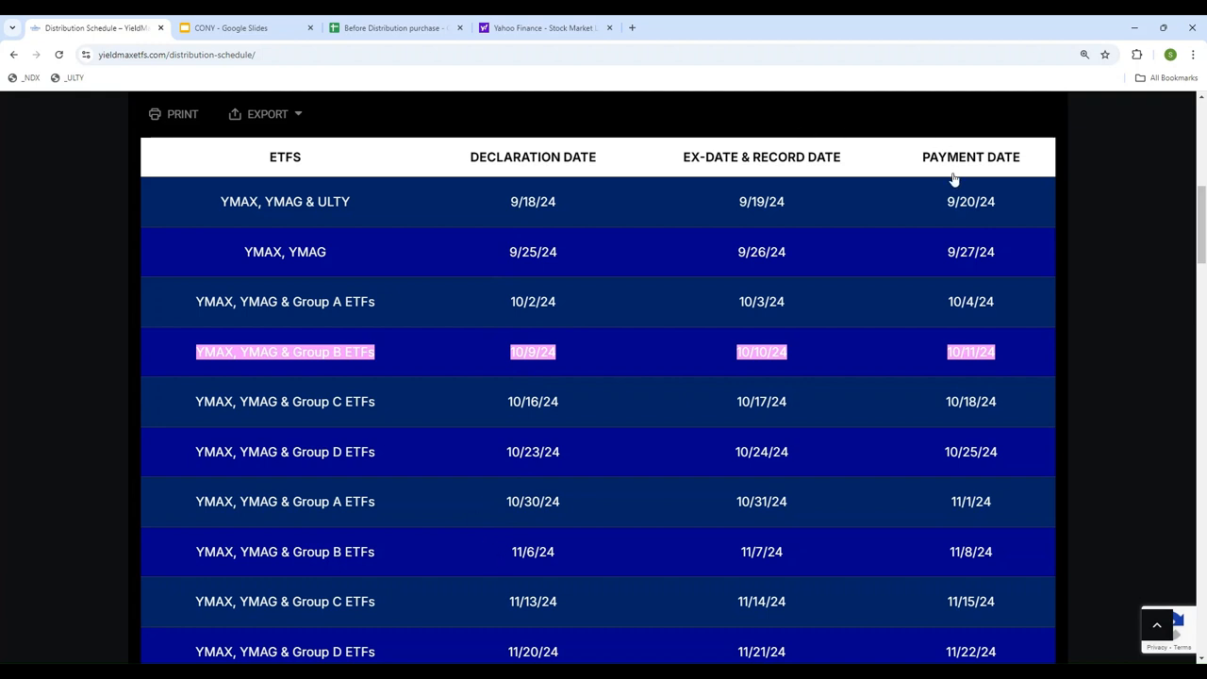
mouse_move(497, 172)
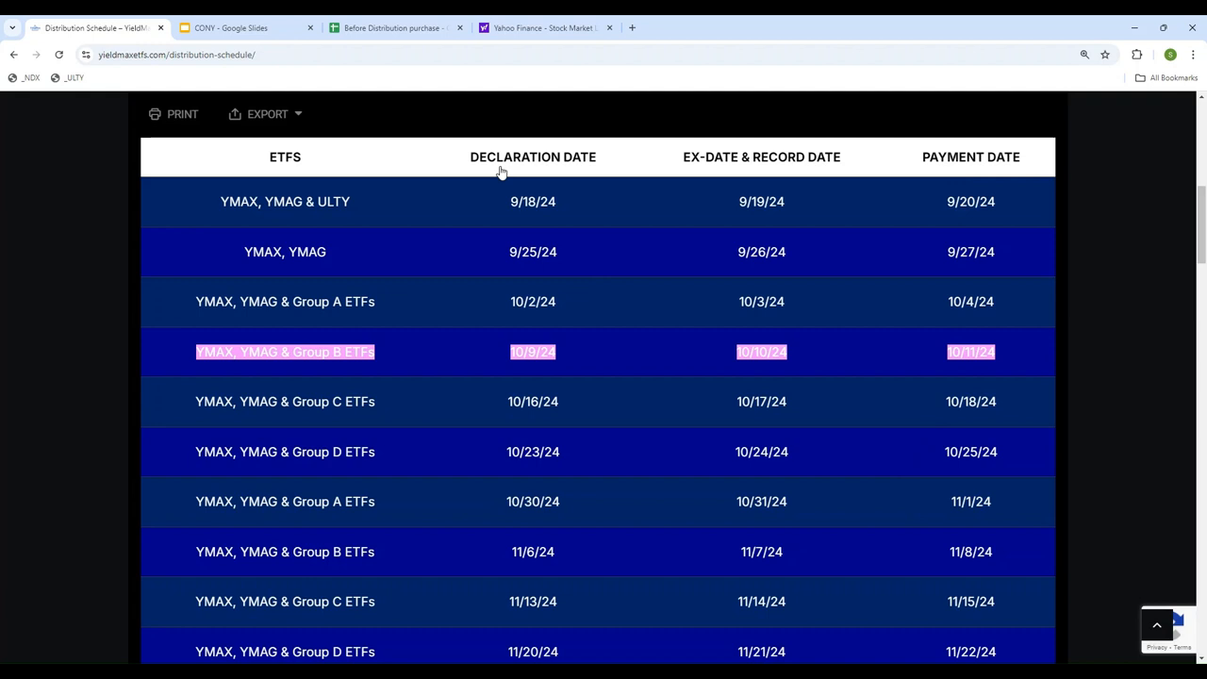
mouse_move(973, 156)
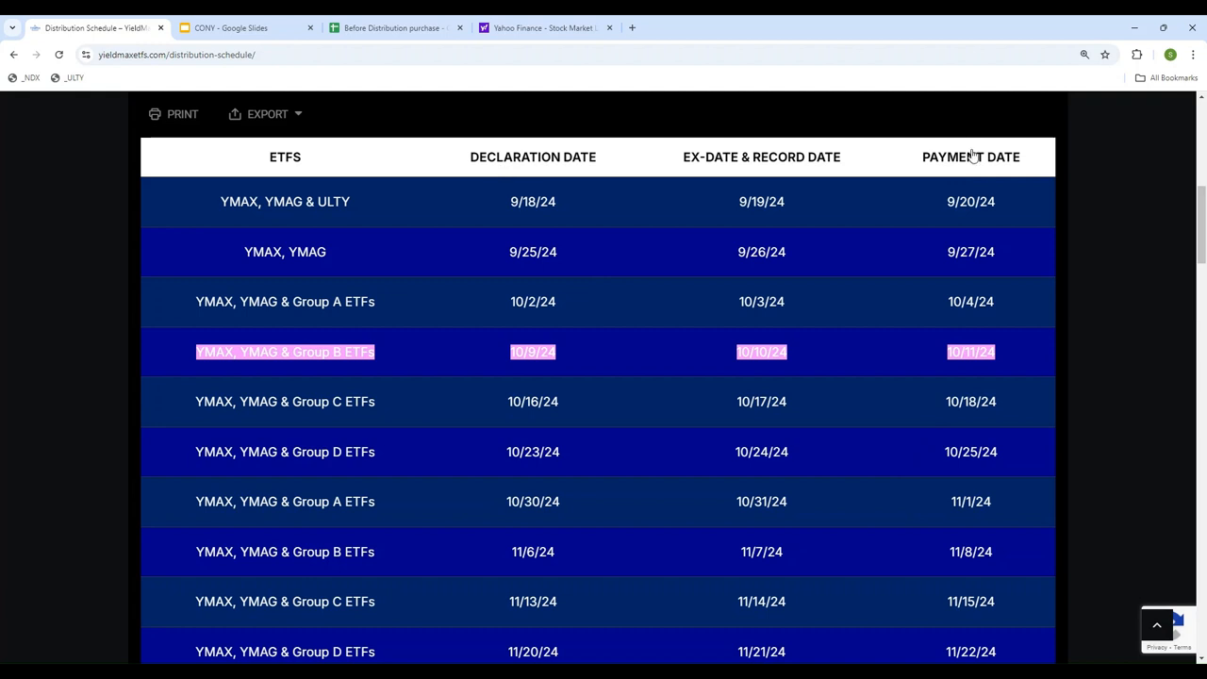
mouse_move(366, 227)
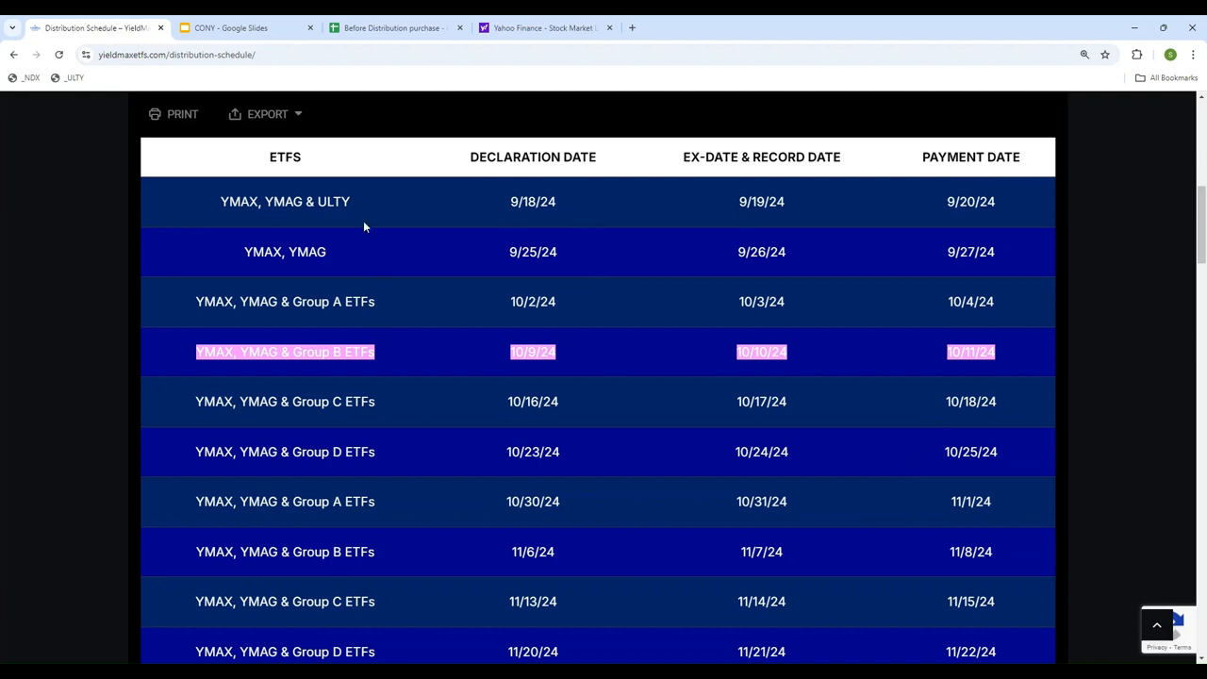
mouse_move(453, 295)
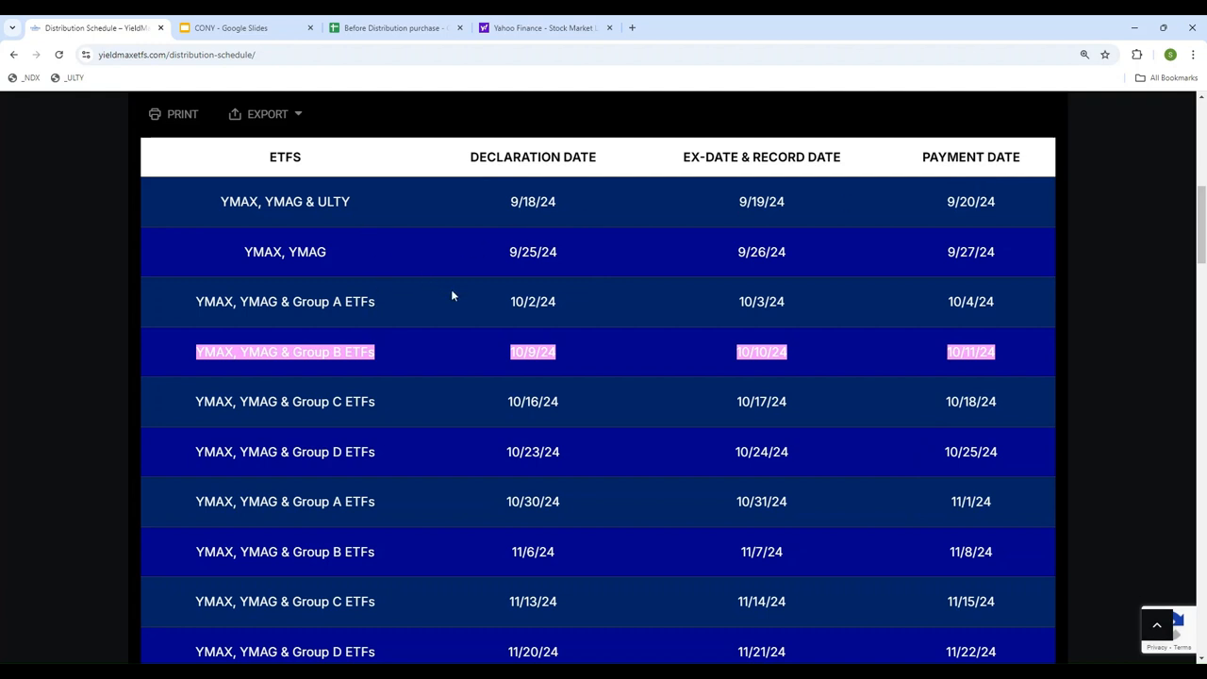
Scroll to the Group A–D ETFs table and find NVDY listed under Group B
scroll("down", 3)
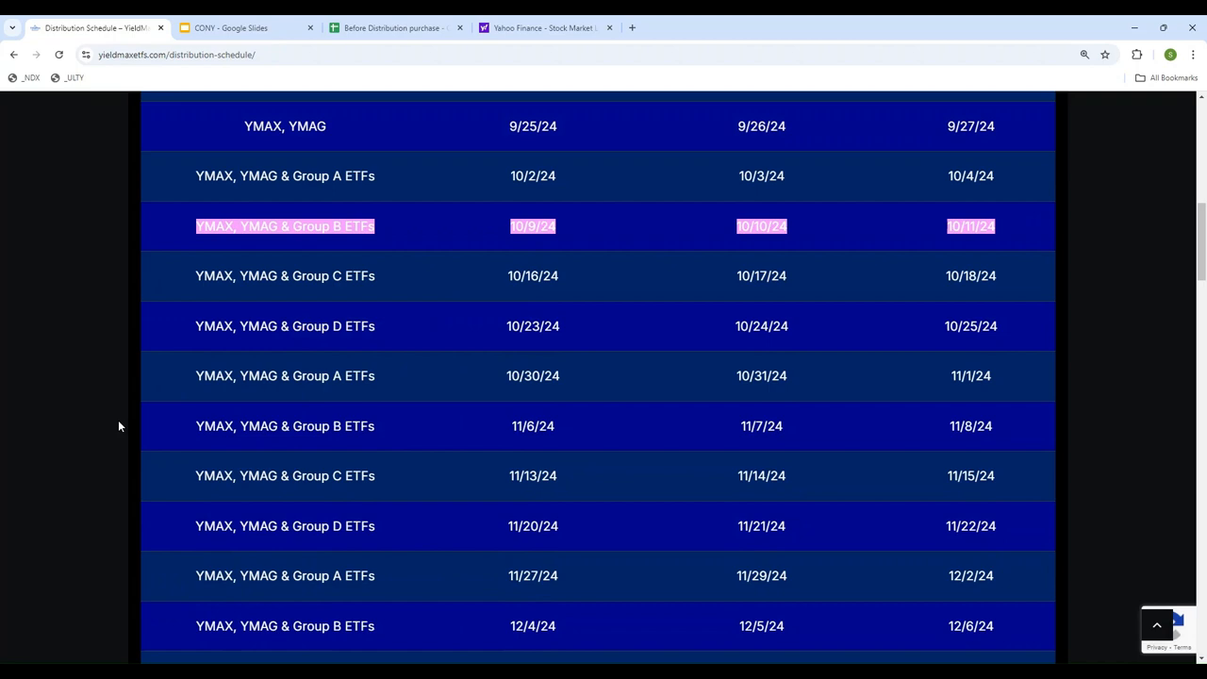
scroll("down", 3)
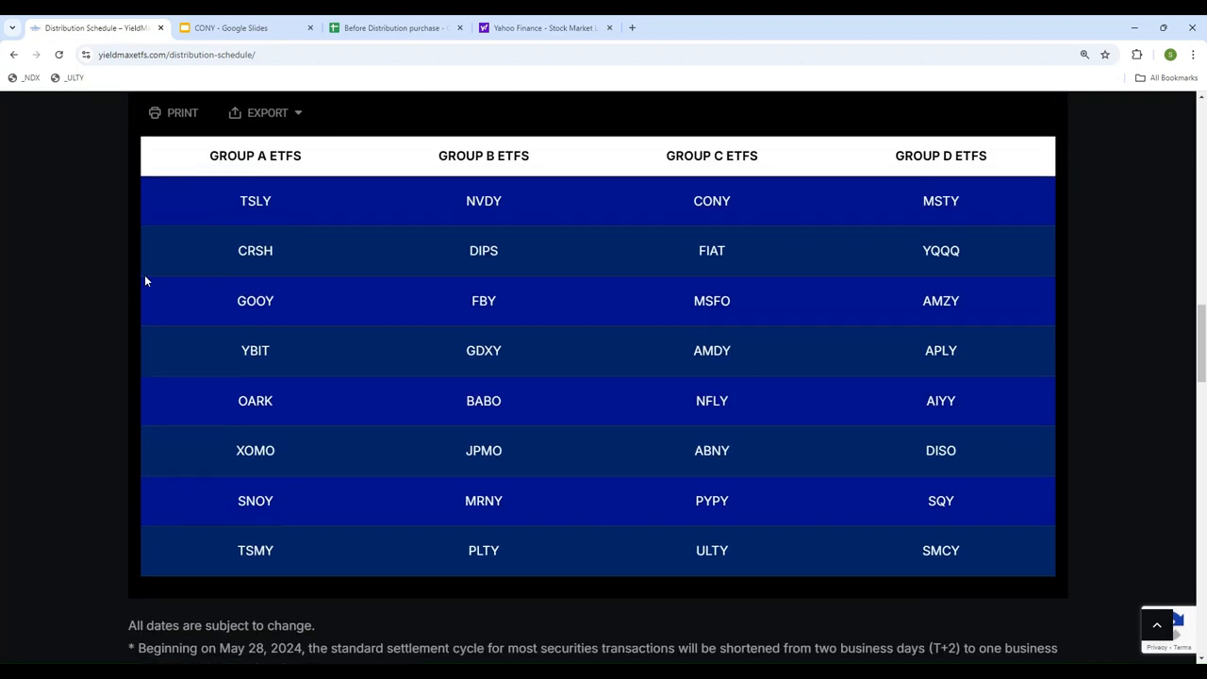
mouse_move(566, 533)
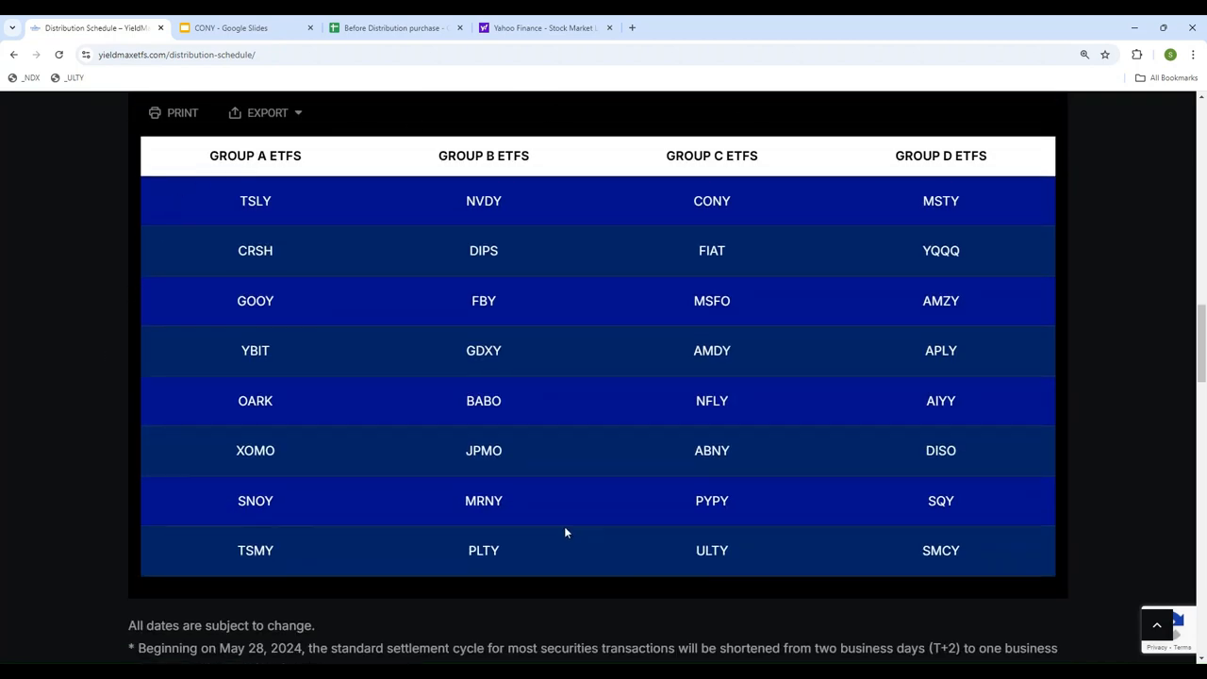
mouse_move(424, 336)
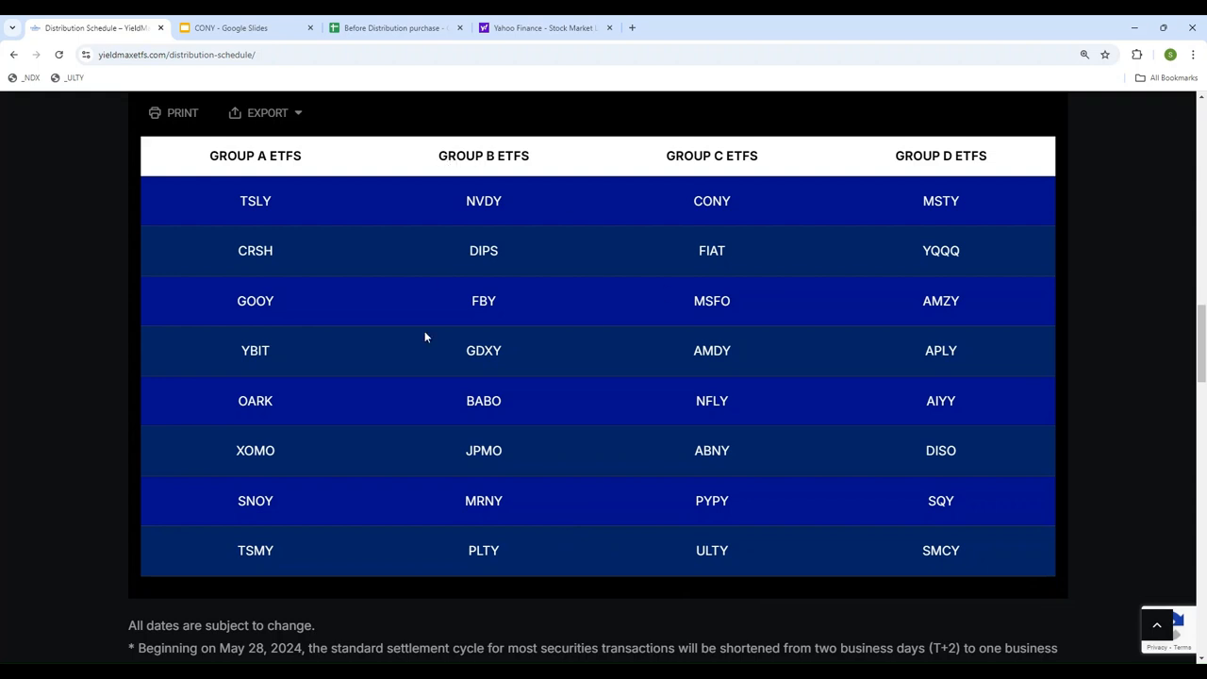
mouse_move(751, 302)
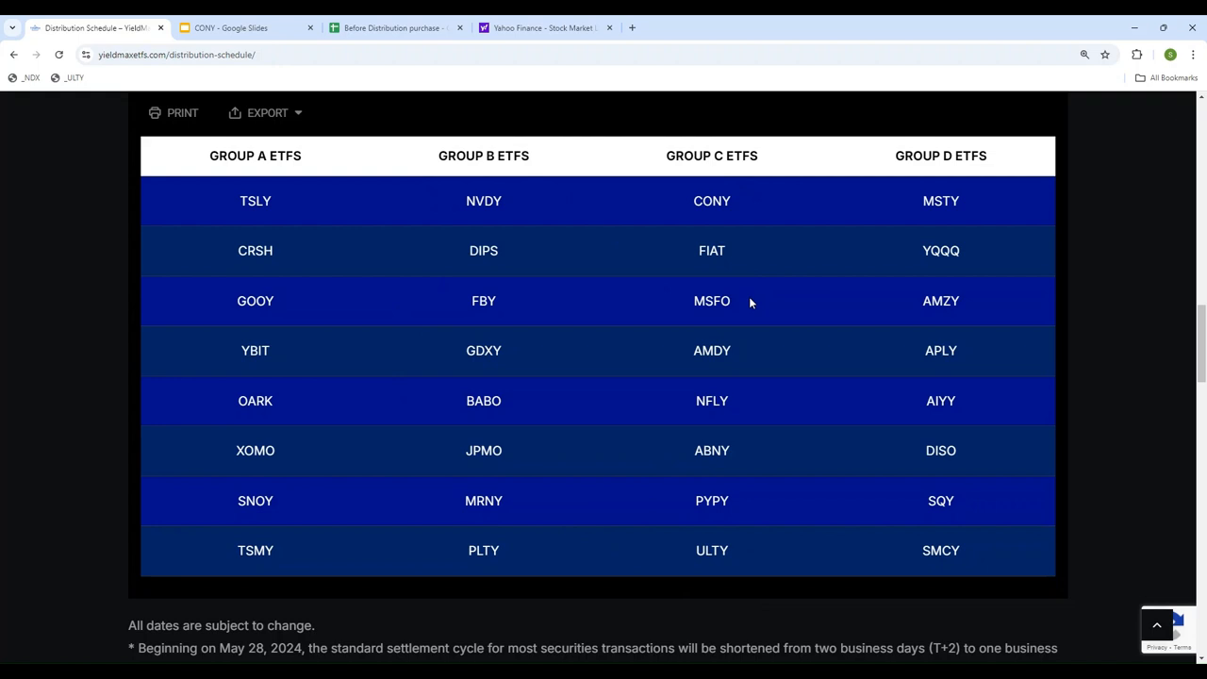
mouse_move(854, 292)
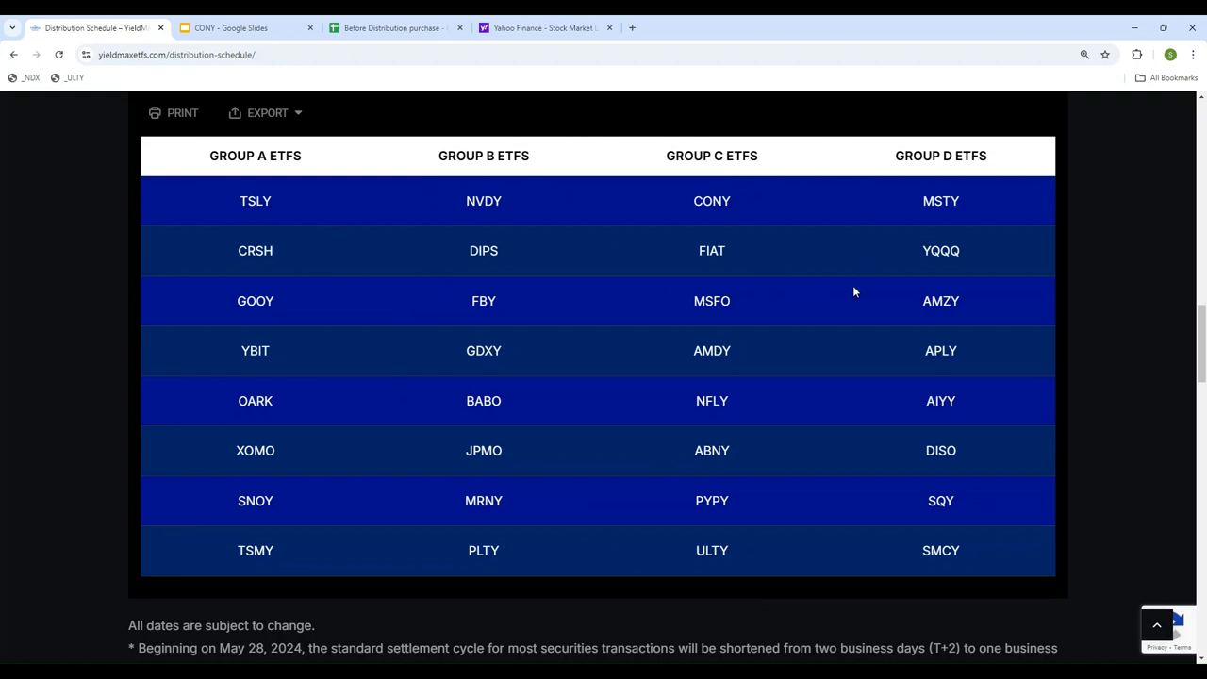
mouse_move(215, 263)
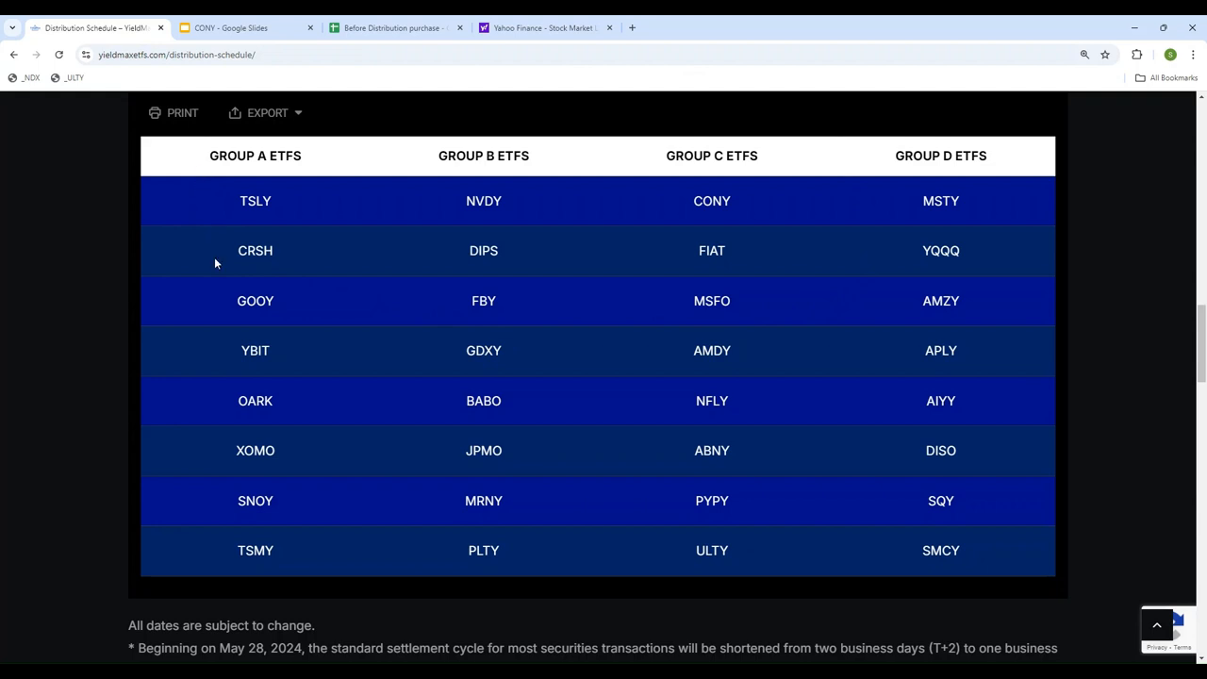
mouse_move(255, 207)
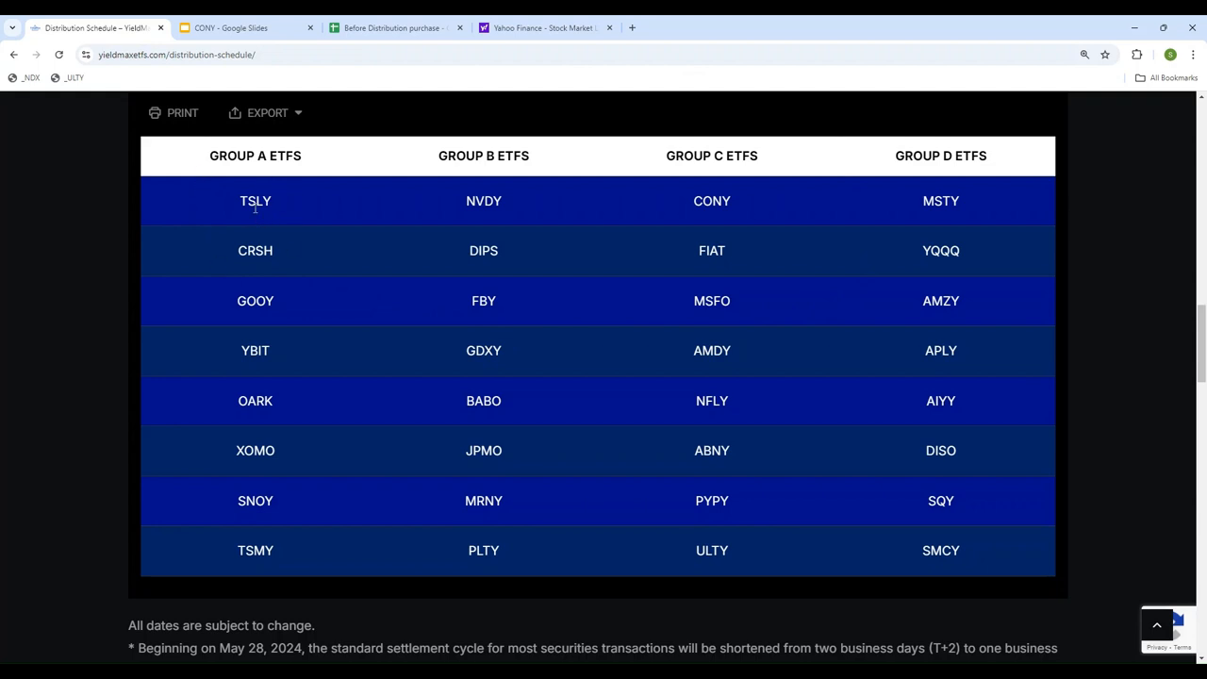
mouse_move(727, 217)
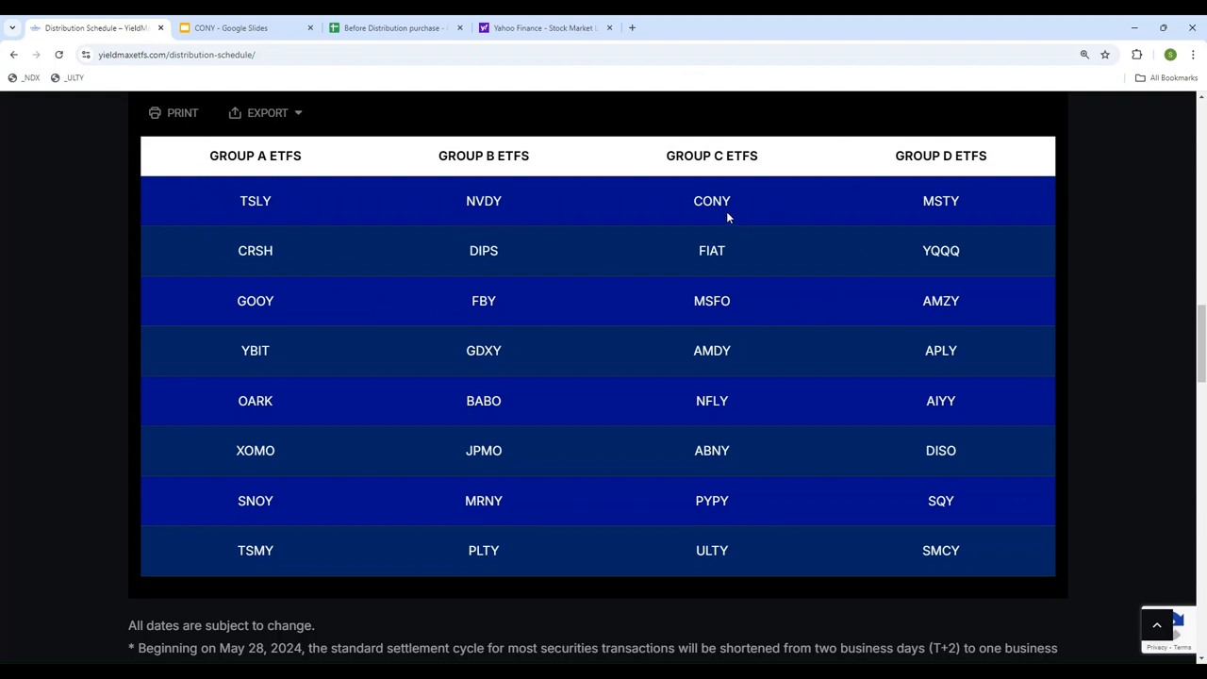
scroll("up", 3)
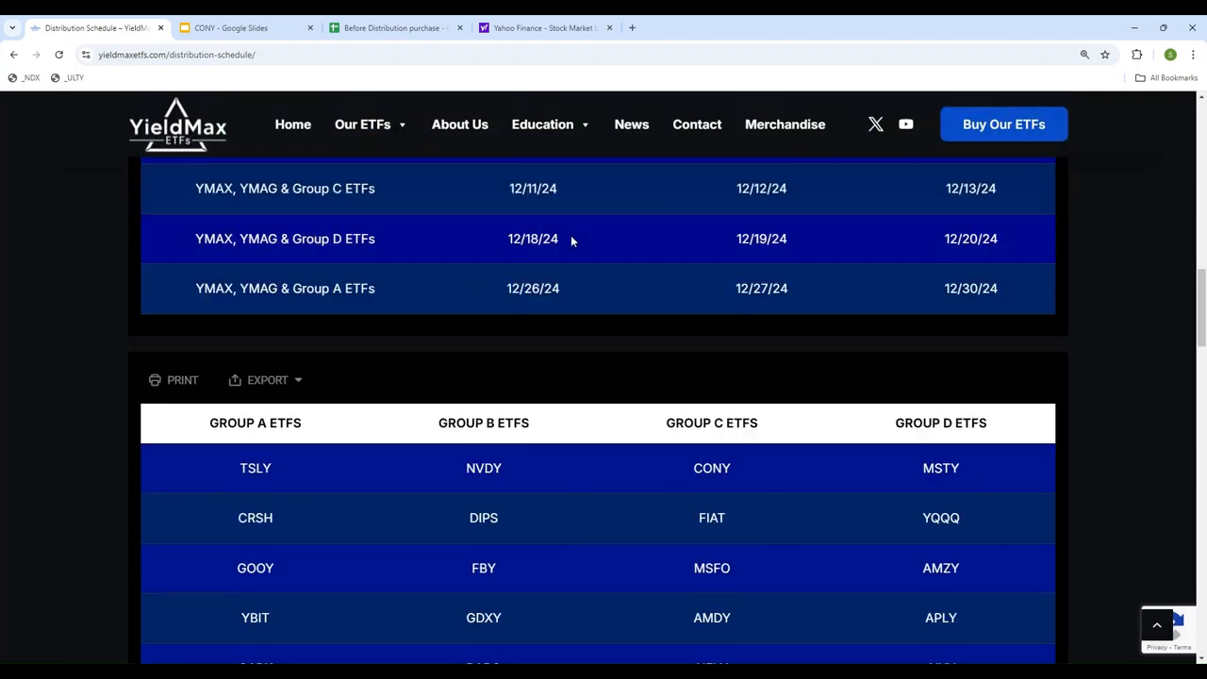
scroll("up", 3)
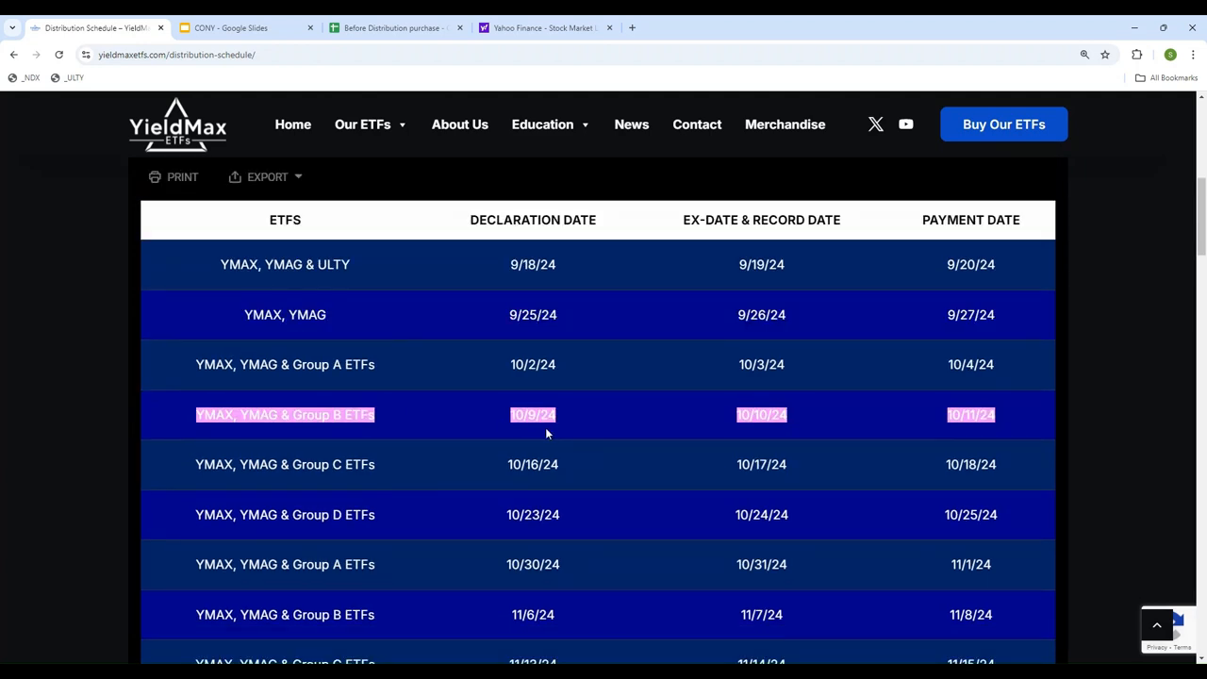
mouse_move(305, 443)
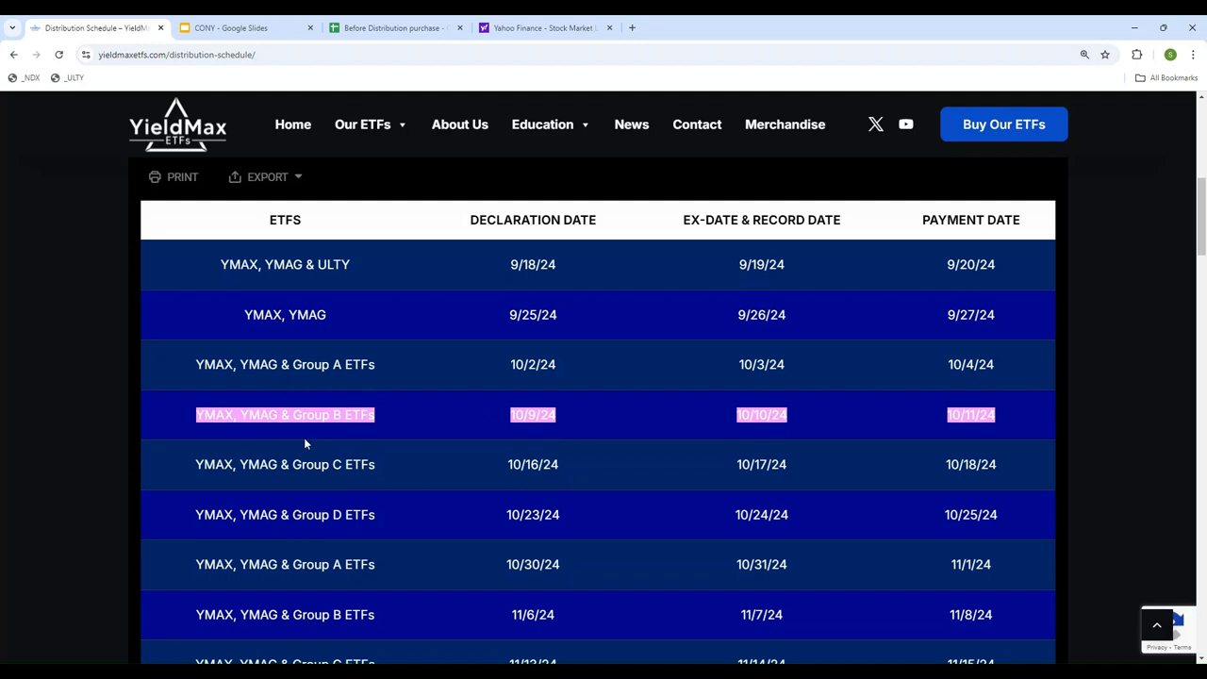
mouse_move(387, 424)
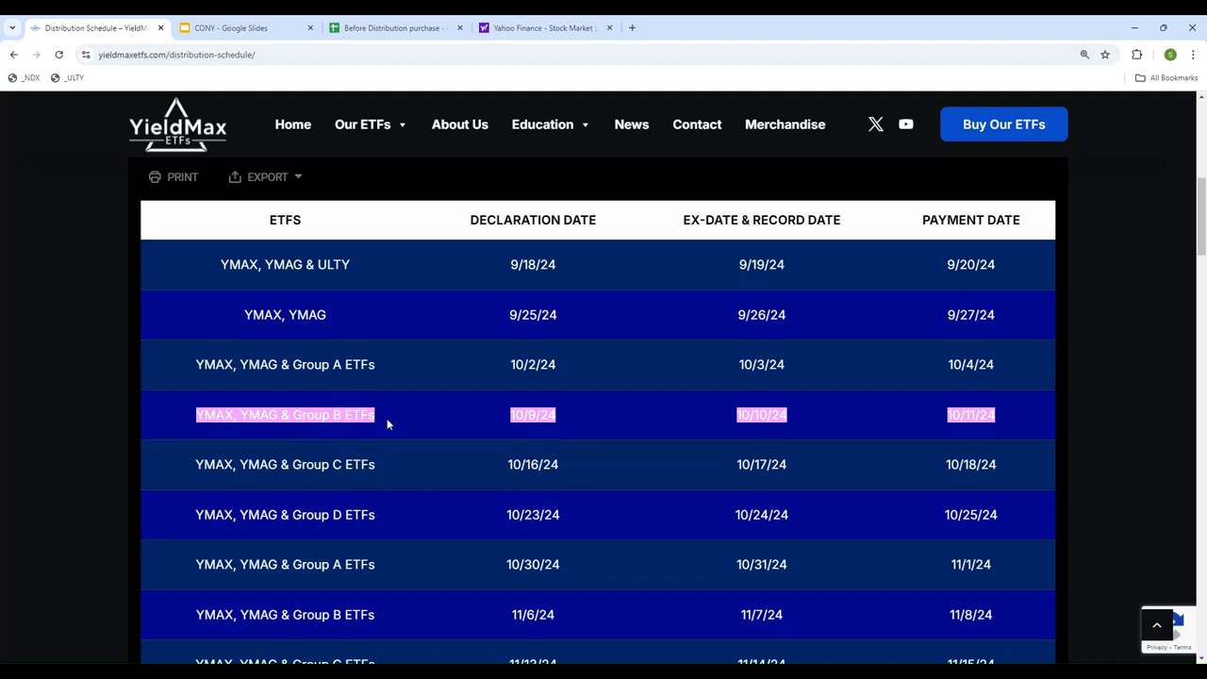
scroll("down", 3)
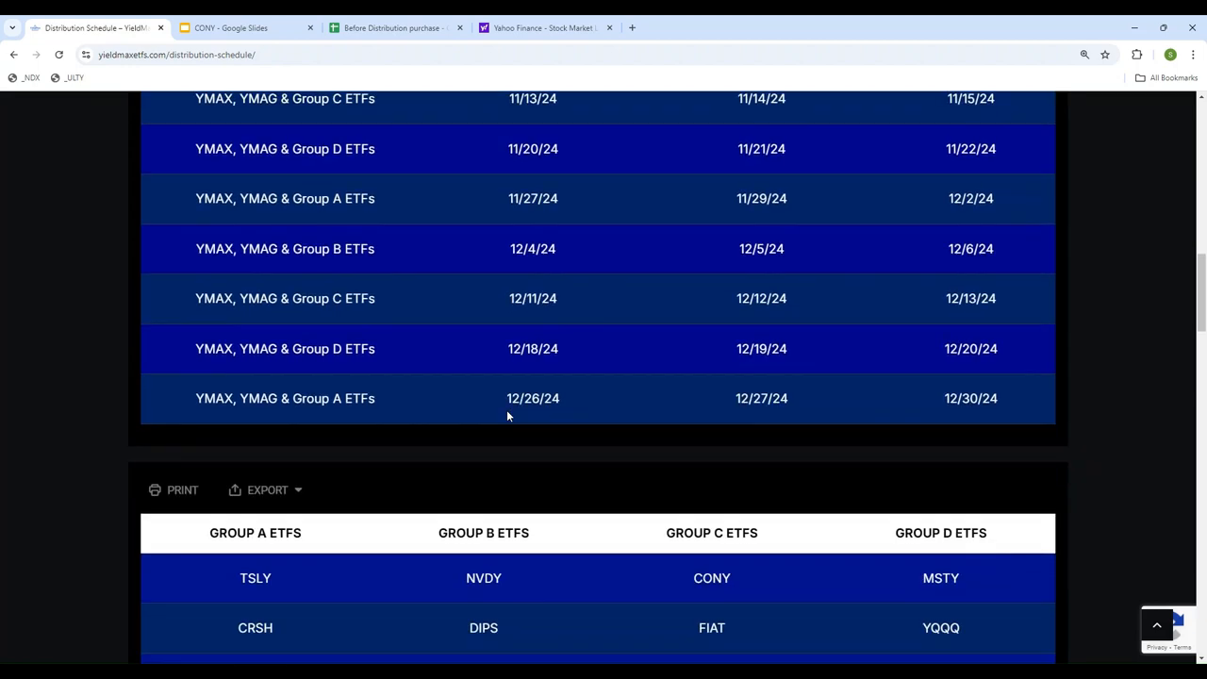
scroll("down", 3)
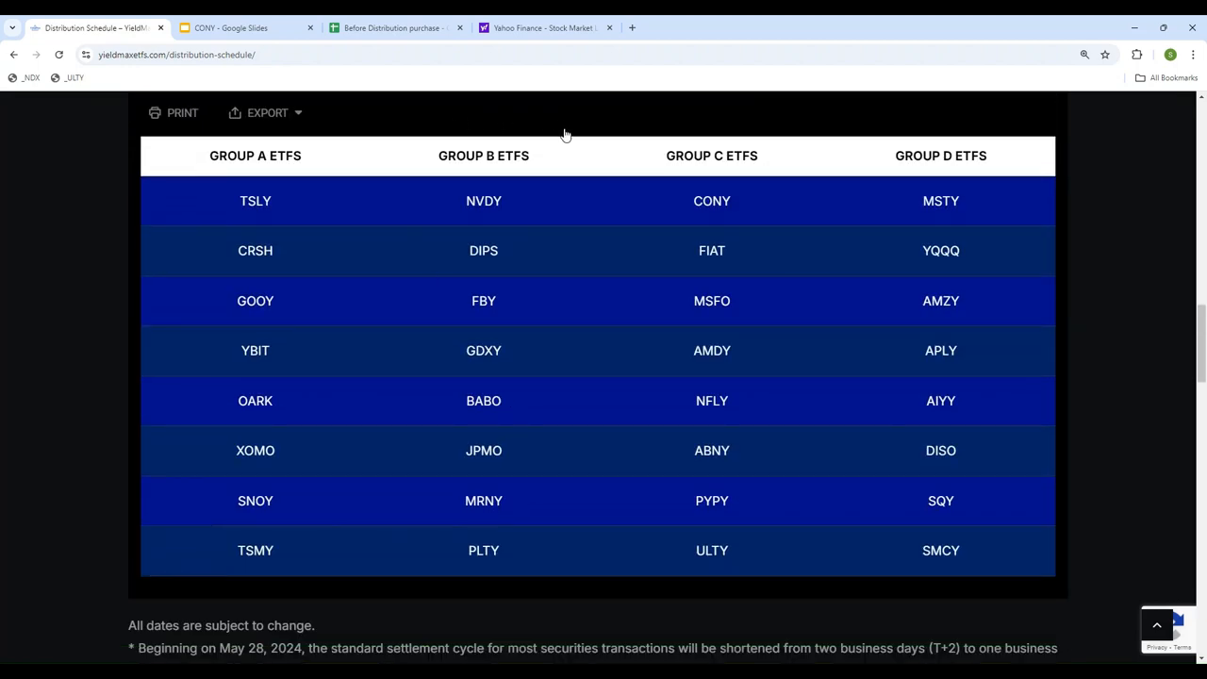
left_click(245, 27)
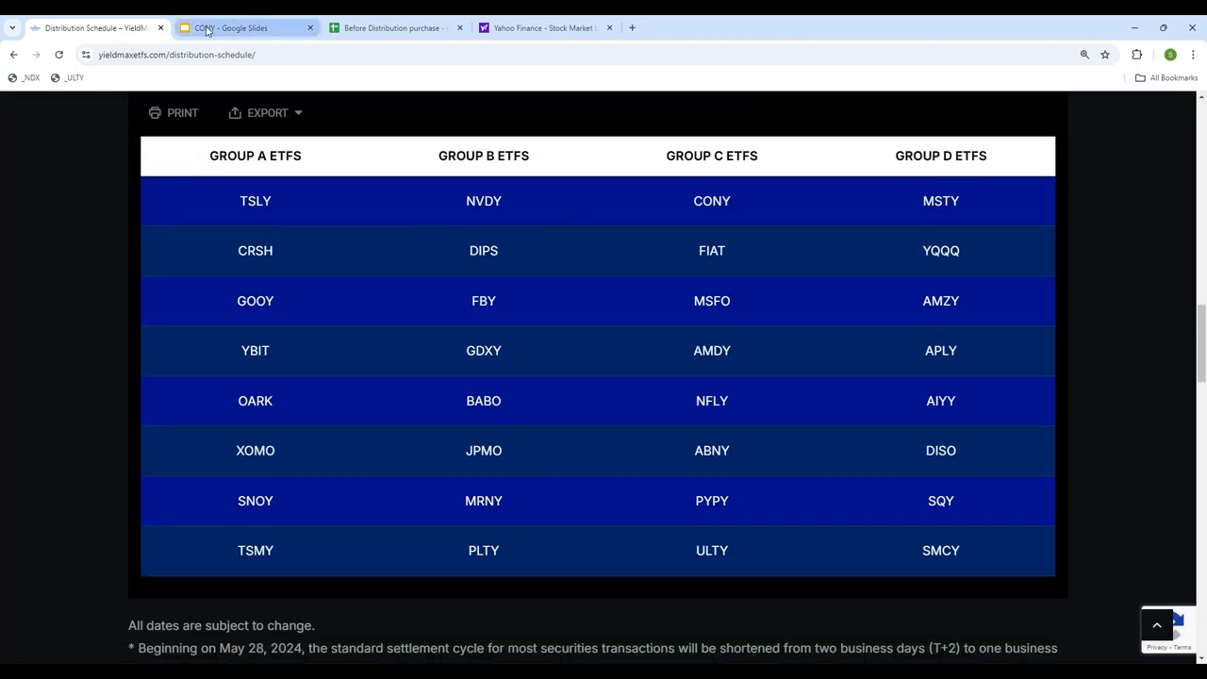
Return to the Google Slides presentation showing the NVDY 'Flip or Skip?' slide
left_click(240, 28)
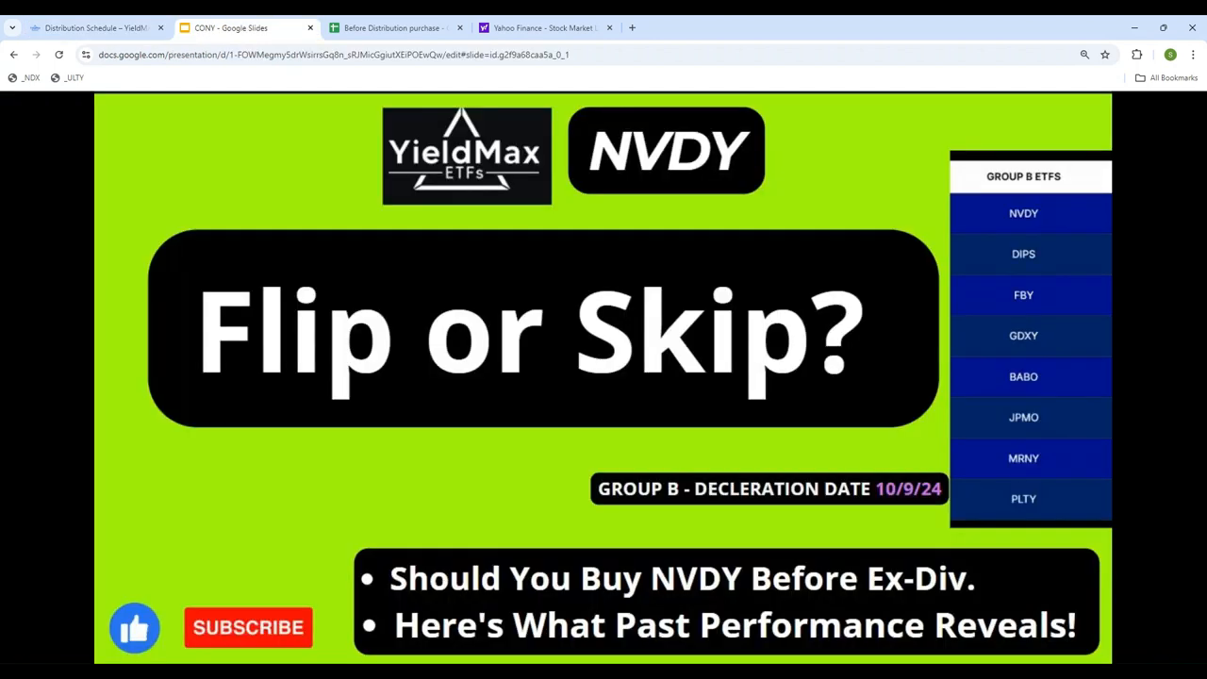
mouse_move(848, 654)
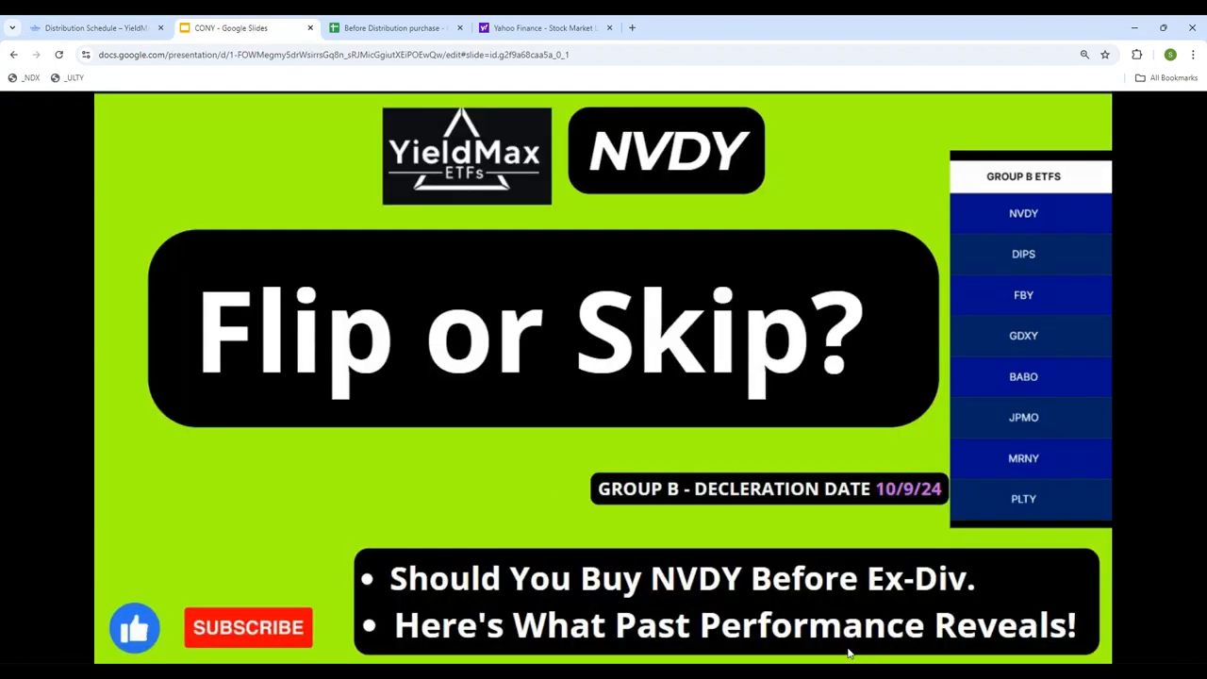
mouse_move(523, 512)
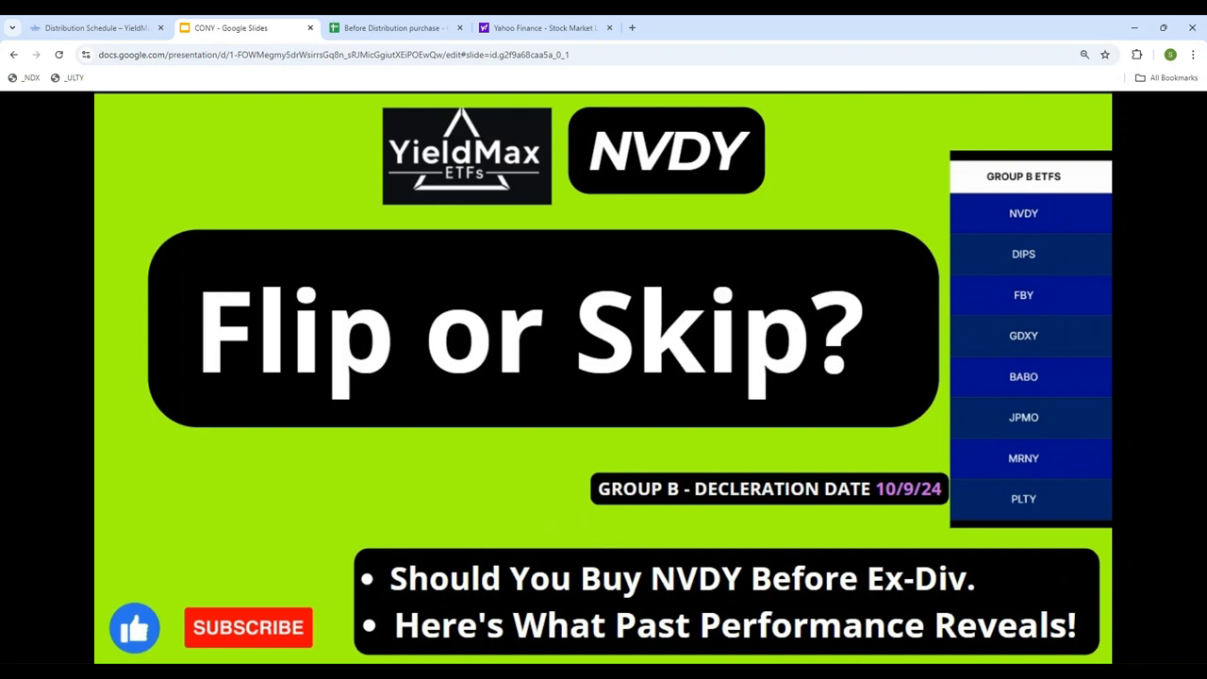
mouse_move(383, 532)
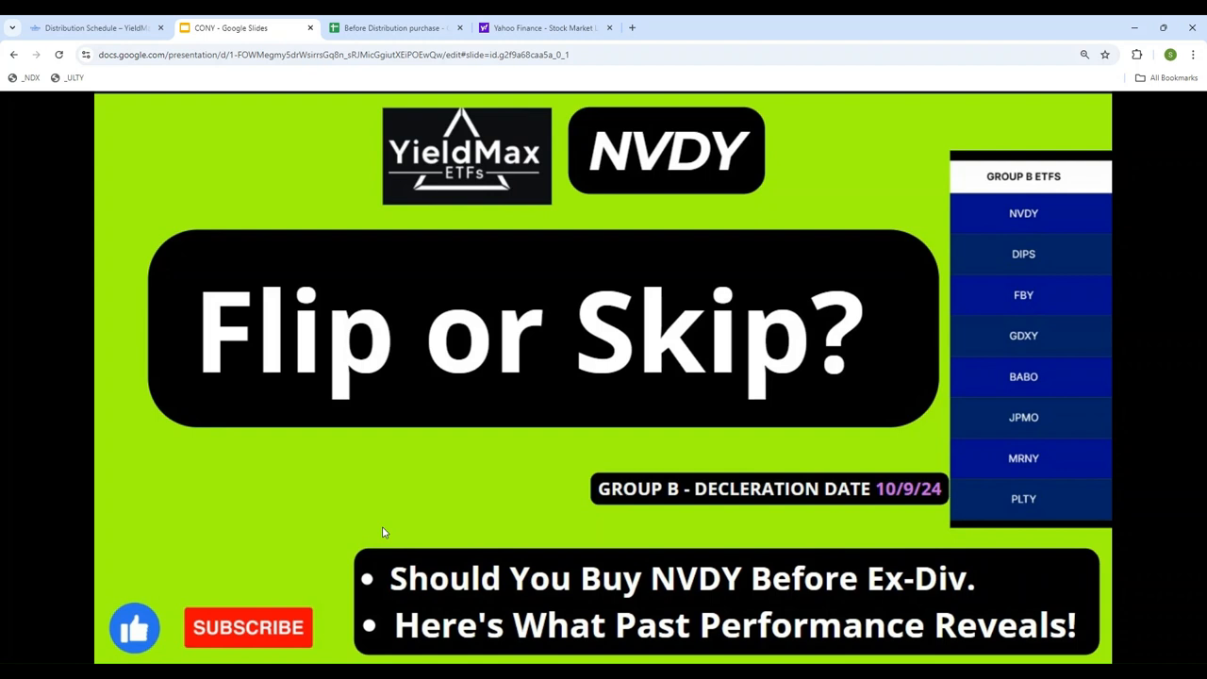
mouse_move(865, 507)
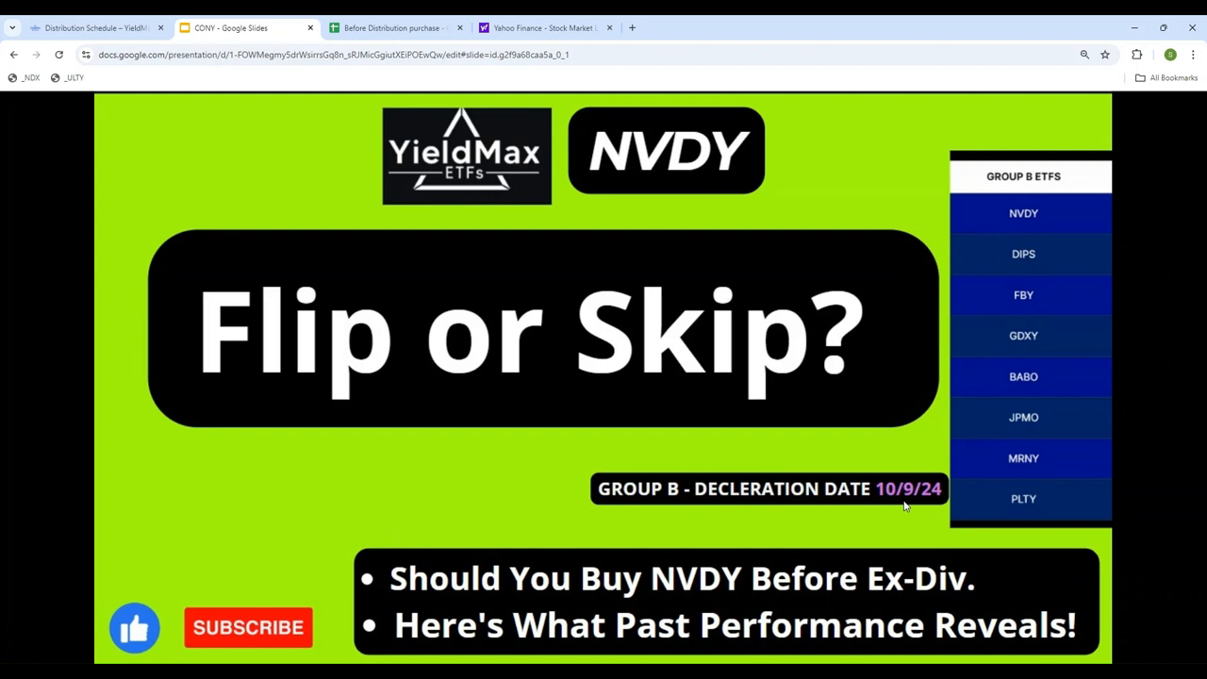
mouse_move(553, 508)
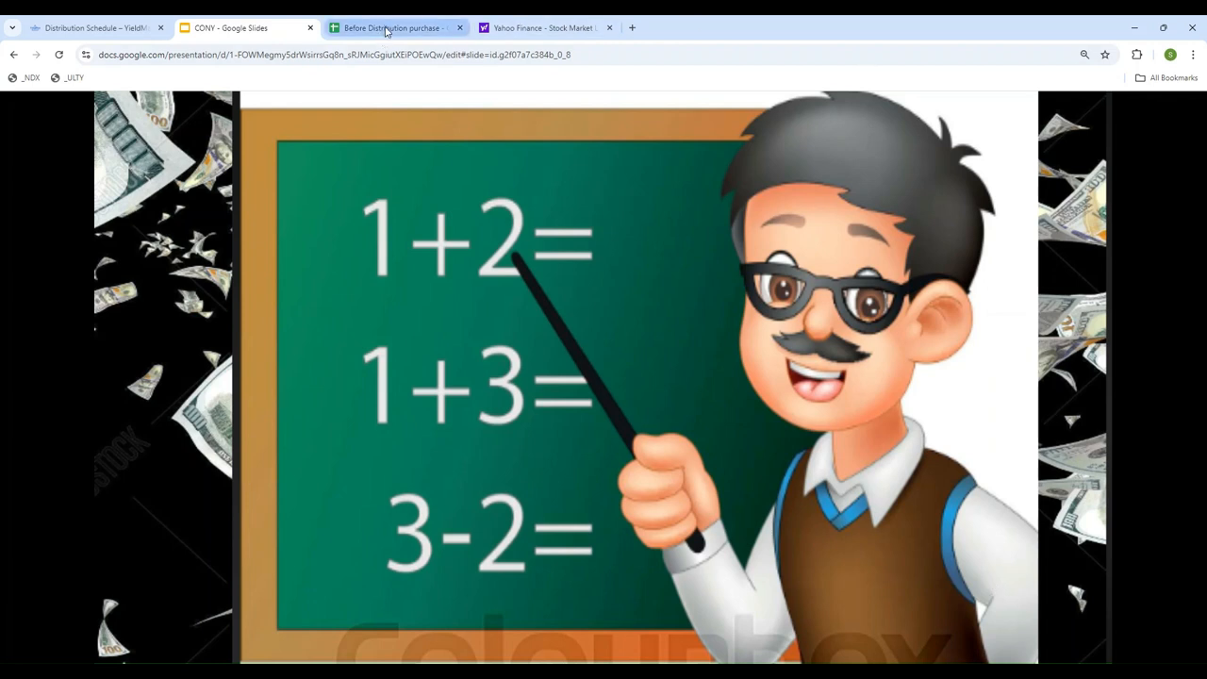
Open the NVDY fund page on YieldMax and scroll down to its Distribution Details table
left_click(94, 27)
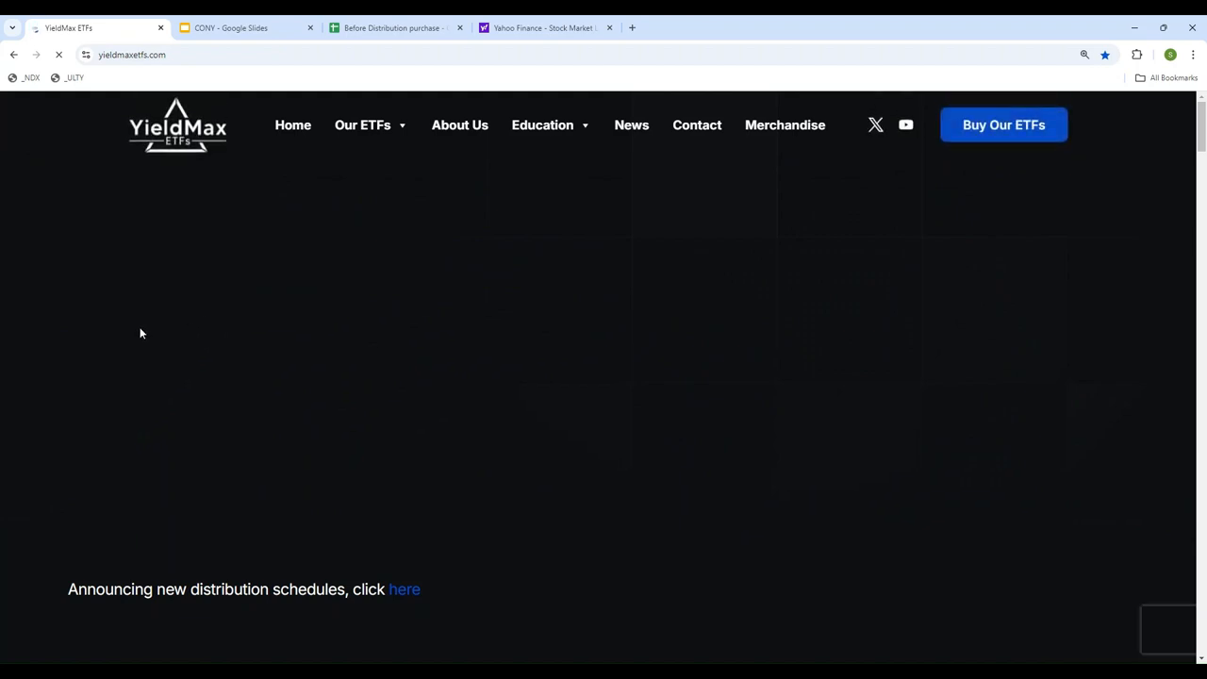
scroll("down", 3)
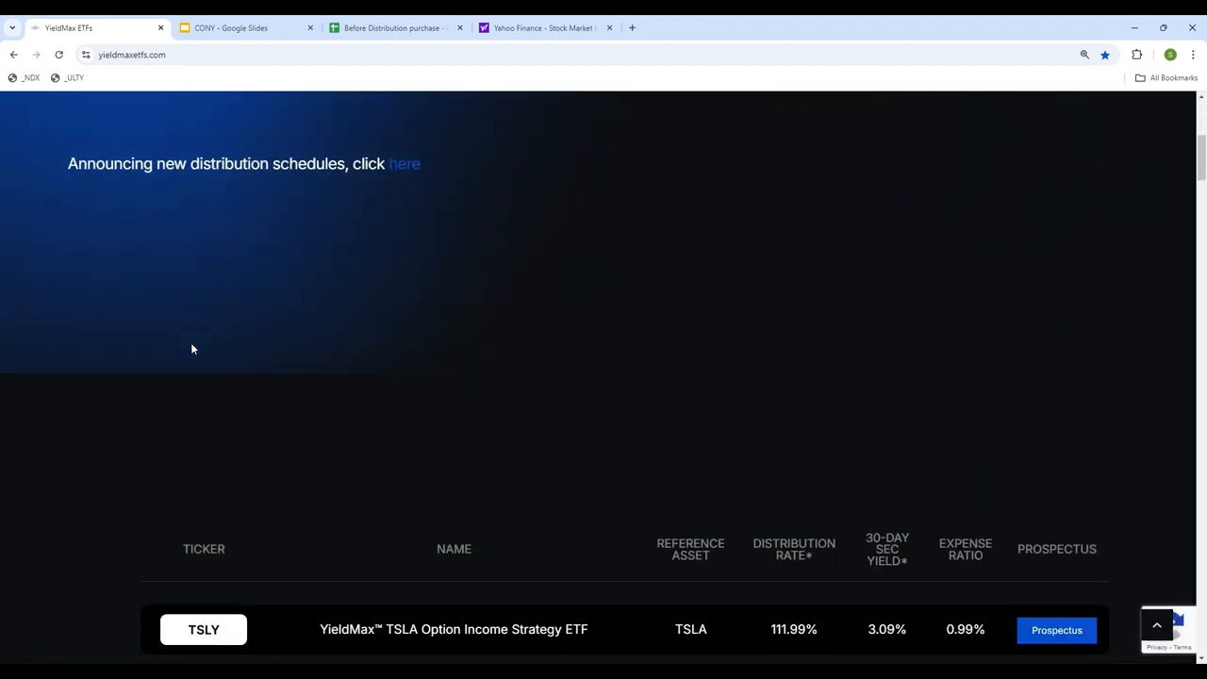
scroll("down", 3)
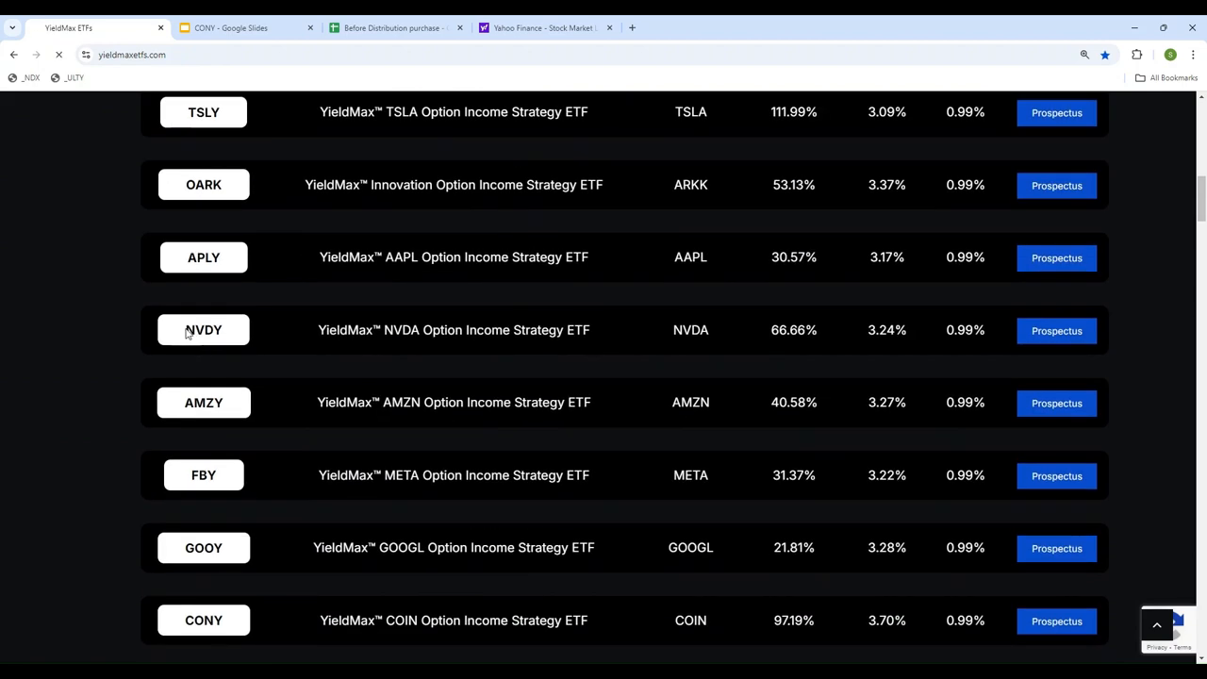
left_click(203, 330)
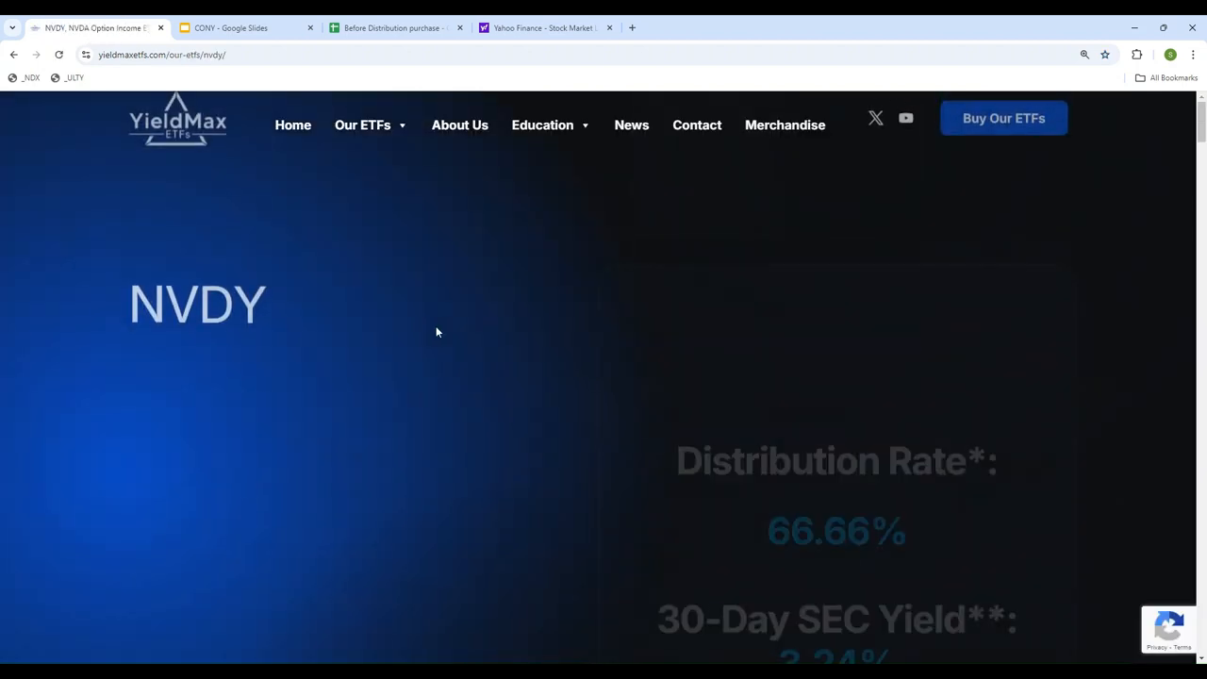
scroll("down", 3)
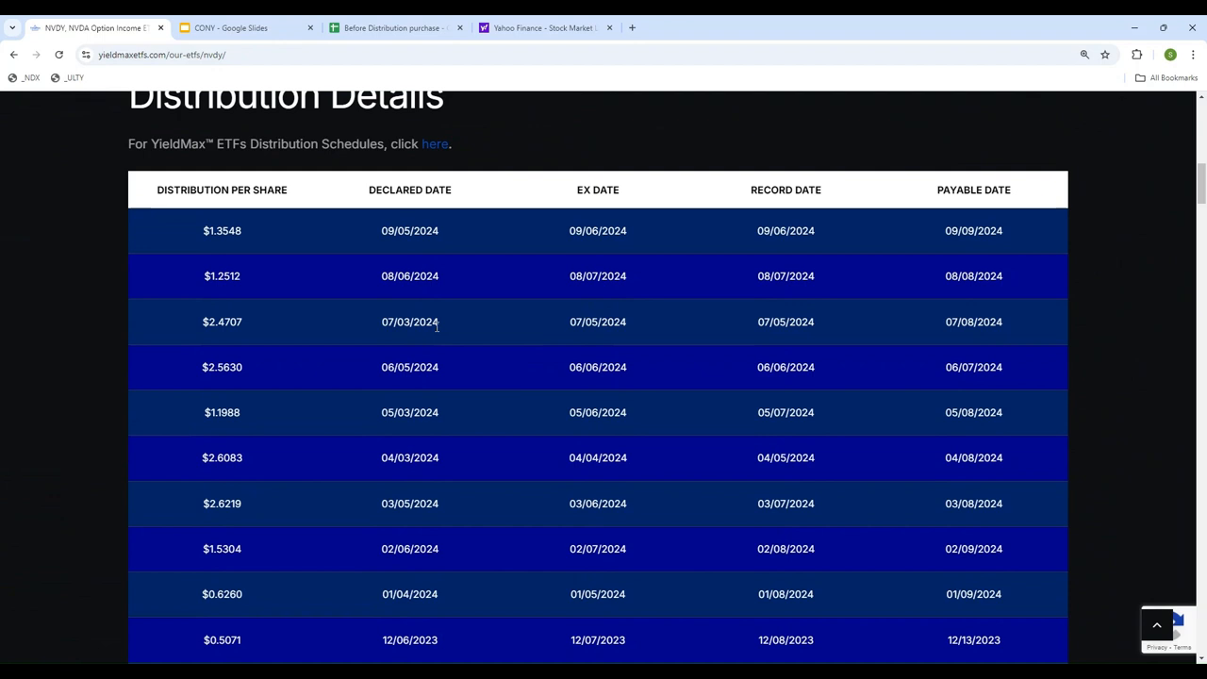
scroll("down", 3)
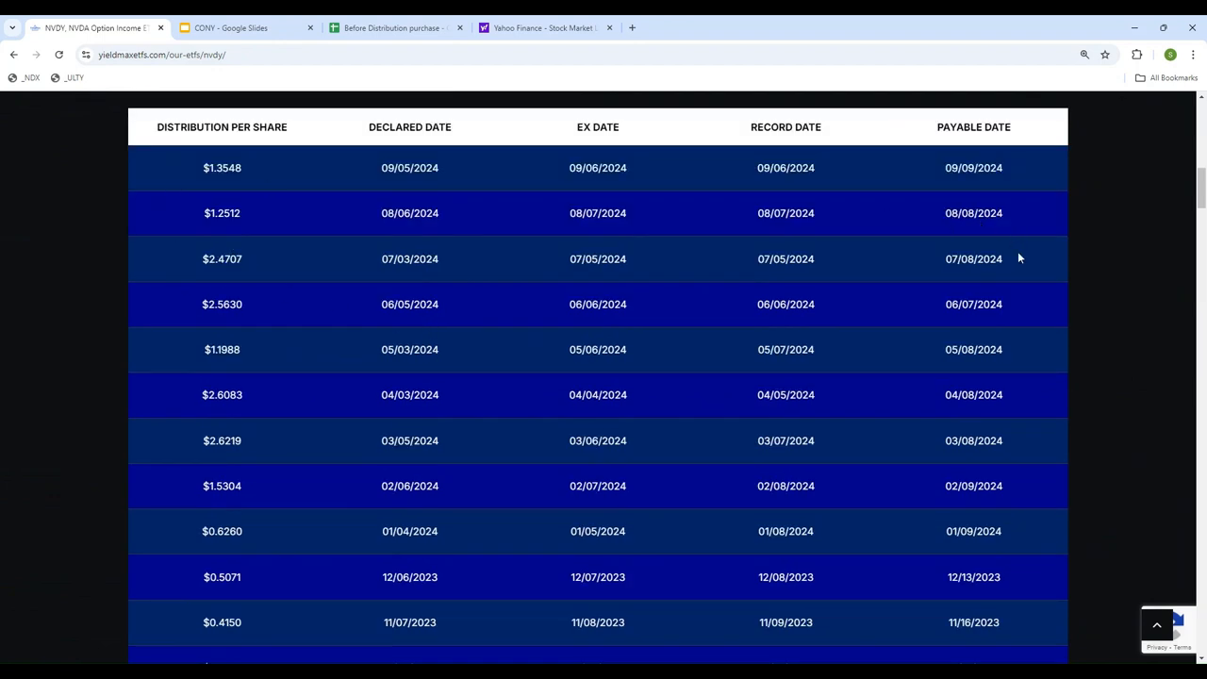
mouse_move(608, 549)
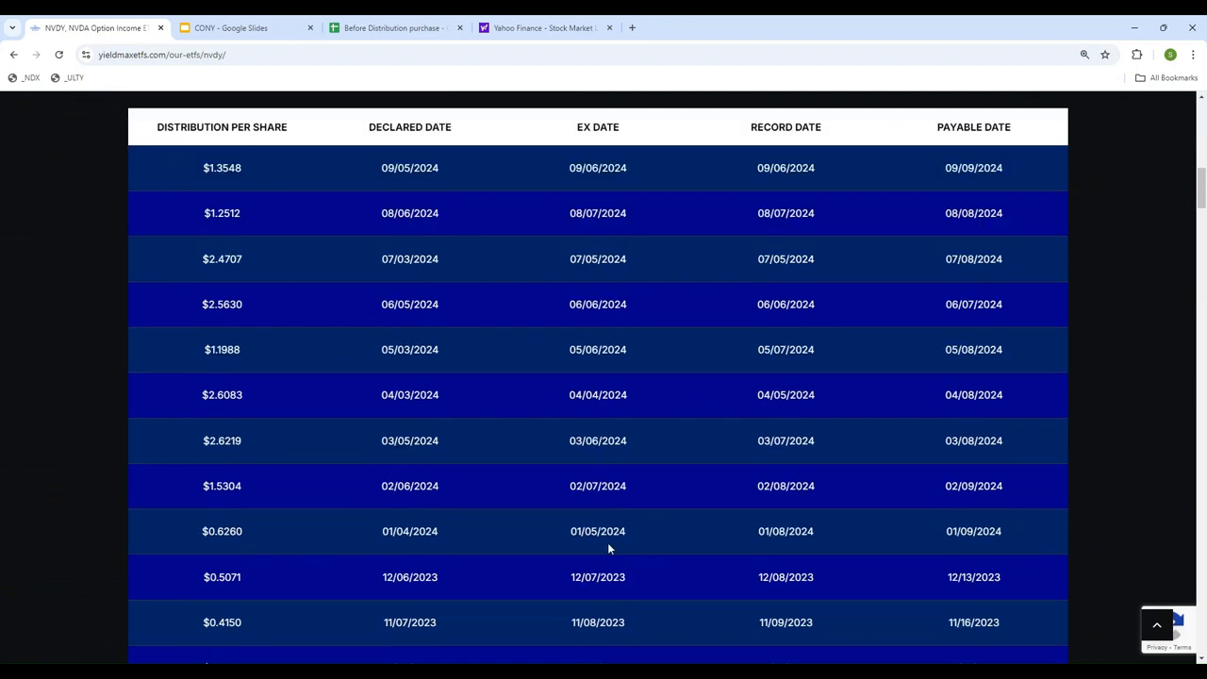
mouse_move(239, 138)
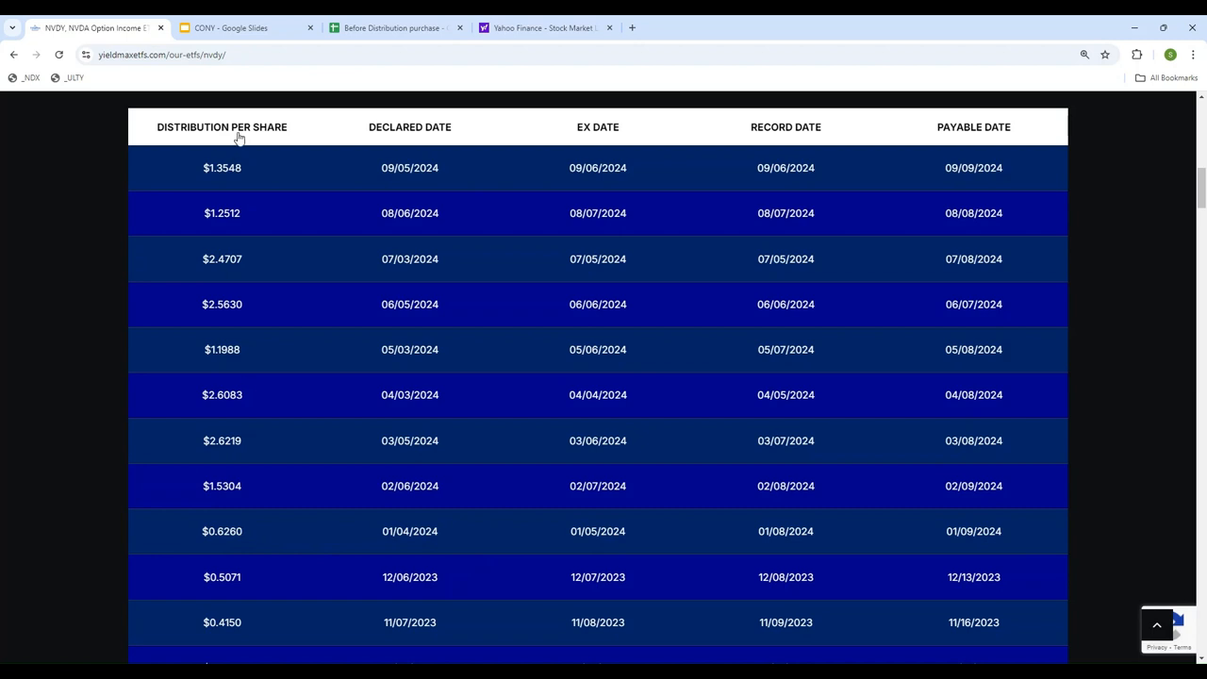
mouse_move(1139, 111)
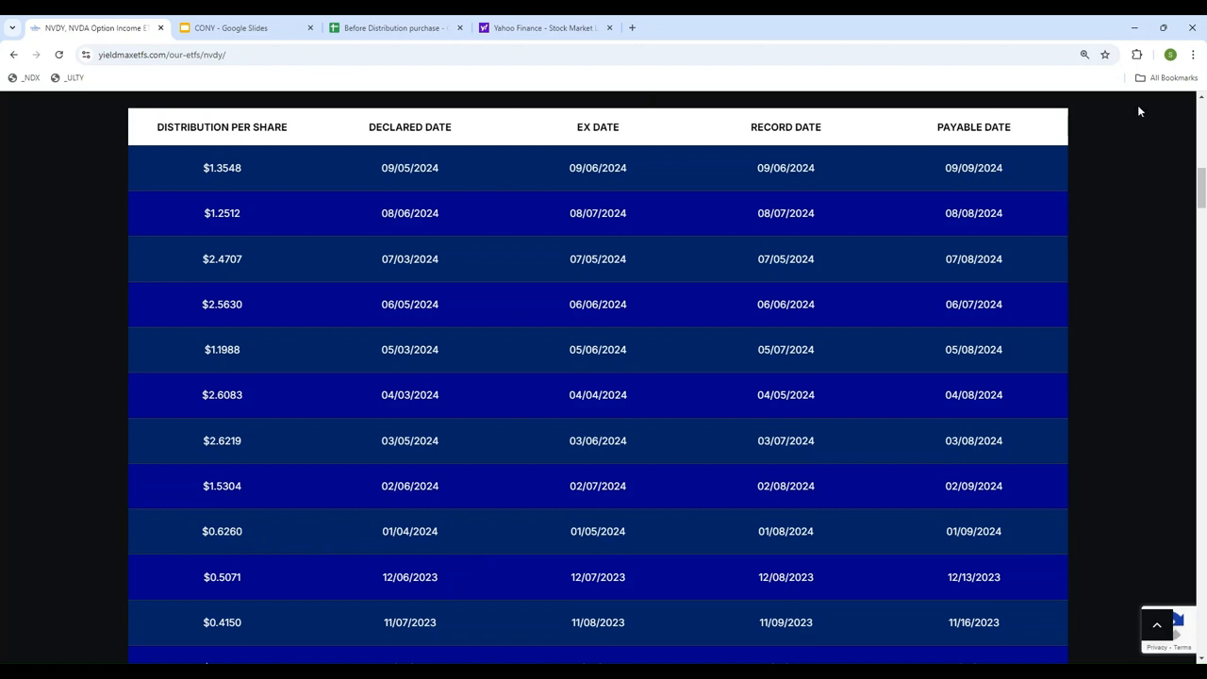
left_click(391, 28)
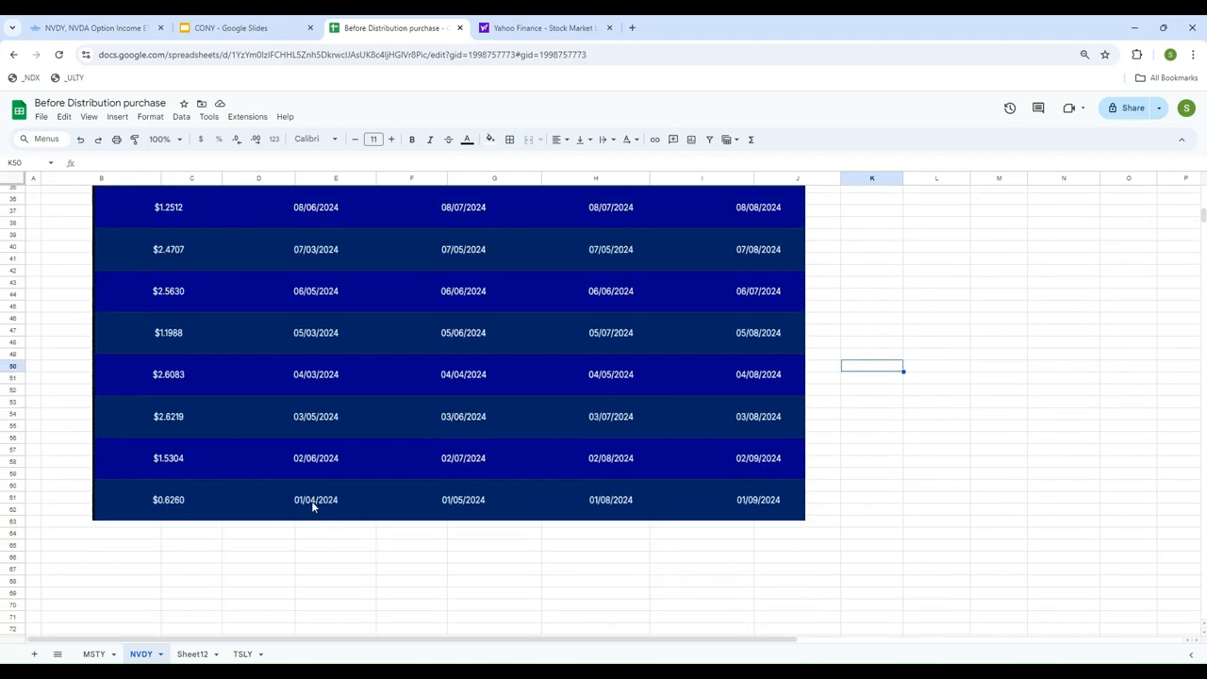
mouse_move(144, 499)
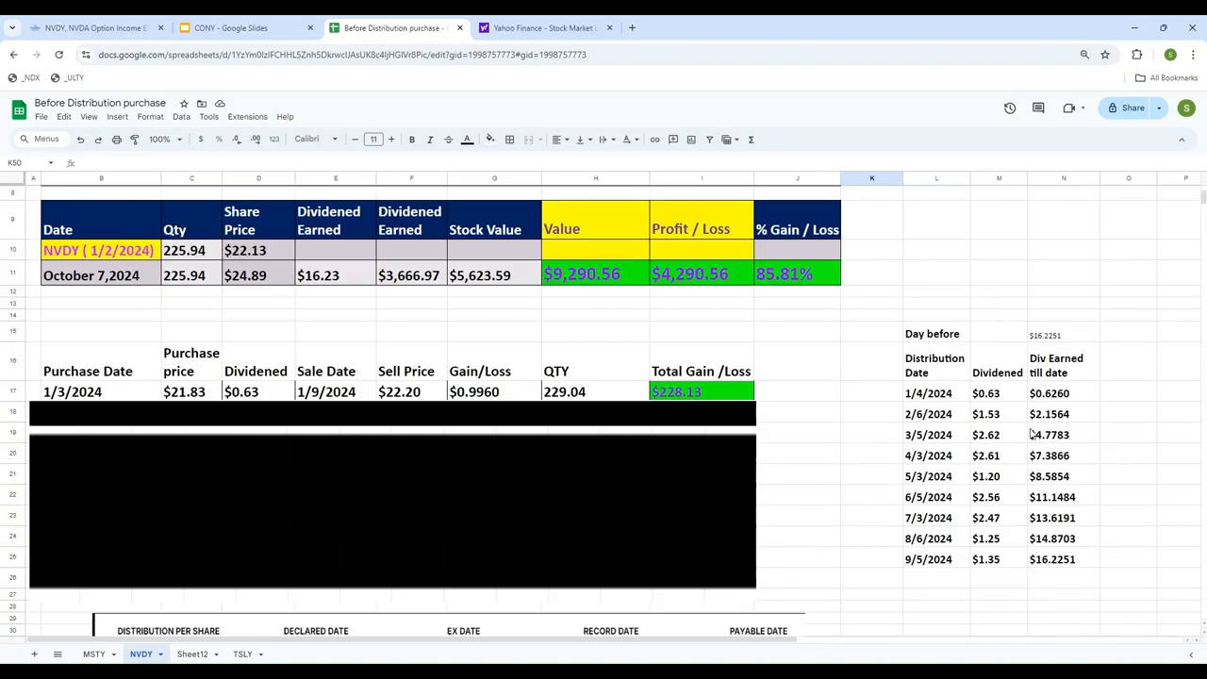
Review the NVDY sheet's $0.63 first dividend and dividend list, then return to Slides
left_click(986, 393)
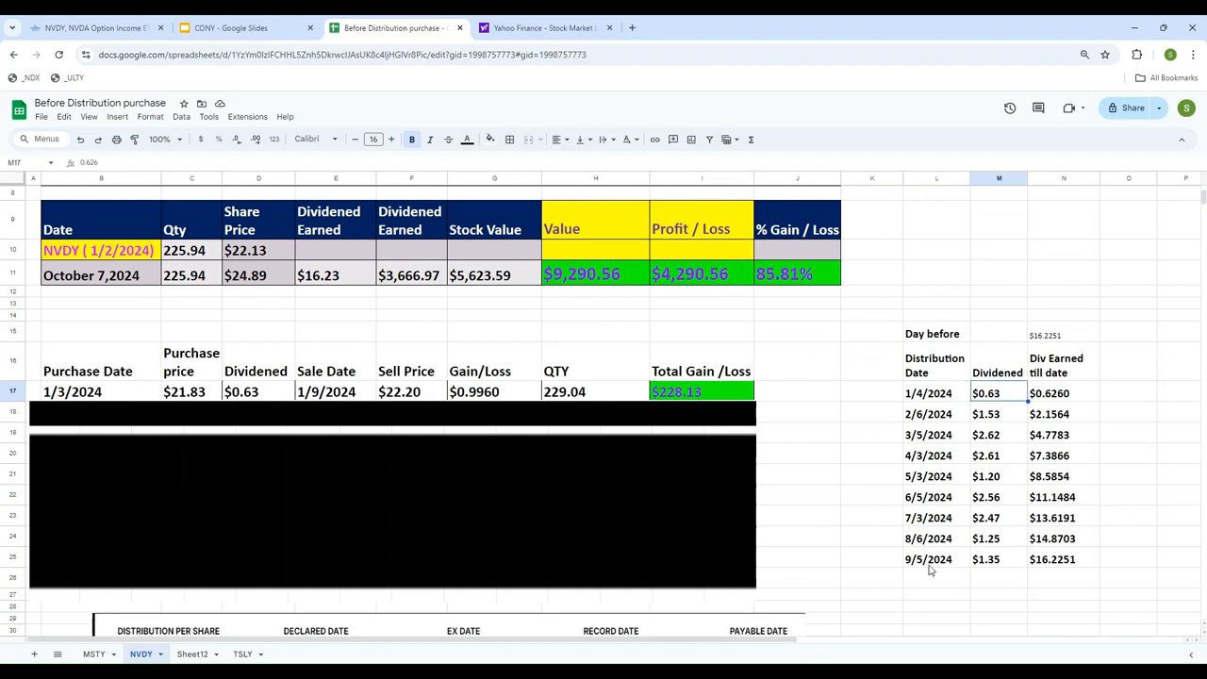
scroll("up", 3)
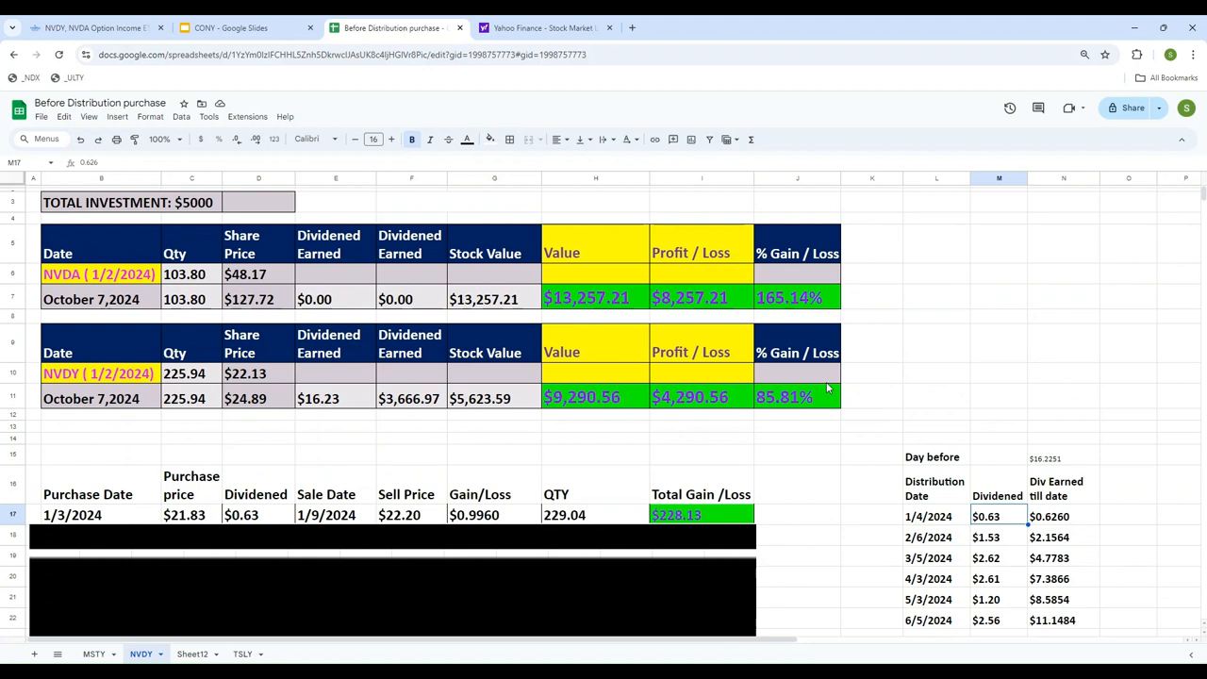
mouse_move(833, 481)
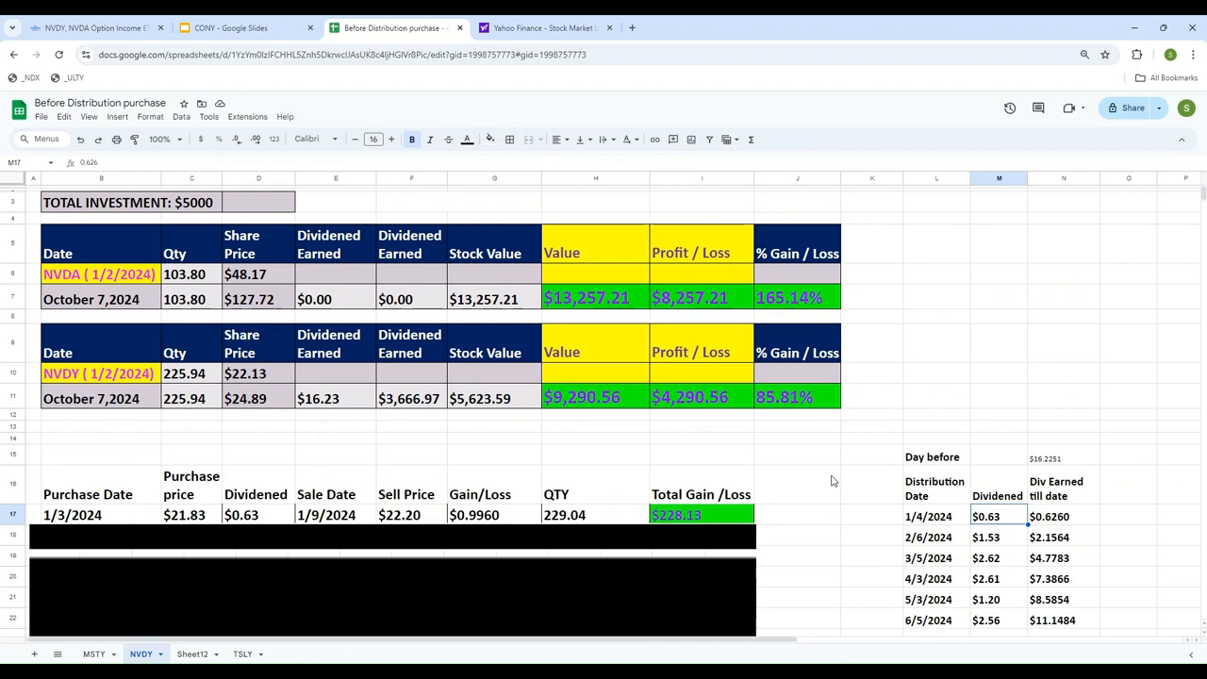
scroll("down", 3)
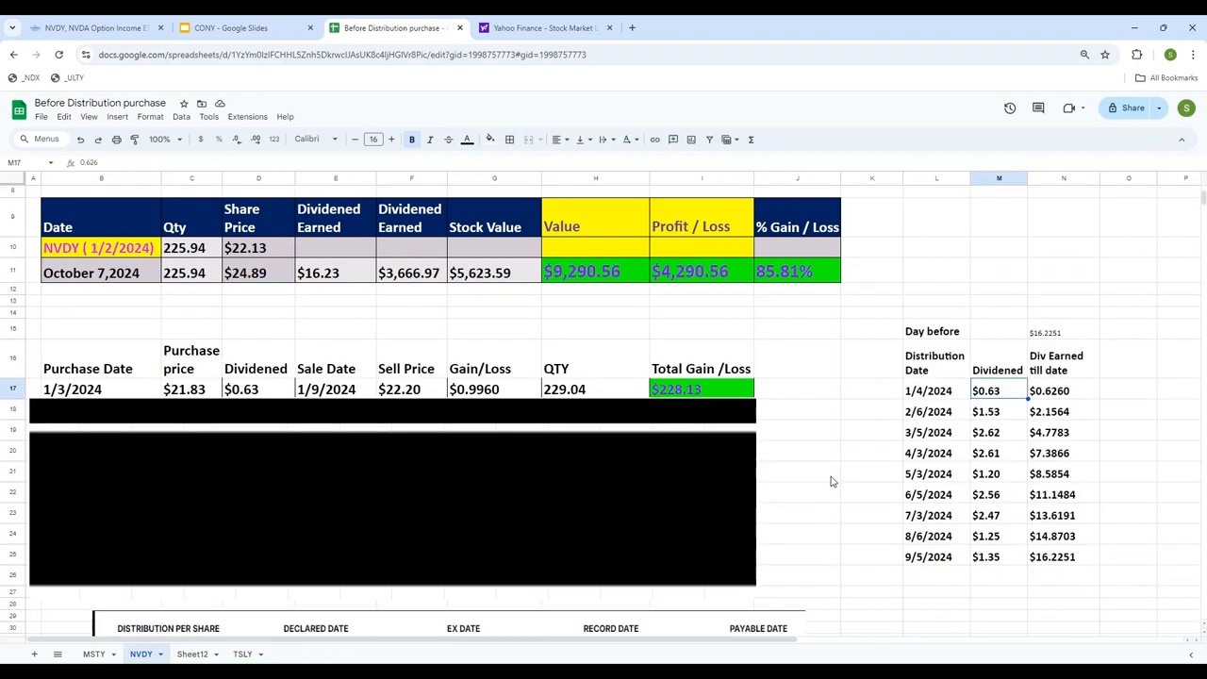
scroll("down", 3)
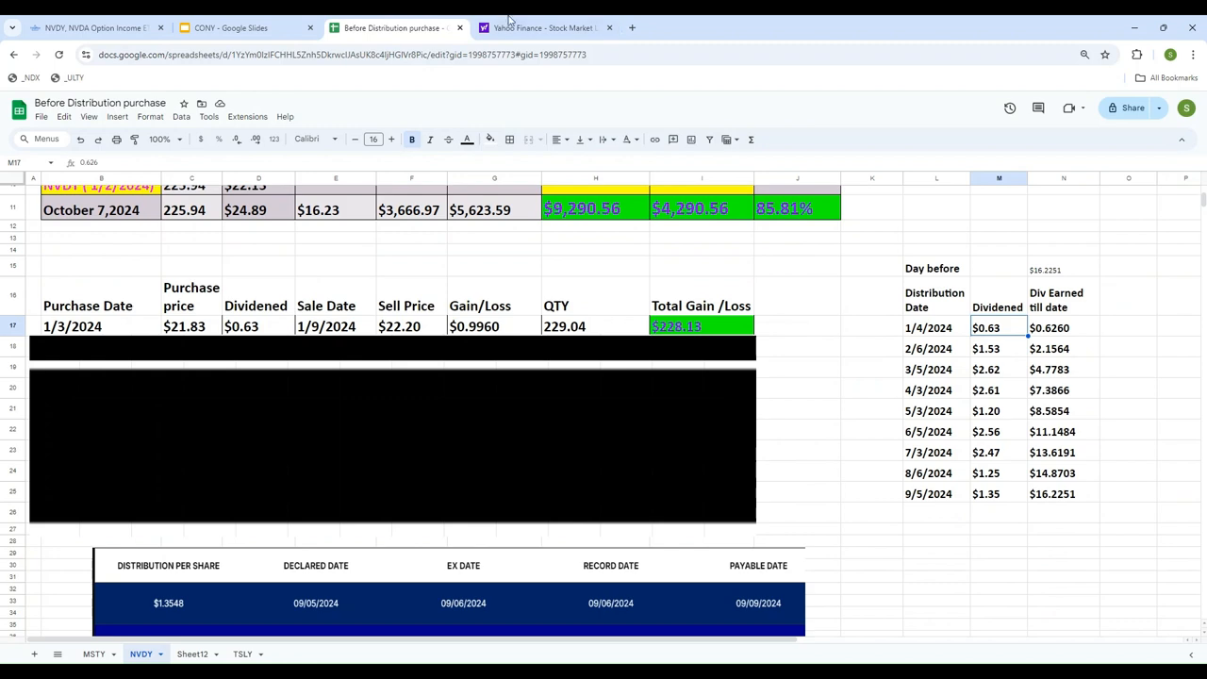
left_click(231, 27)
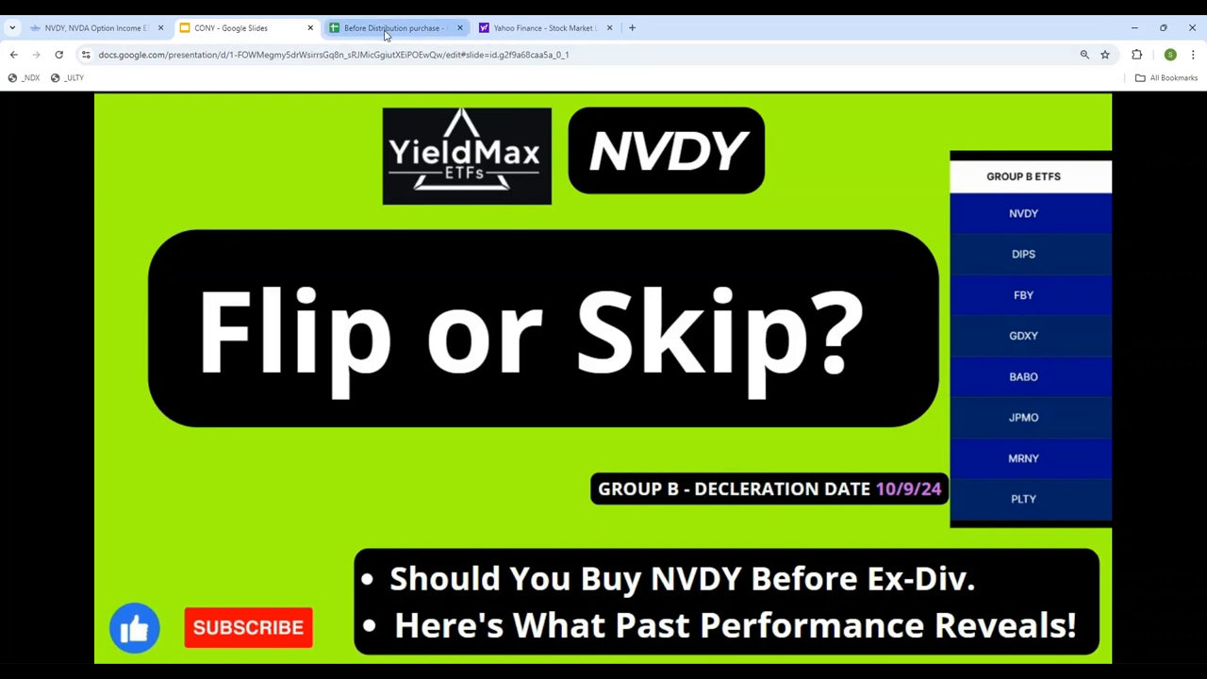
Back in the NVDY sheet, select the 1/3/2024 purchase date in the flip table
left_click(390, 27)
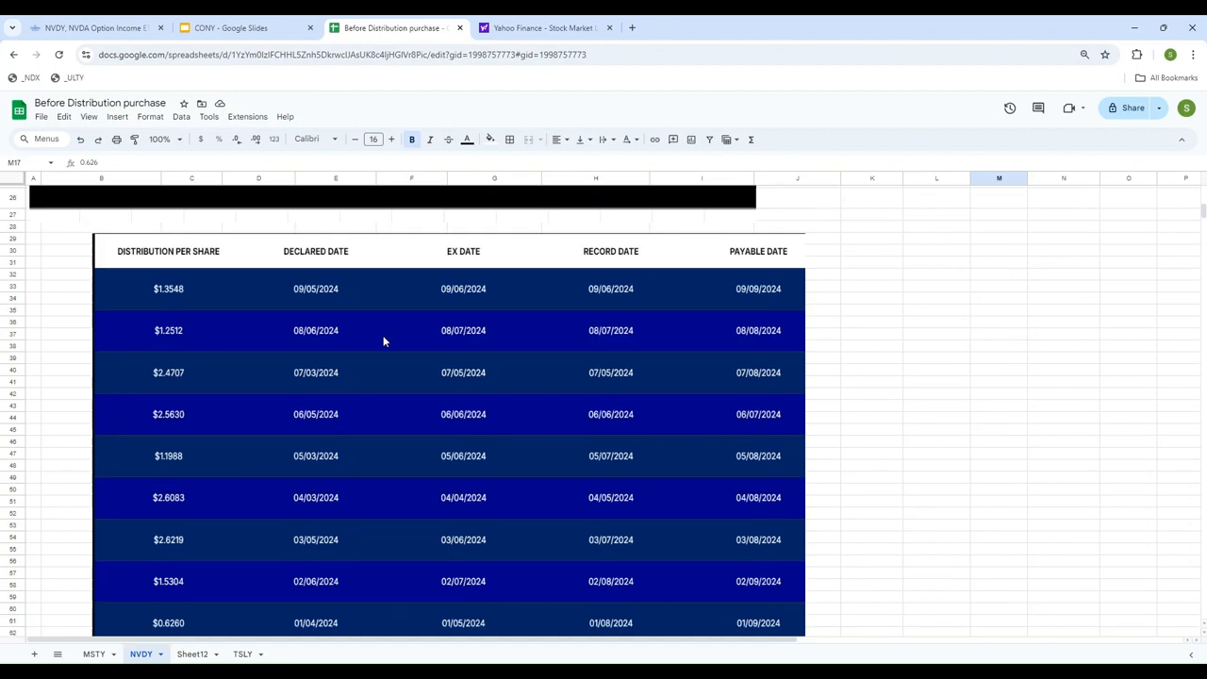
mouse_move(305, 629)
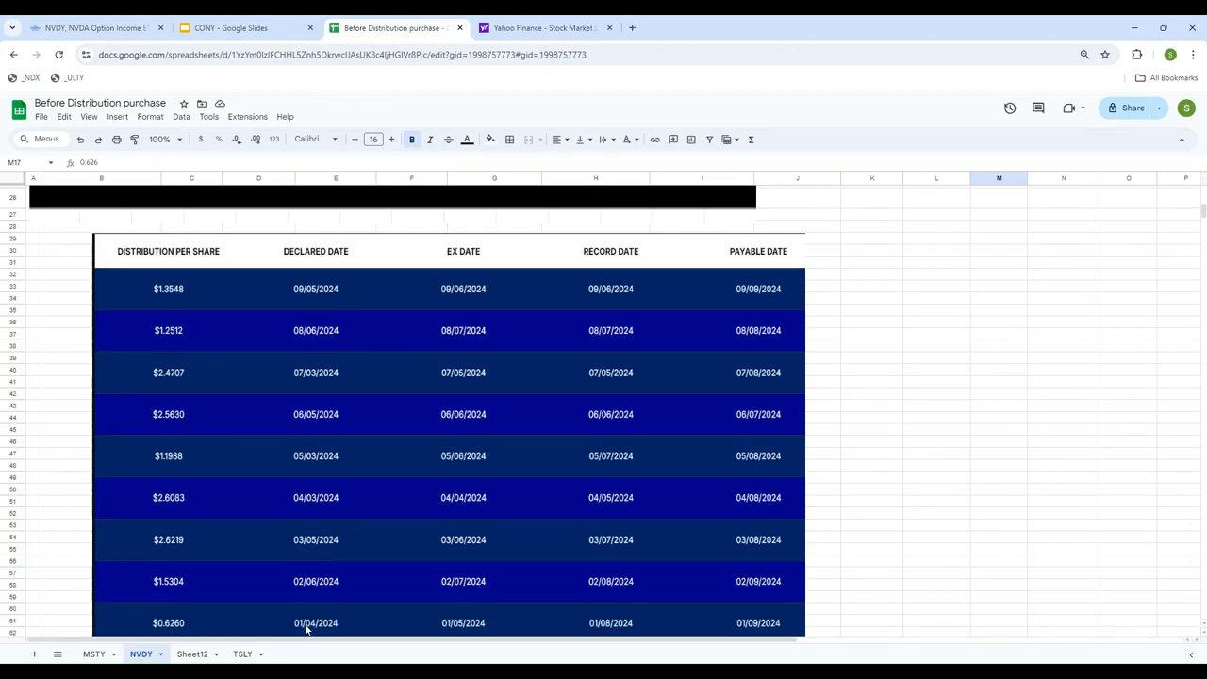
mouse_move(316, 460)
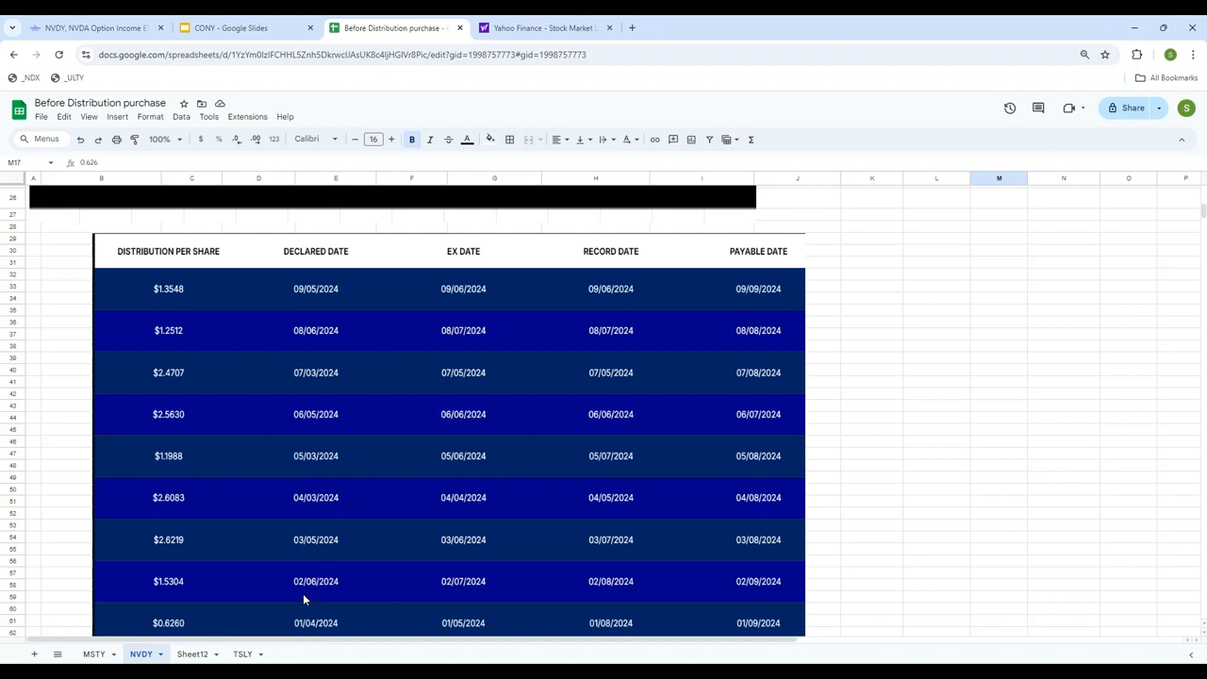
mouse_move(872, 483)
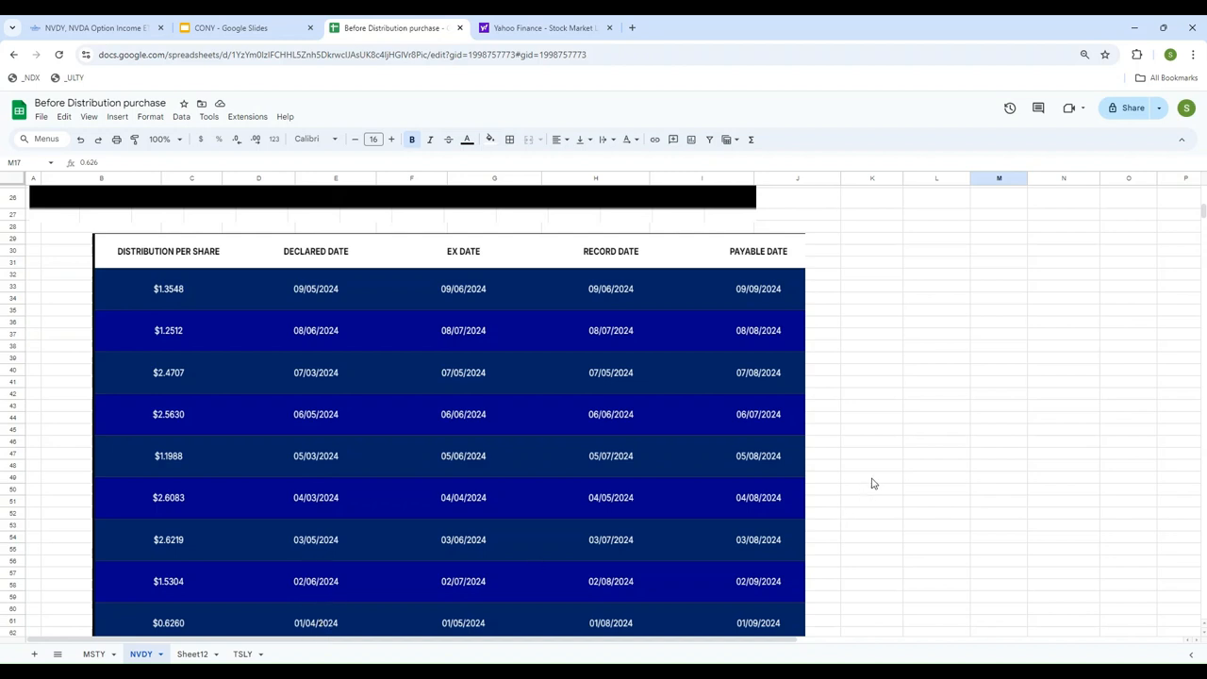
scroll("up", 3)
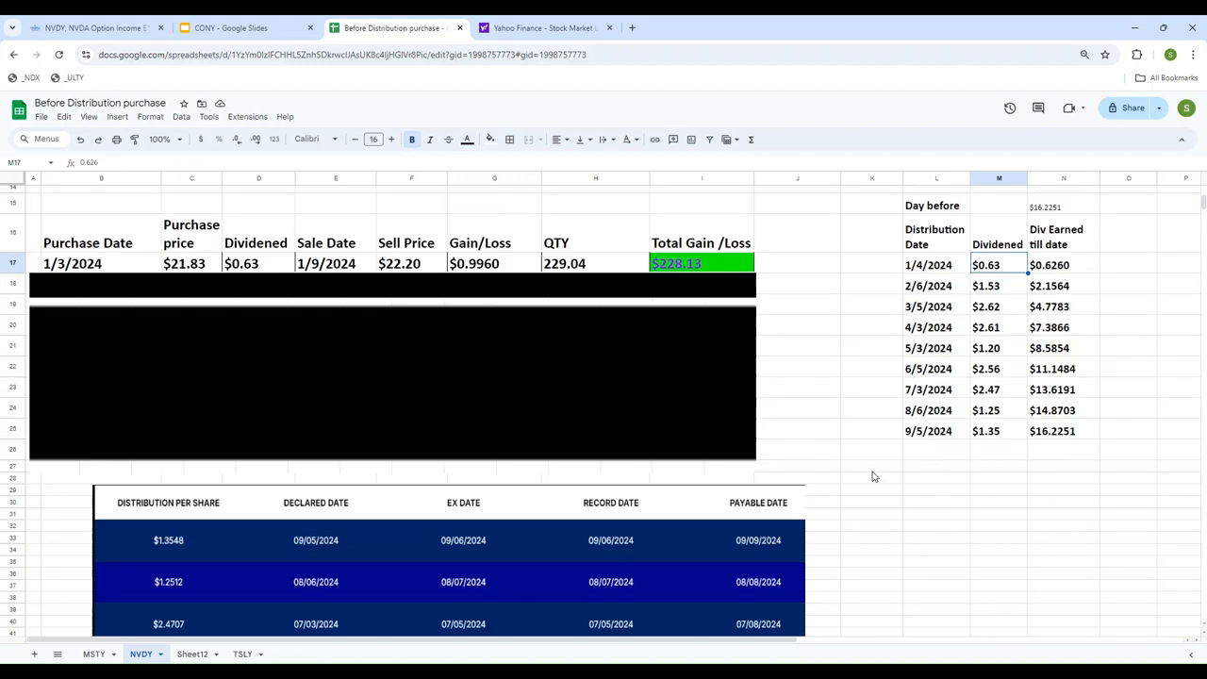
scroll("down", 3)
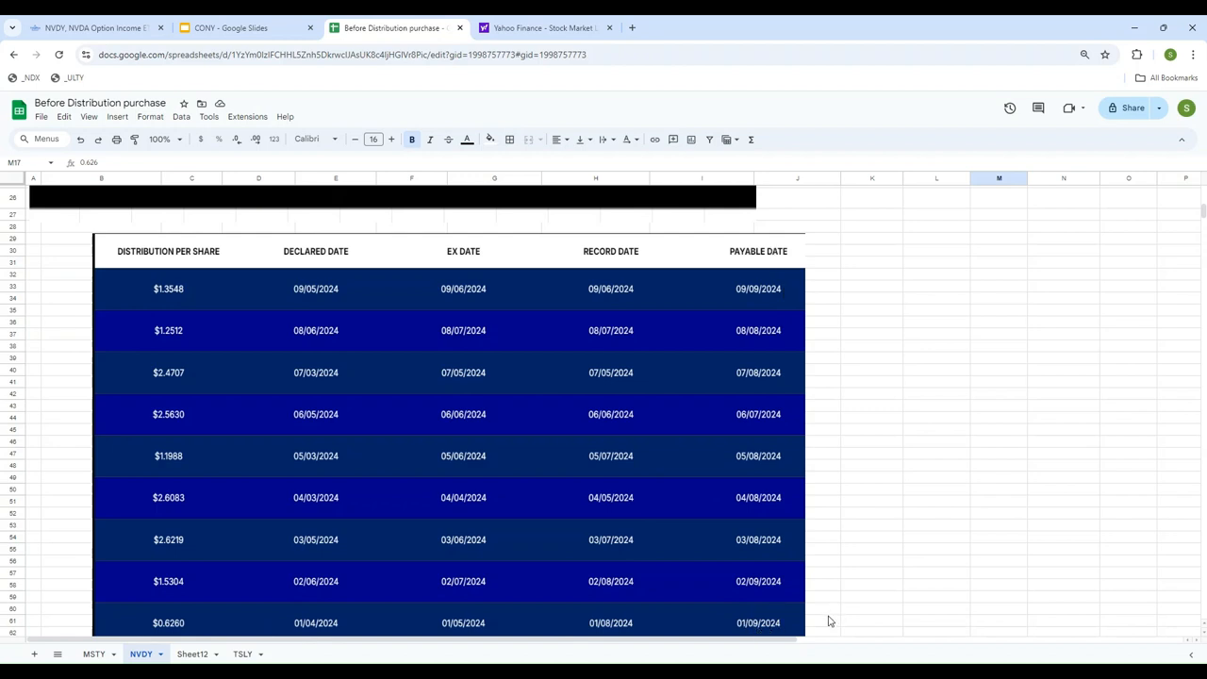
mouse_move(325, 623)
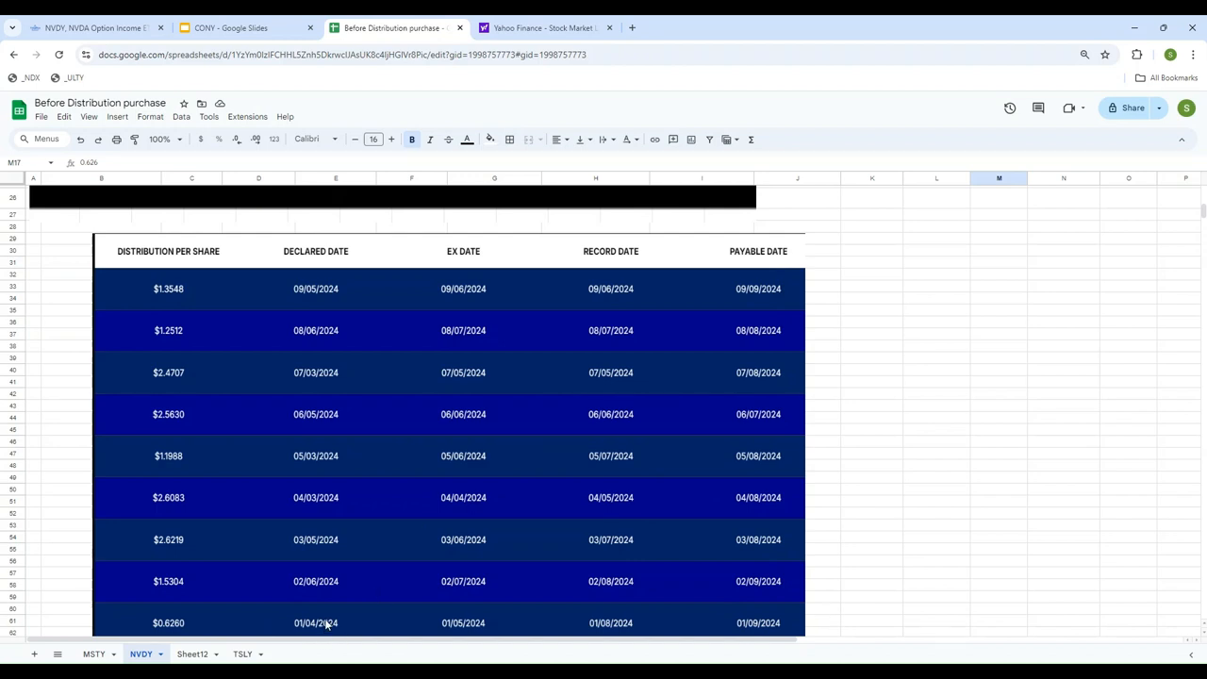
mouse_move(853, 529)
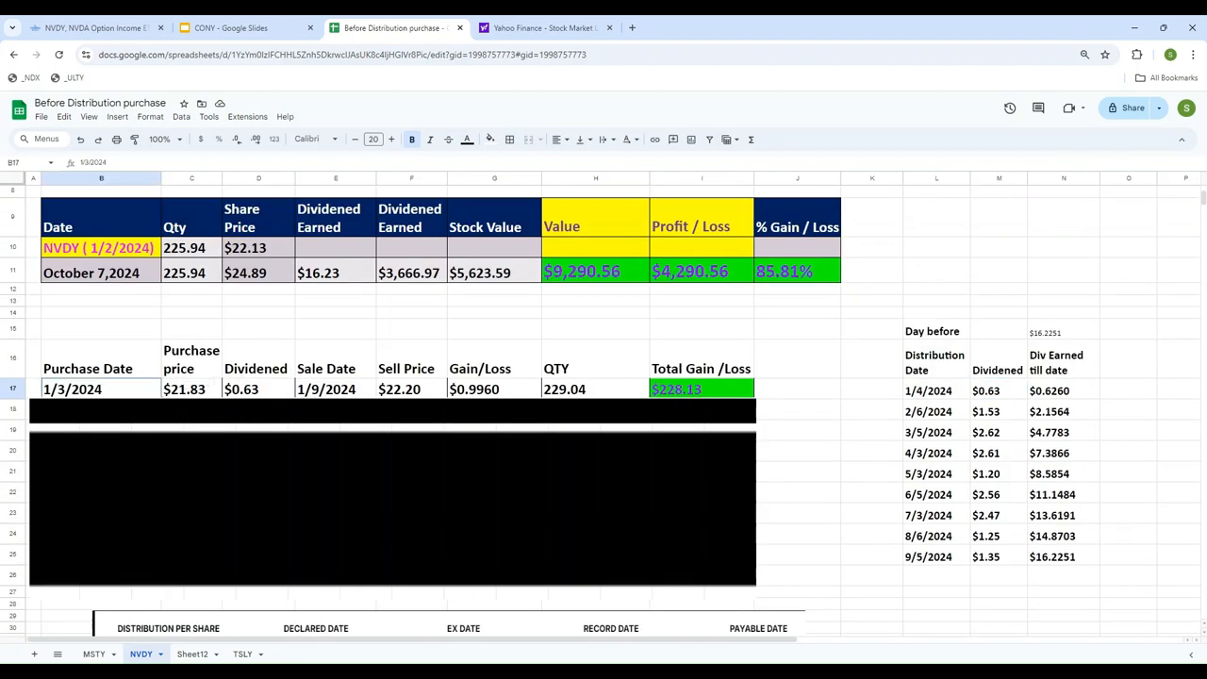
left_click(191, 388)
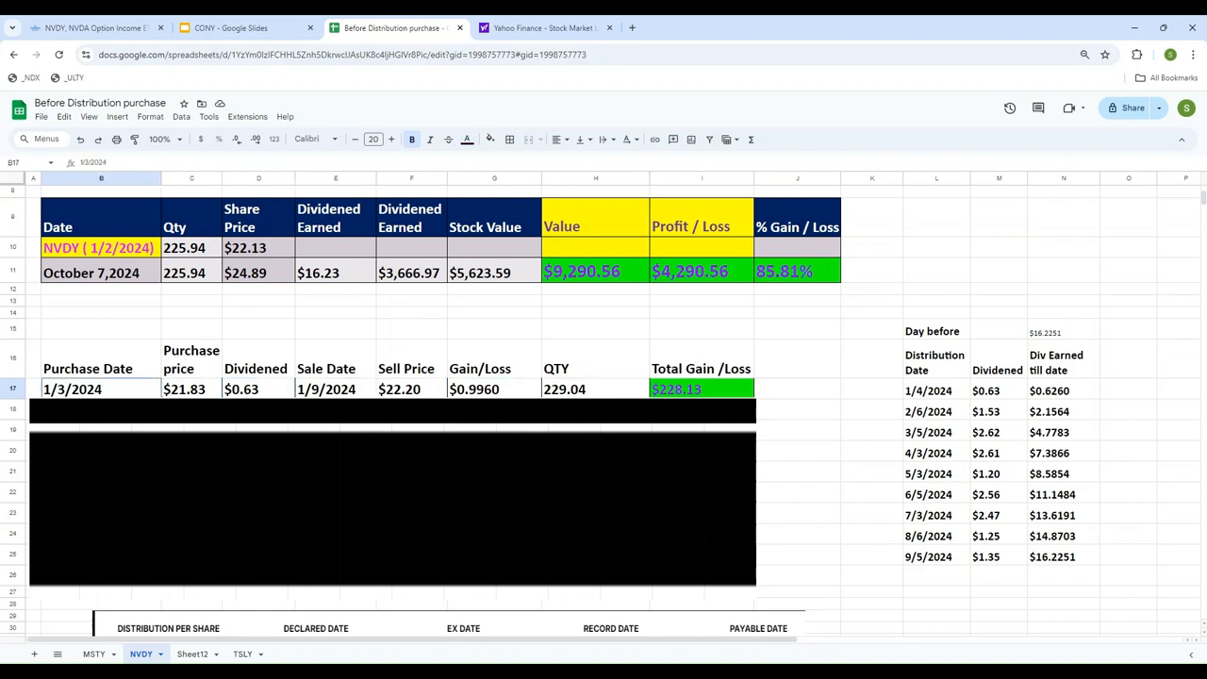
mouse_move(939, 400)
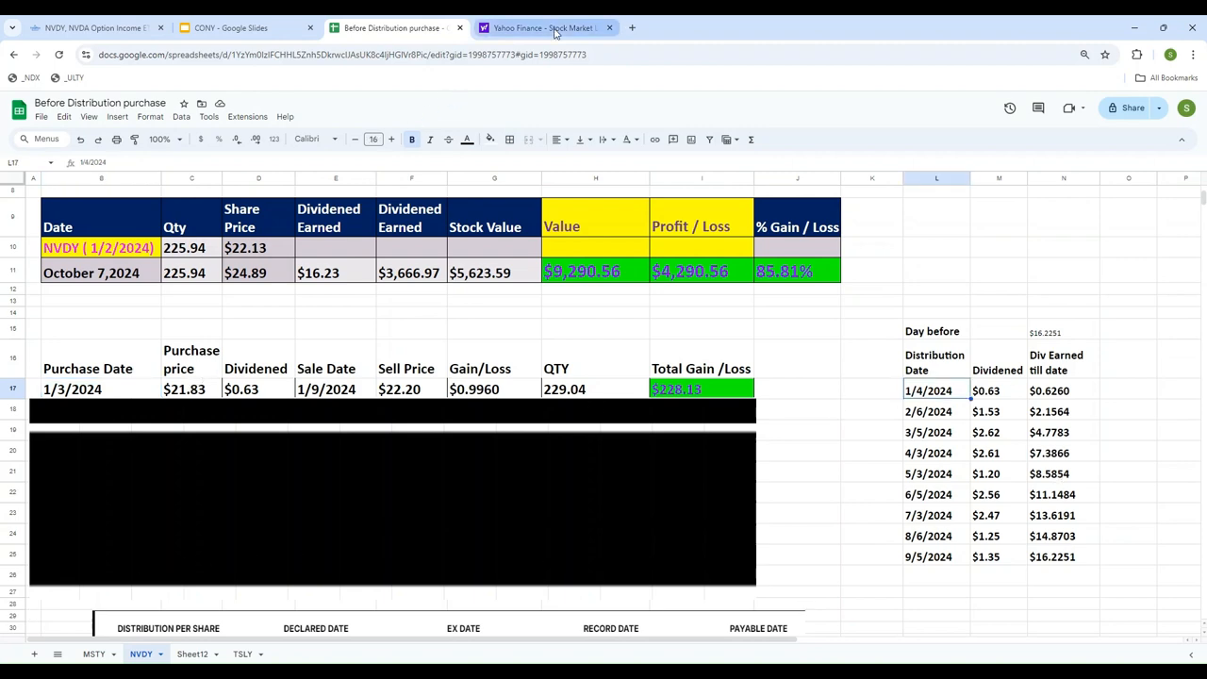
Open NVDY's Yahoo Finance historical data and scroll down to early January 2024
left_click(542, 27)
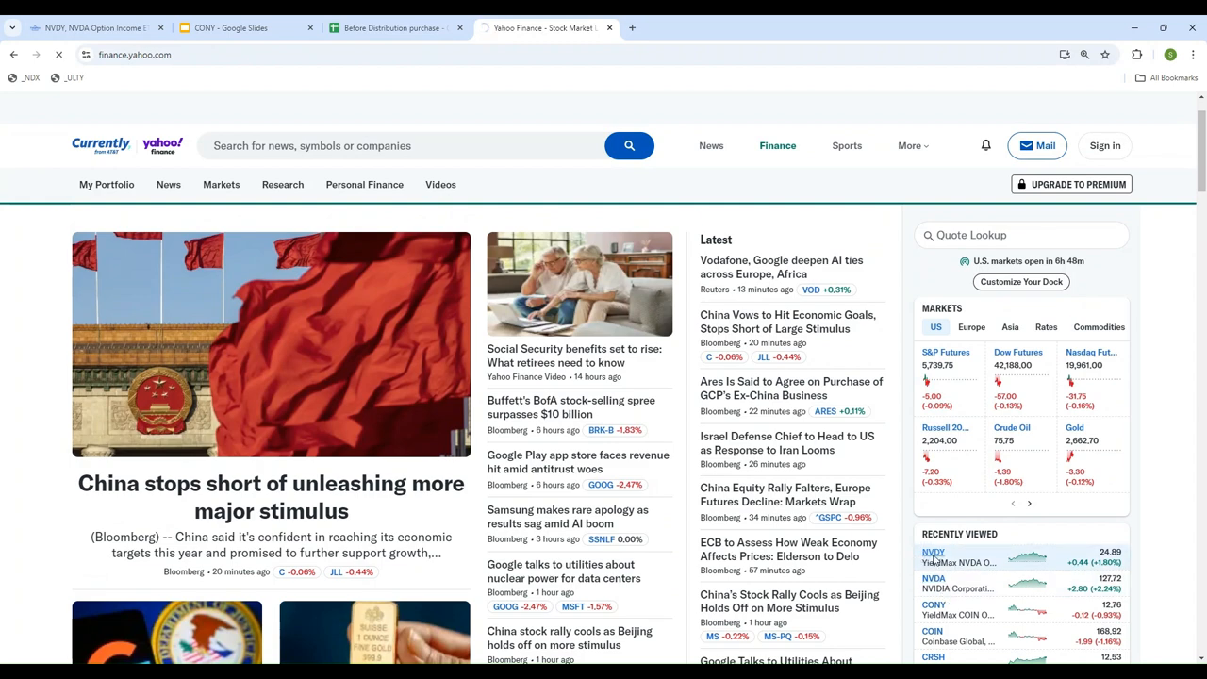
left_click(934, 551)
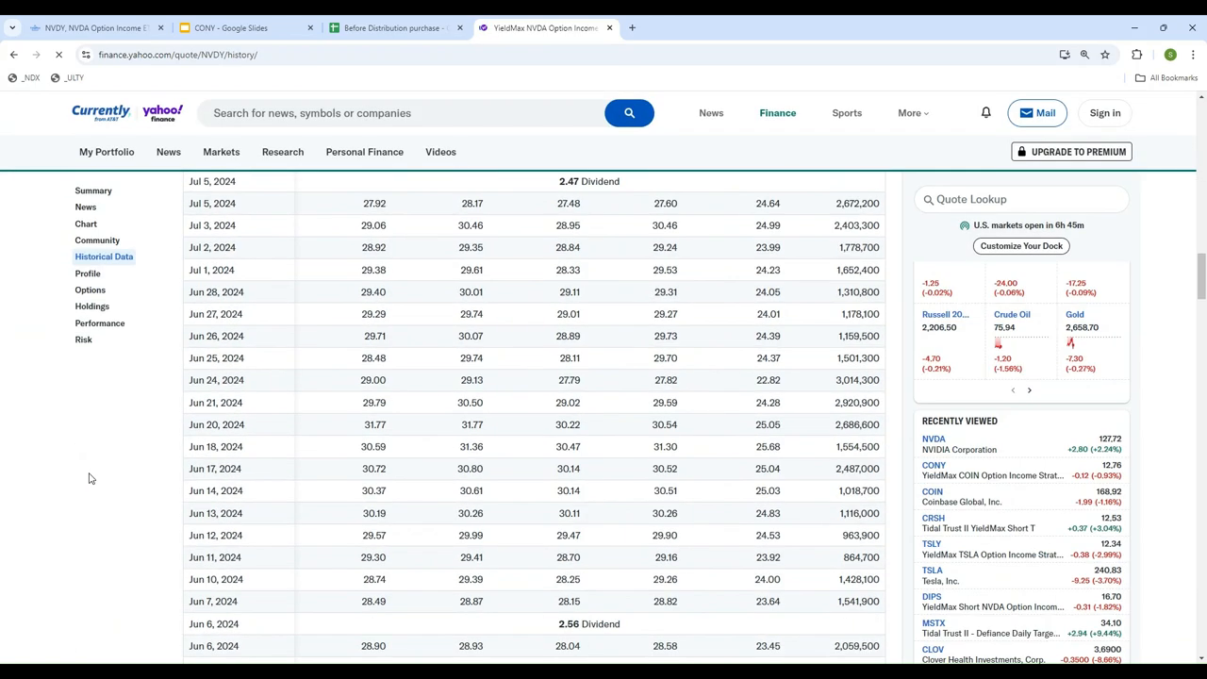
scroll("down", 3)
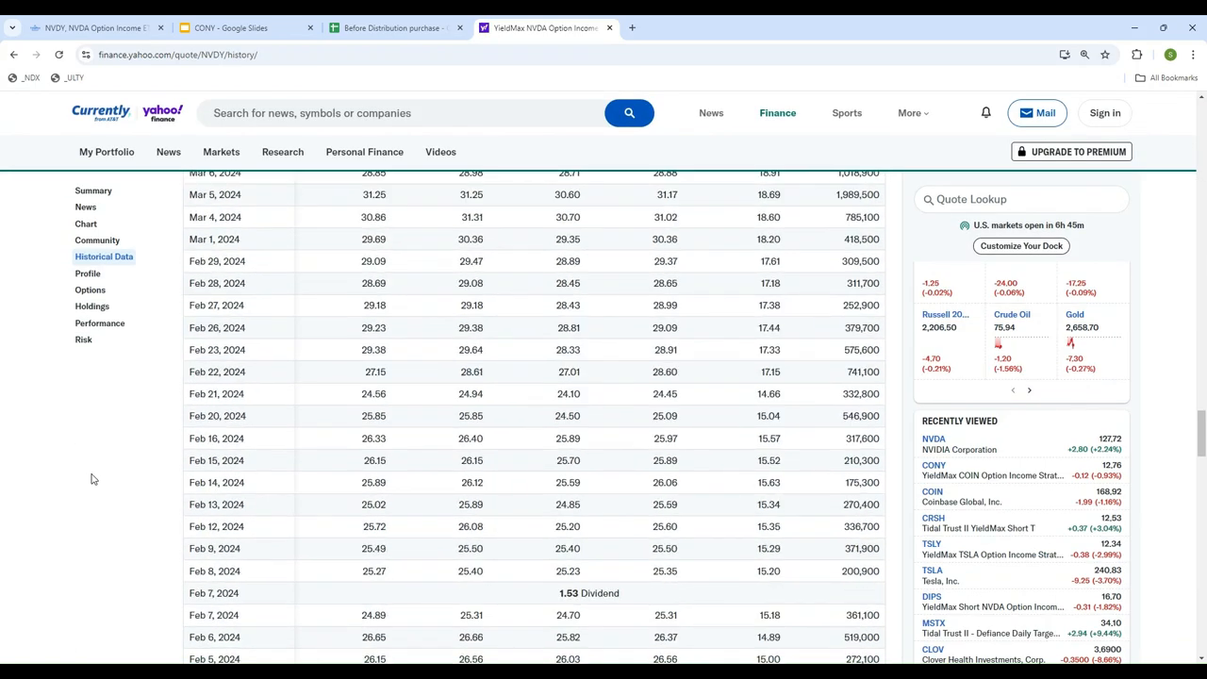
scroll("down", 3)
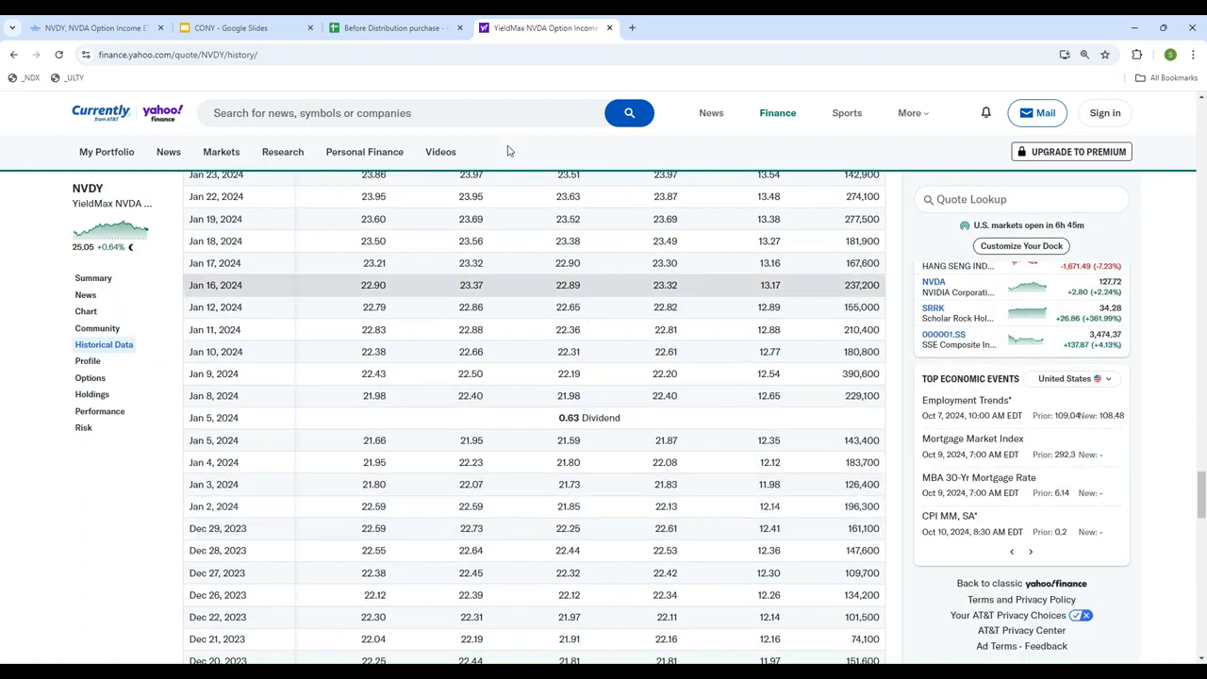
Check the $21.83 purchase price in C17 against Yahoo's January 3 close
left_click(391, 27)
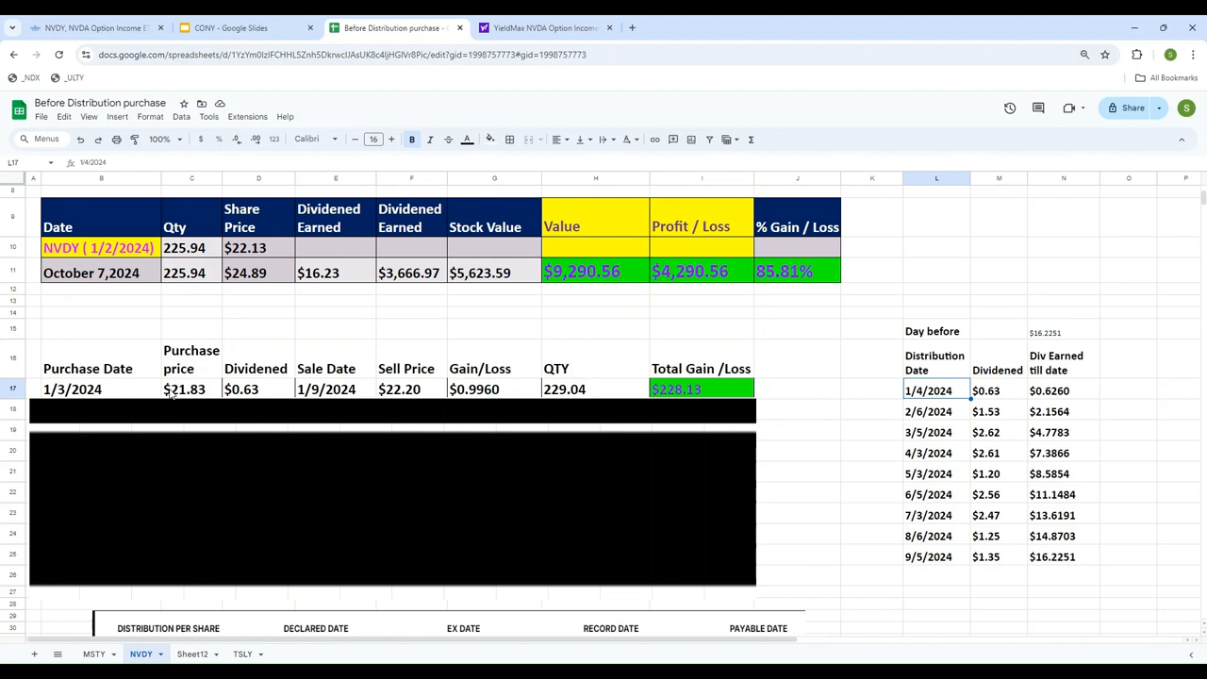
left_click(192, 388)
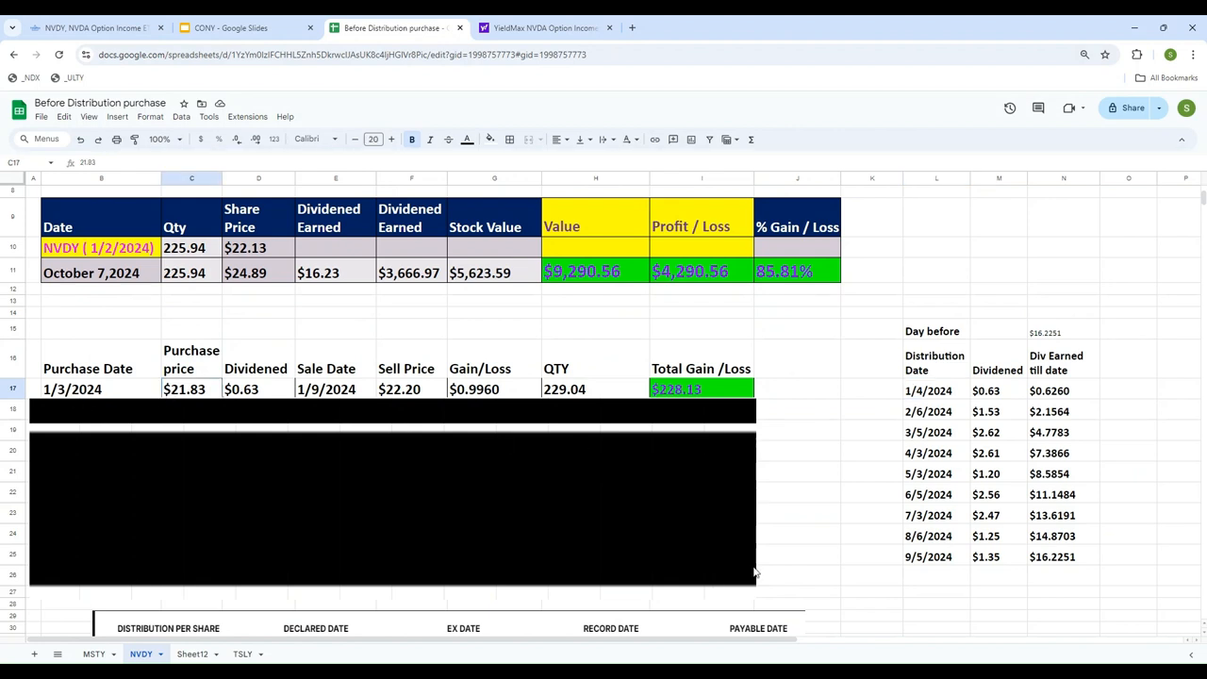
mouse_move(829, 441)
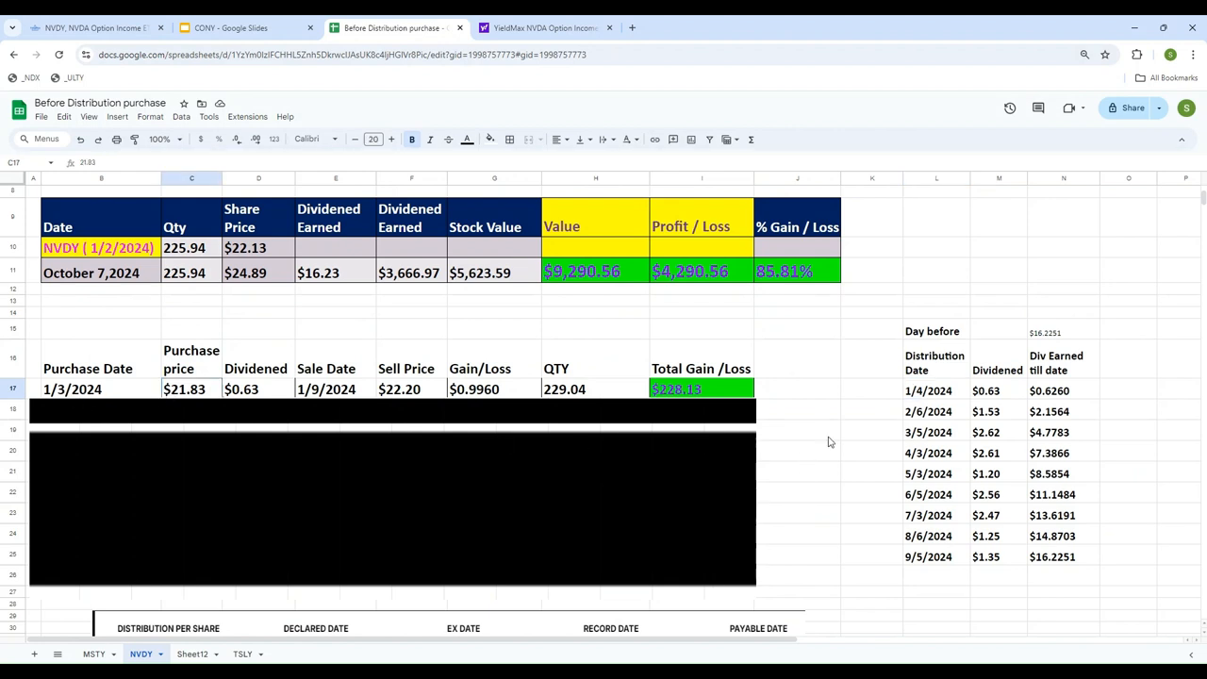
left_click(545, 27)
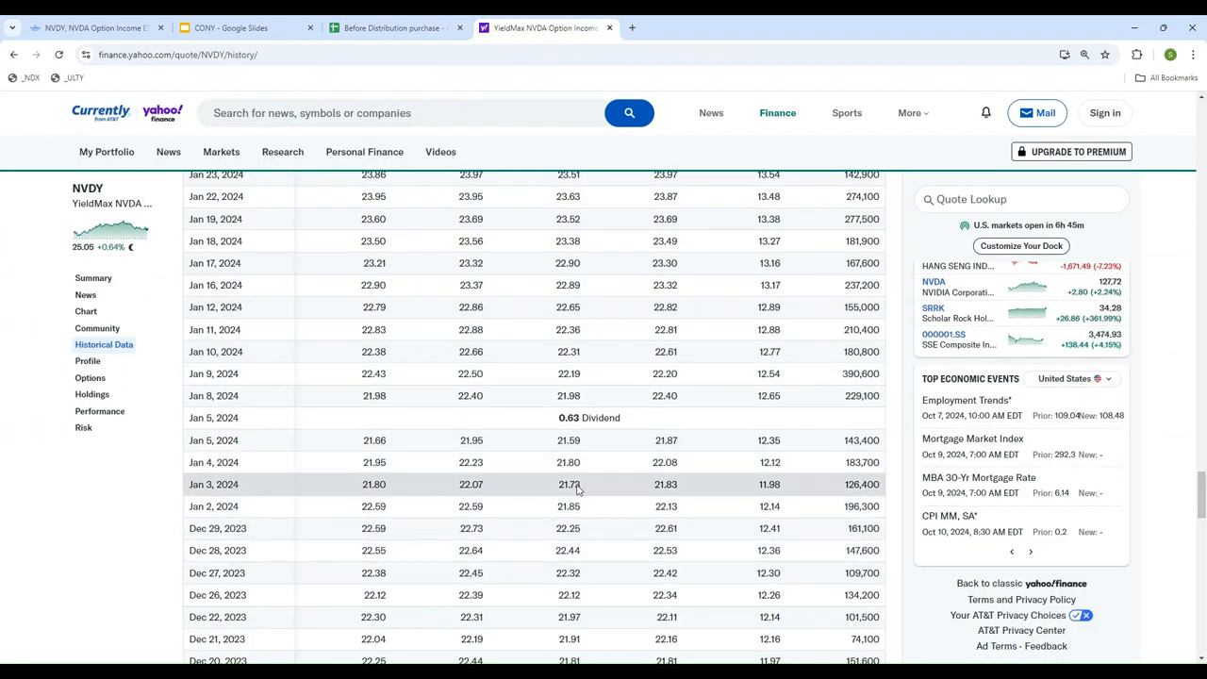
left_click(391, 27)
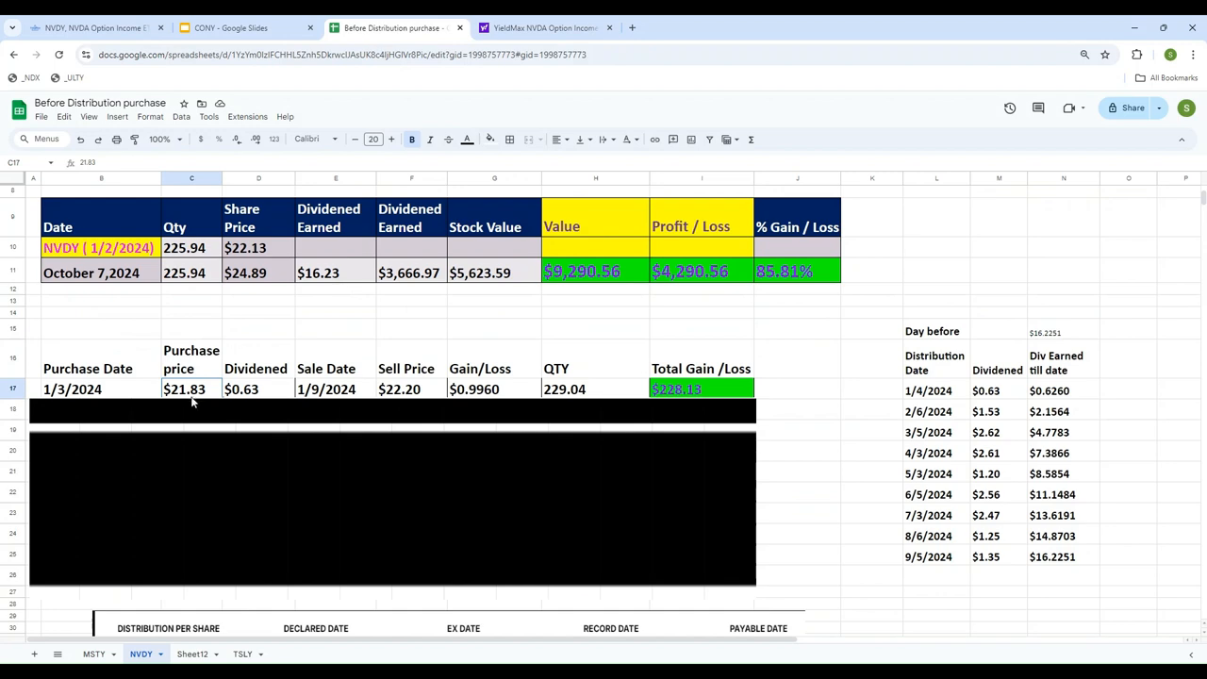
Verify the 1/9/2024 sale at $22.20 against Yahoo's Jan 9 close, reviewing C17, D17, F17
scroll("down", 3)
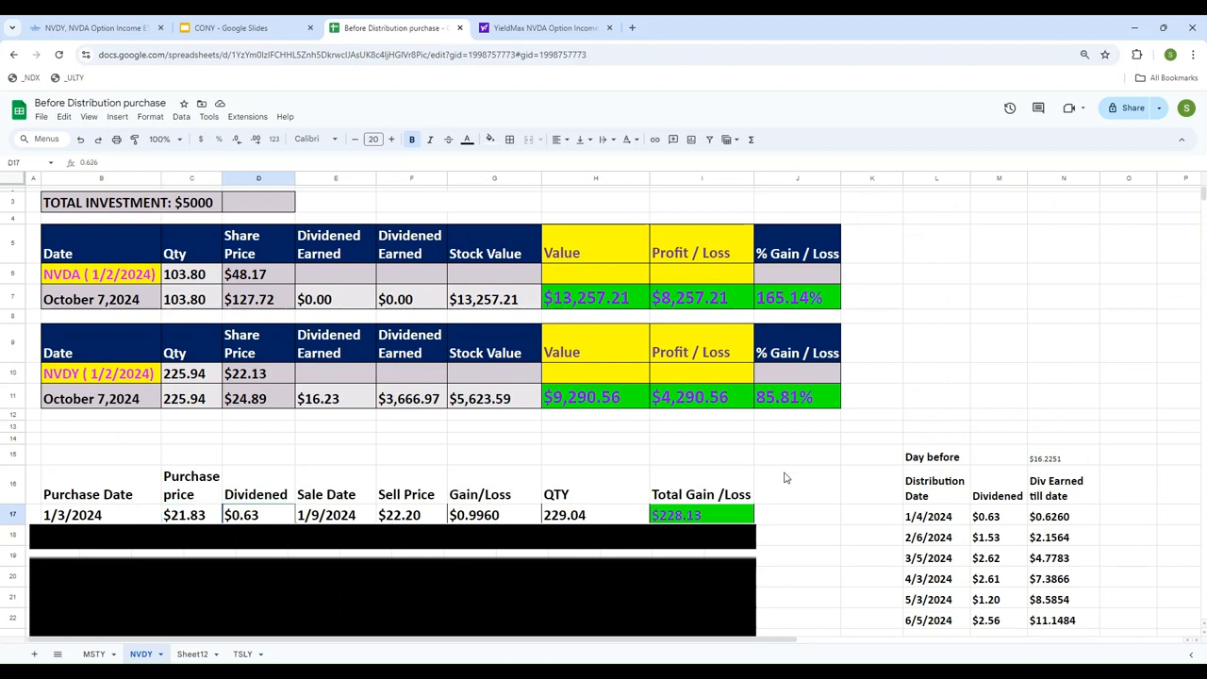
scroll("down", 3)
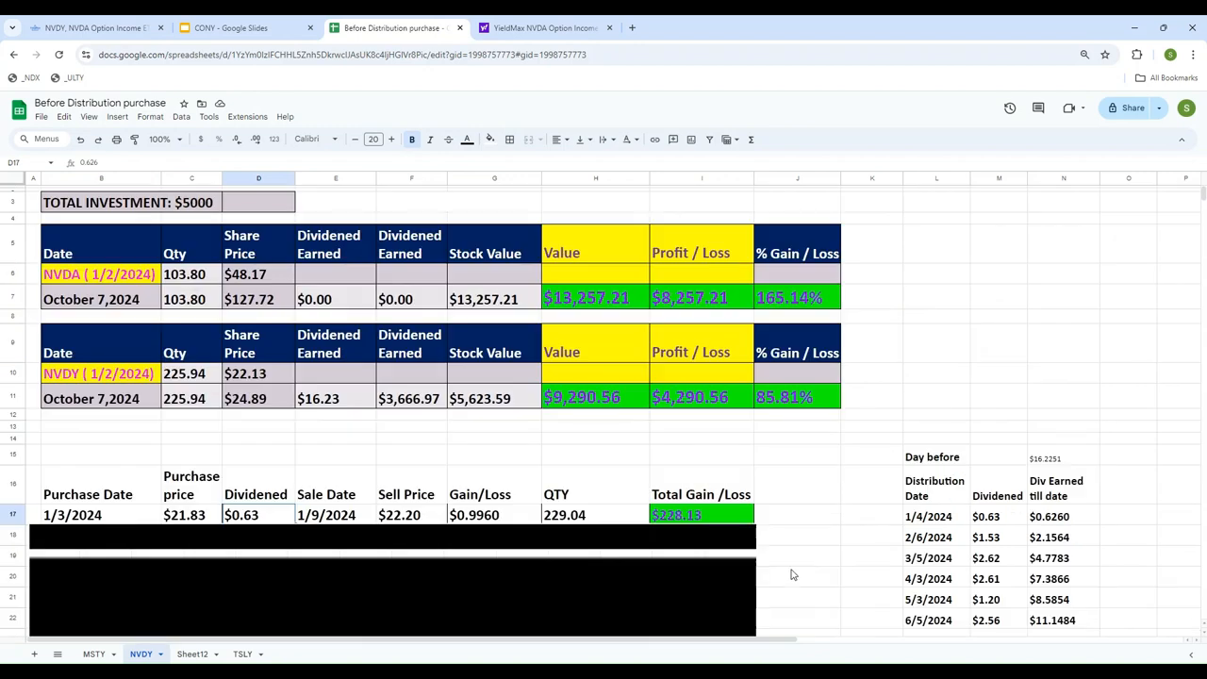
left_click(335, 515)
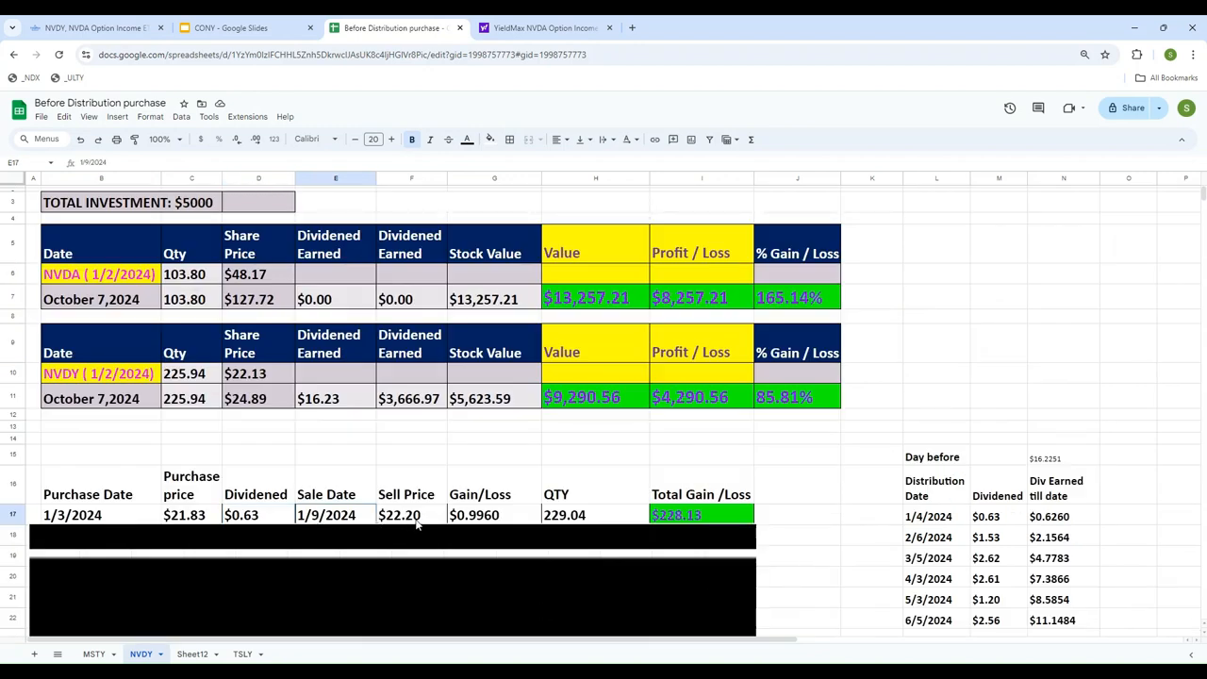
left_click(545, 27)
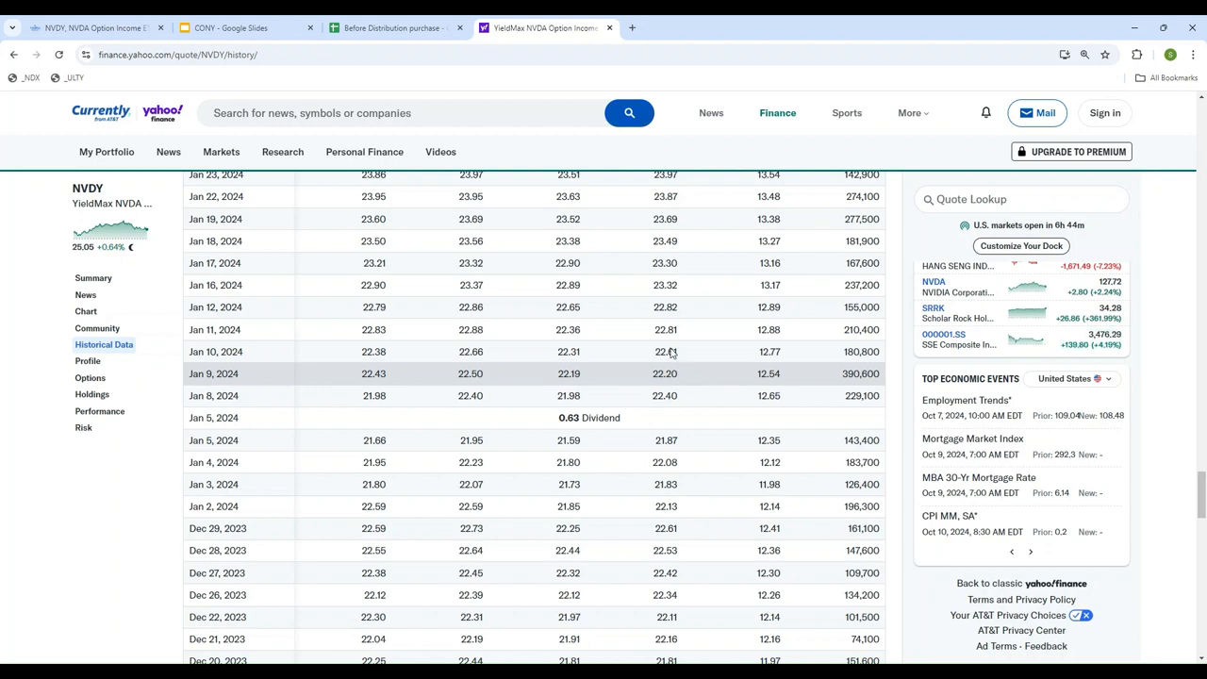
left_click(386, 28)
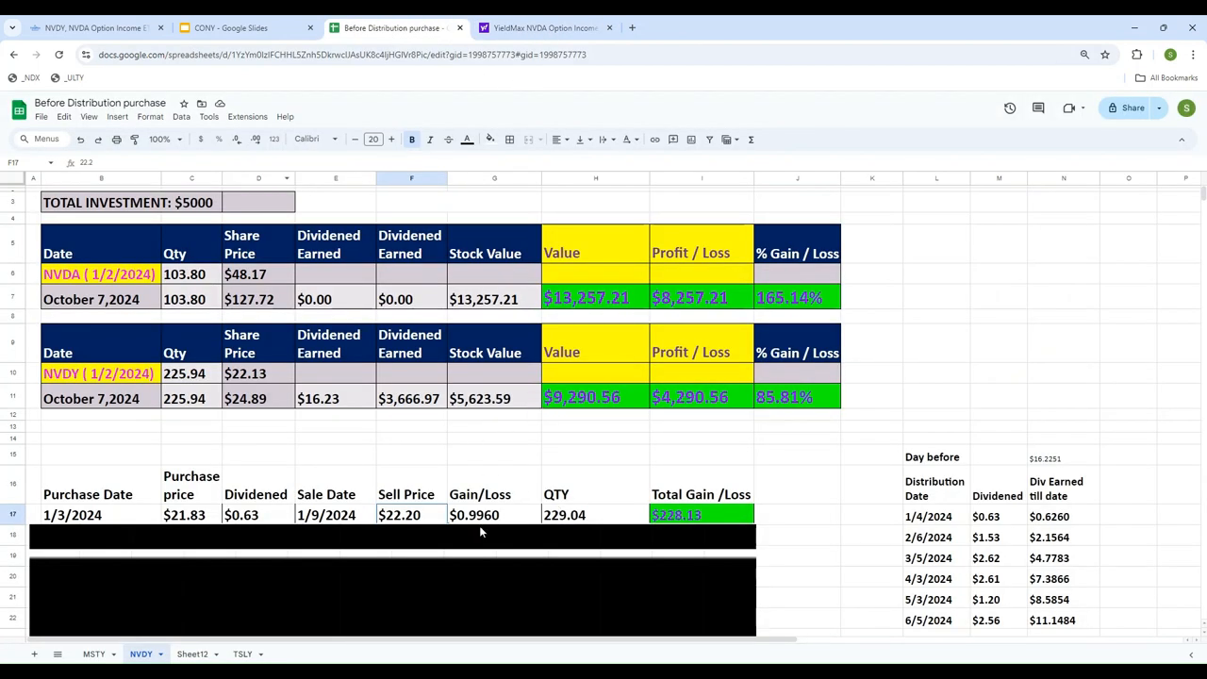
left_click(191, 515)
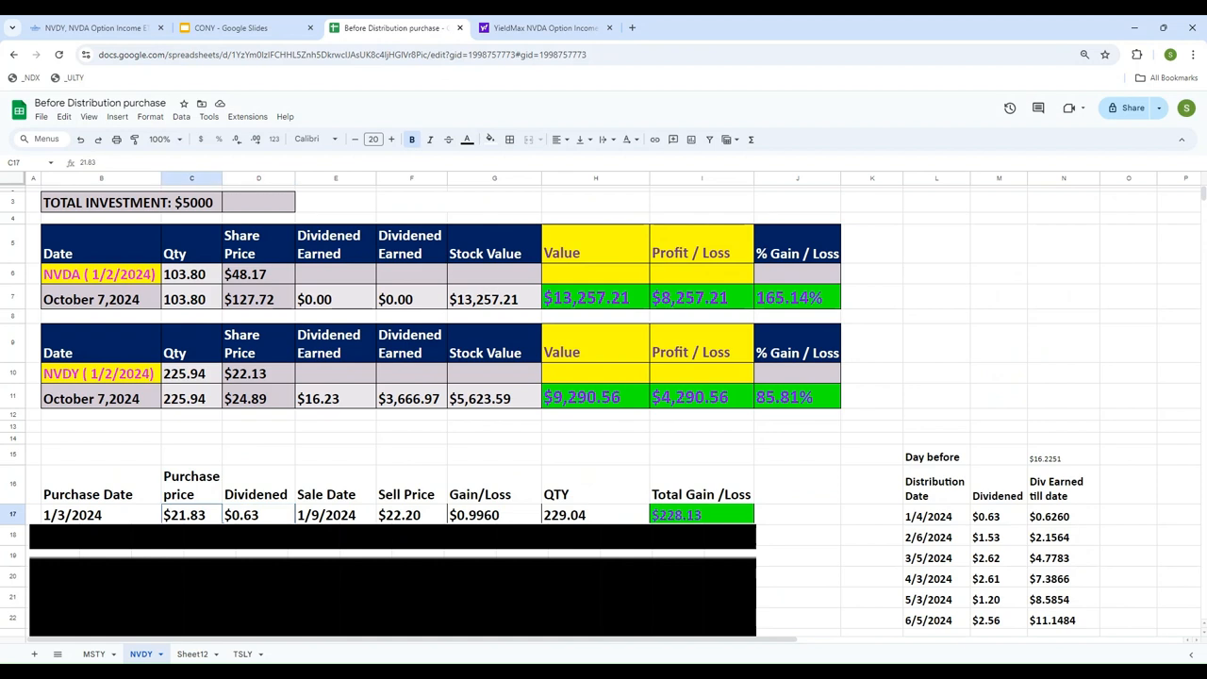
left_click(258, 515)
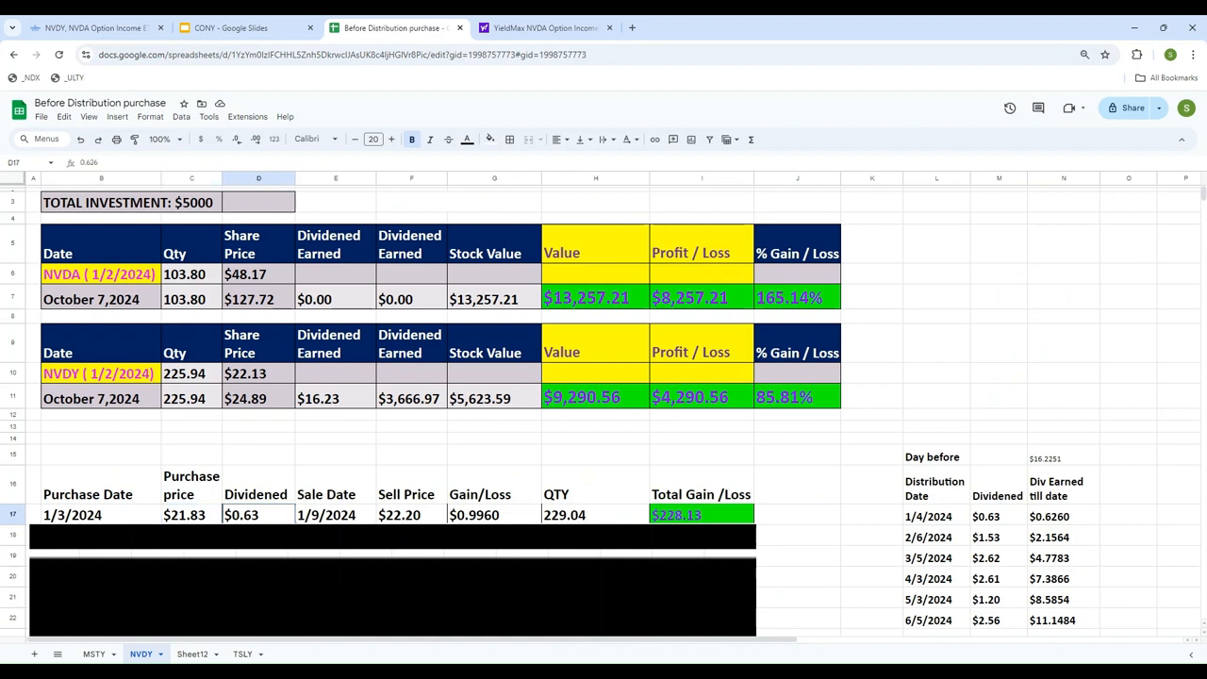
left_click(405, 514)
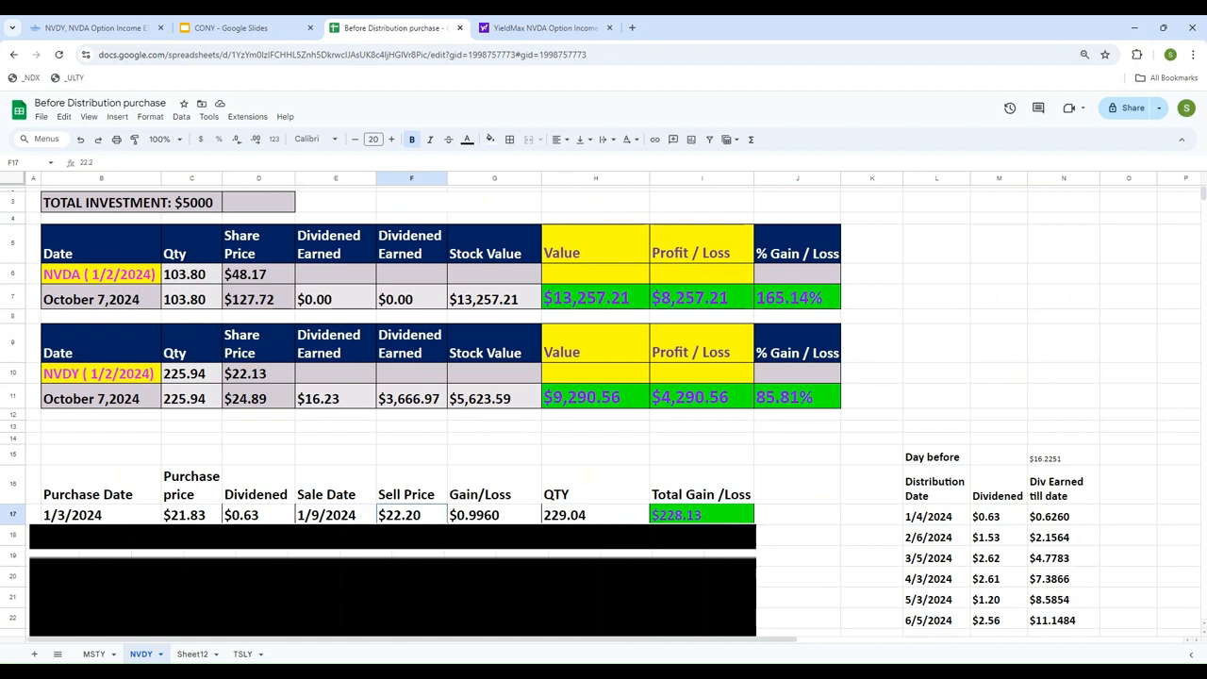
Enter 5000 in the QTY cell H17 after inspecting the Gain/Loss cell
left_click(494, 514)
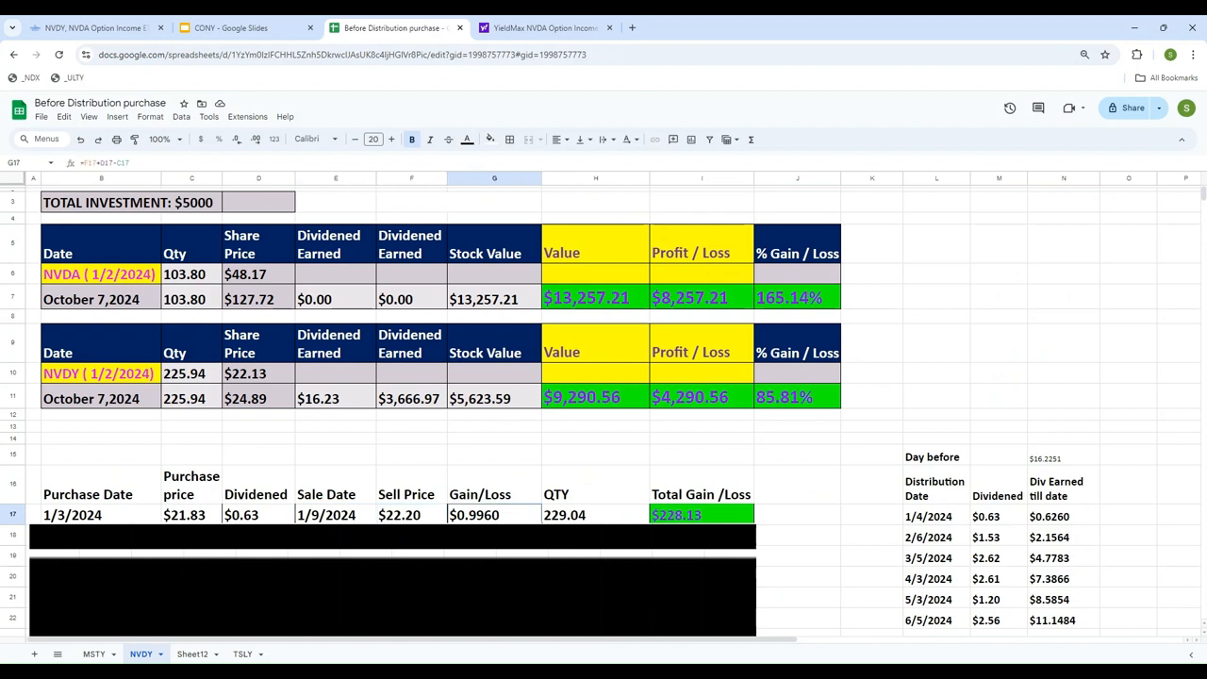
left_click(595, 515)
type("=")
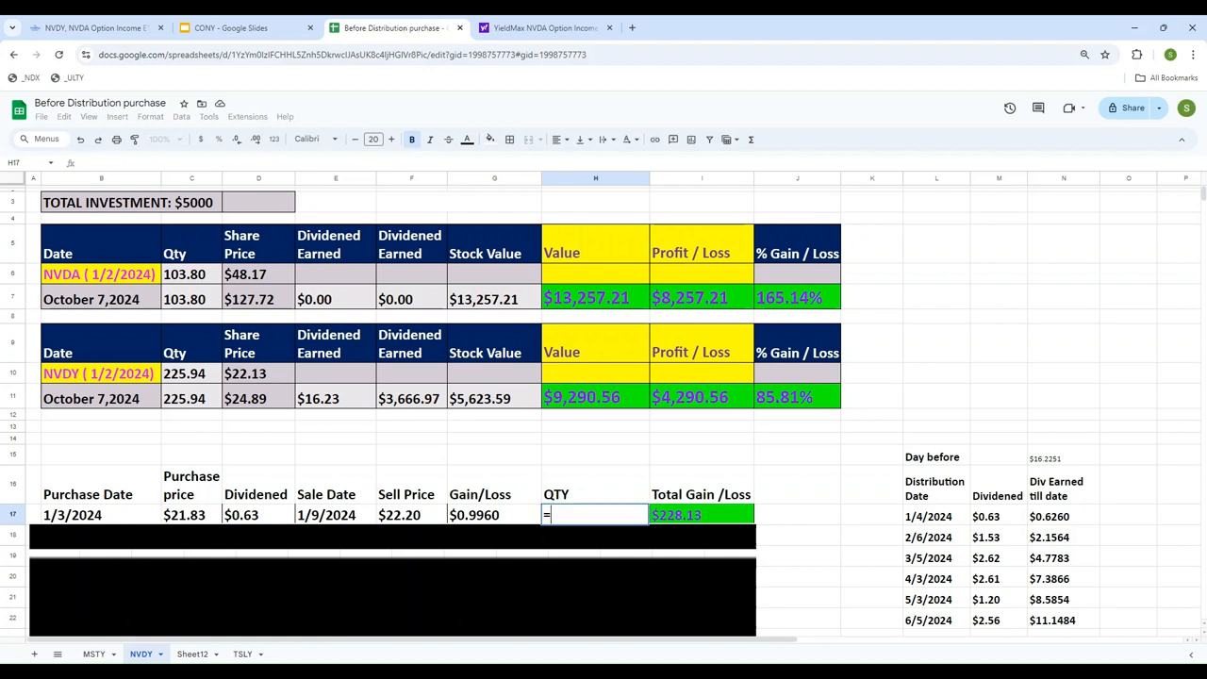
type("5000")
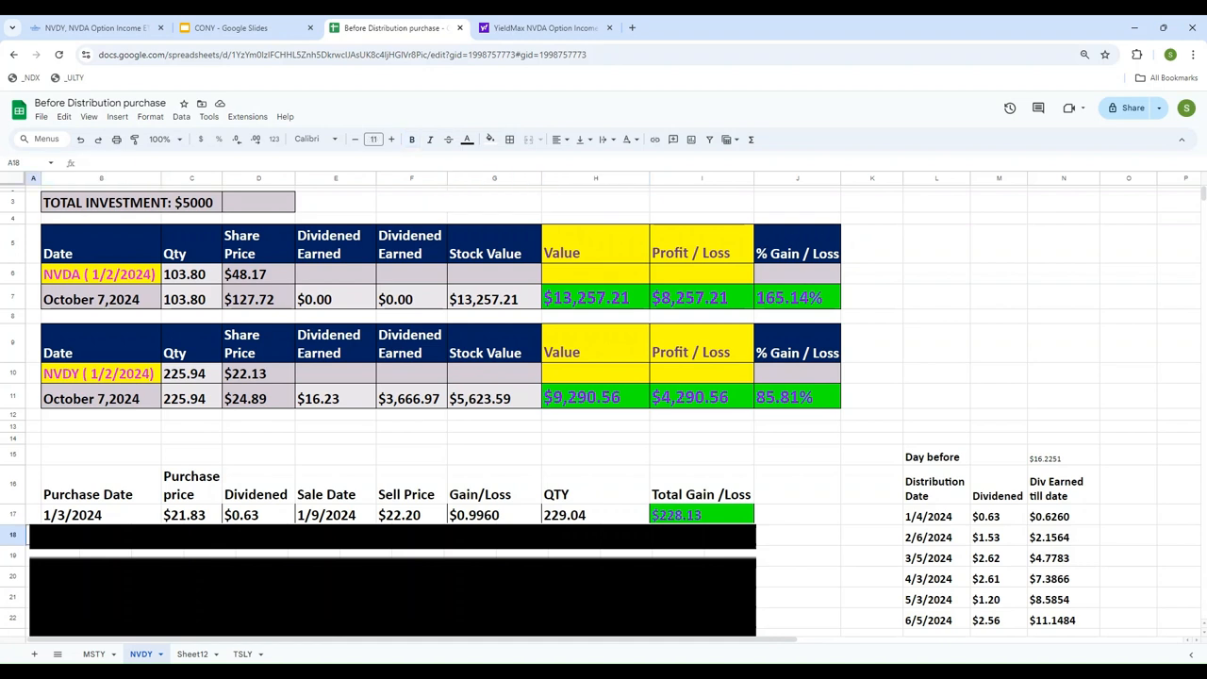
Rewrite G17's Gain/Loss formula as =F17-C17+D17 after reviewing F17 and D17
left_click(494, 515)
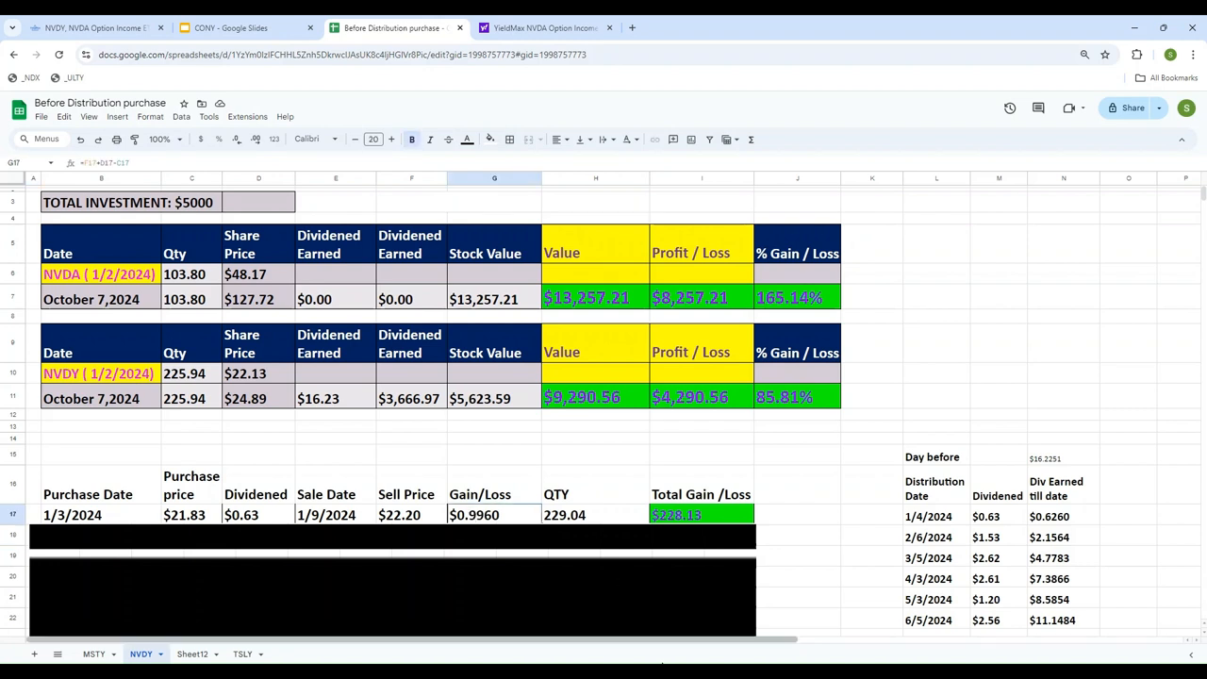
left_click(411, 515)
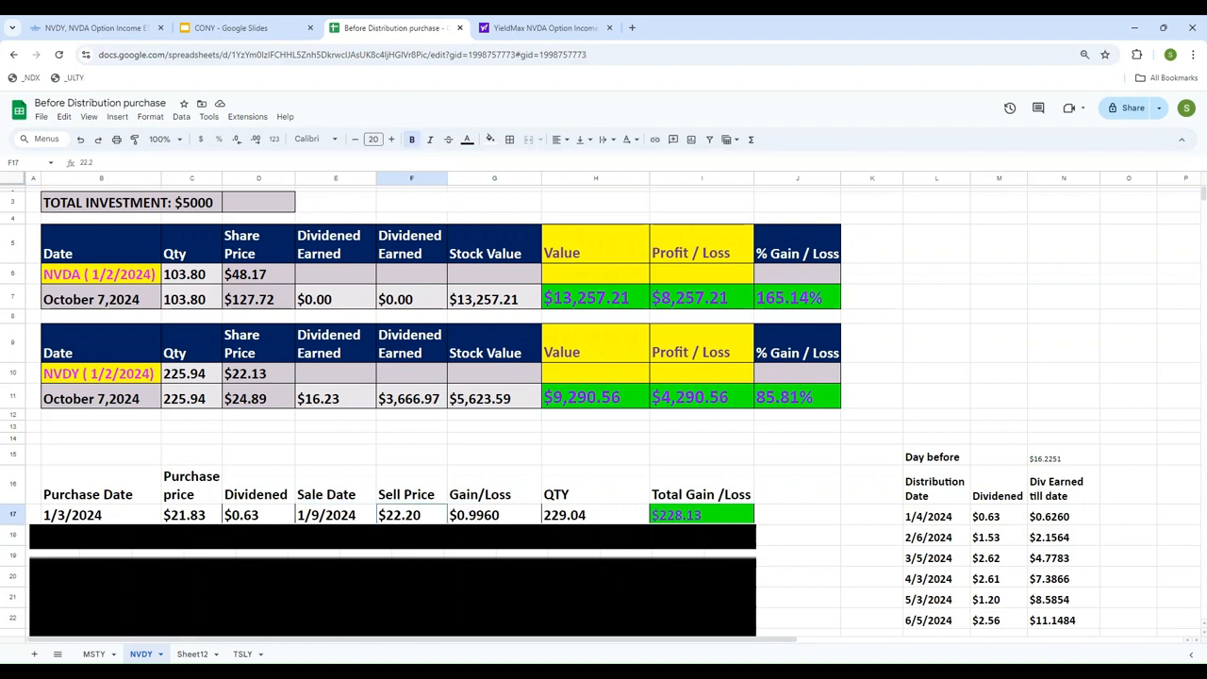
left_click(258, 515)
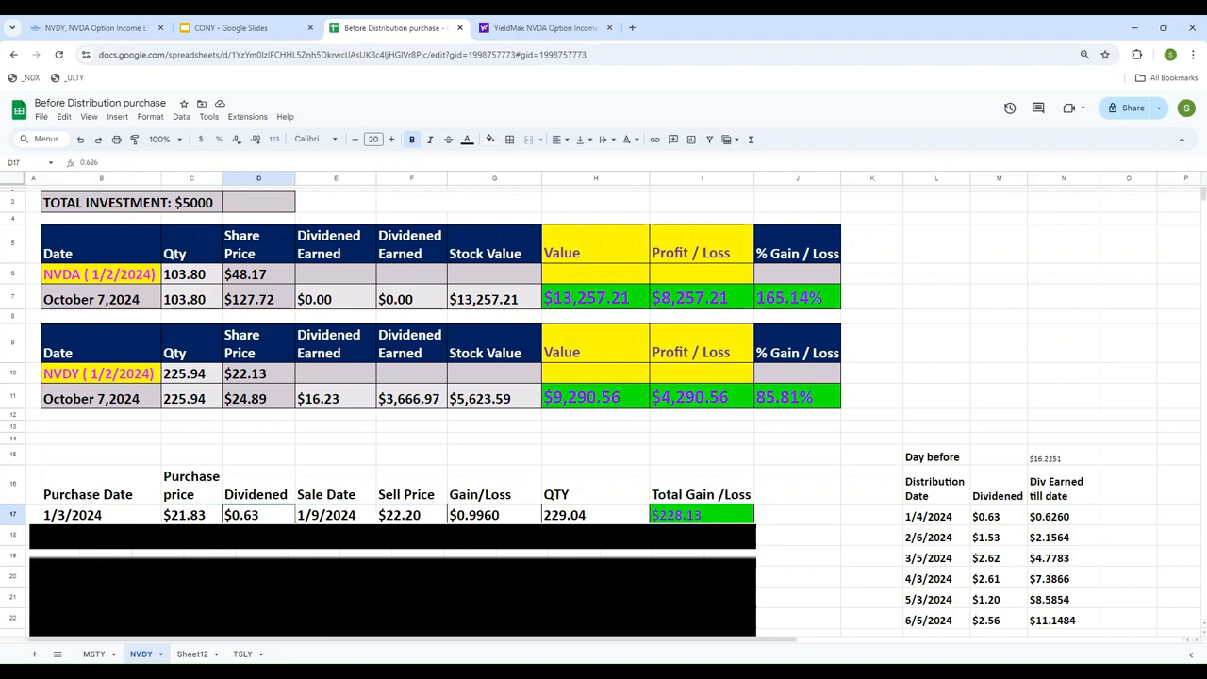
left_click(494, 514)
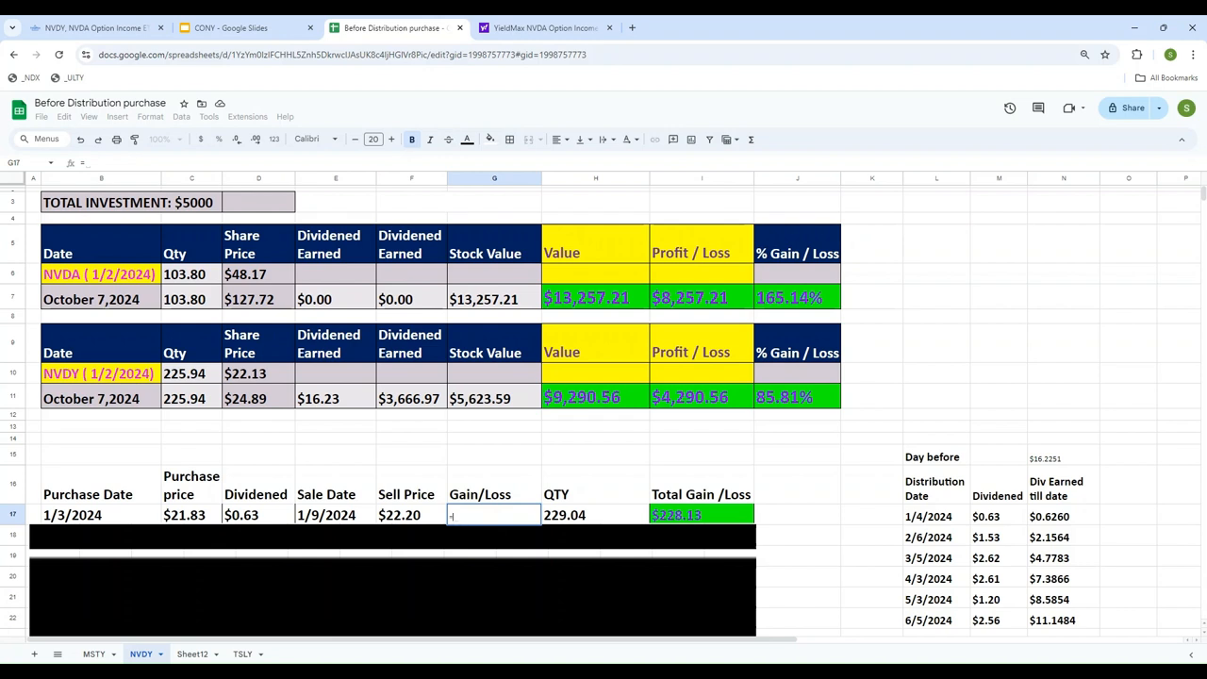
type("=F17-C17+D17")
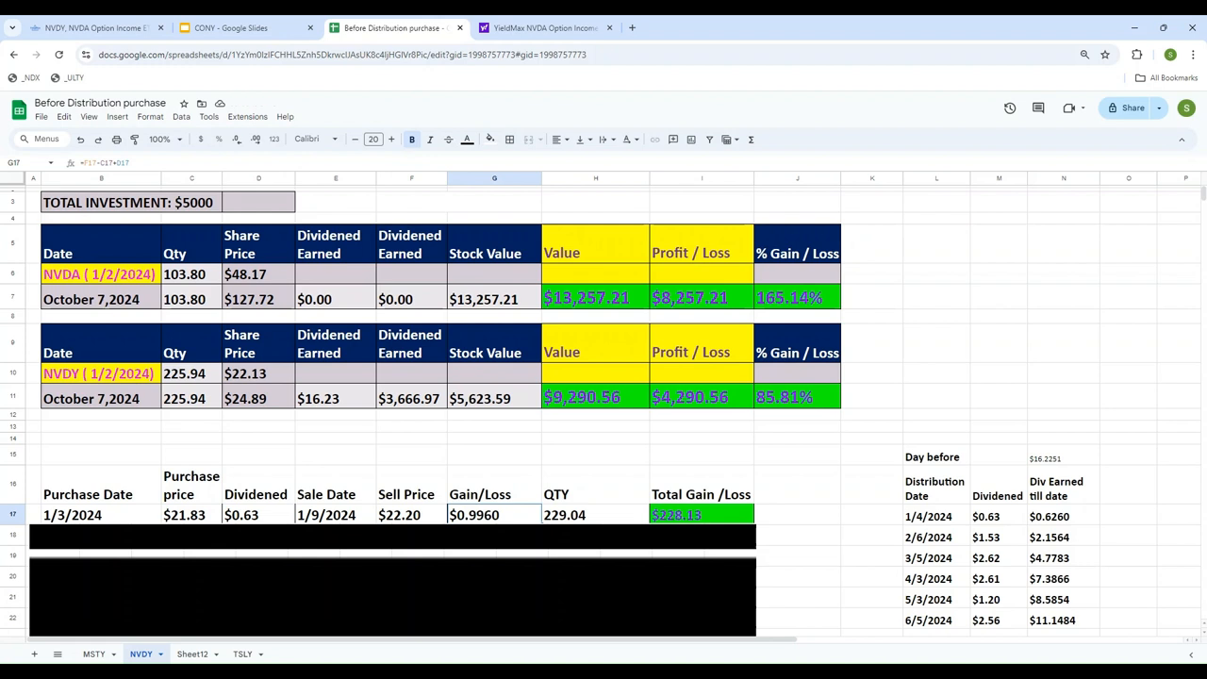
left_click(595, 515)
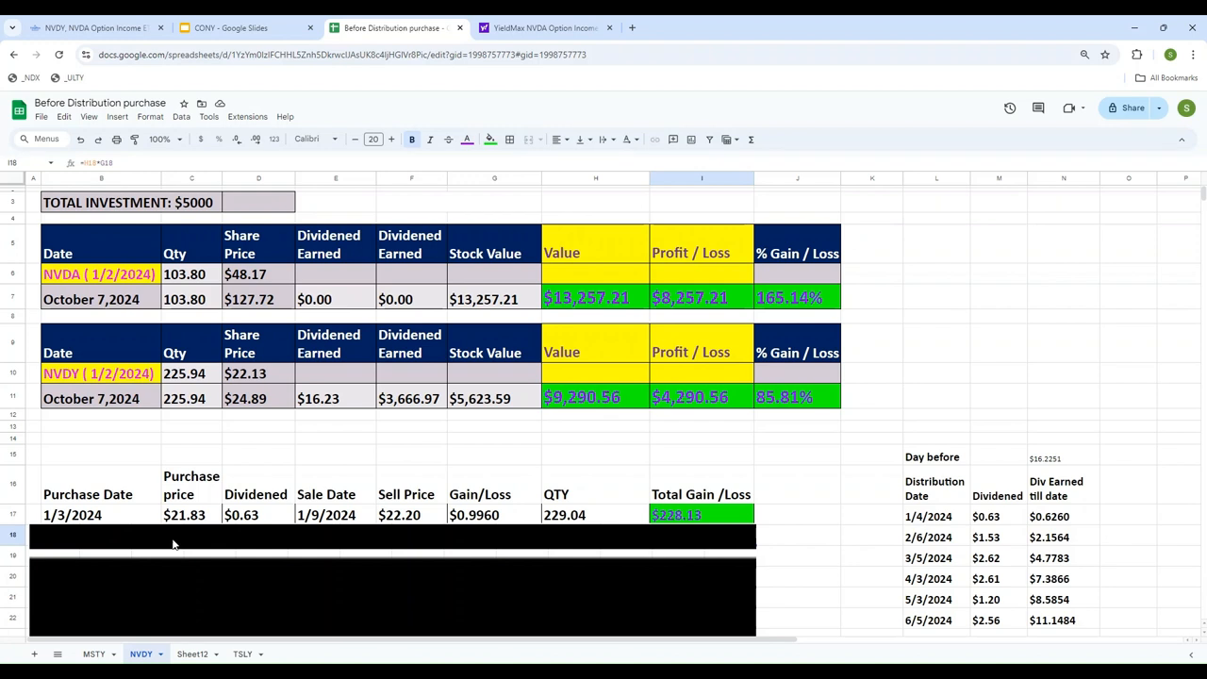
mouse_move(817, 553)
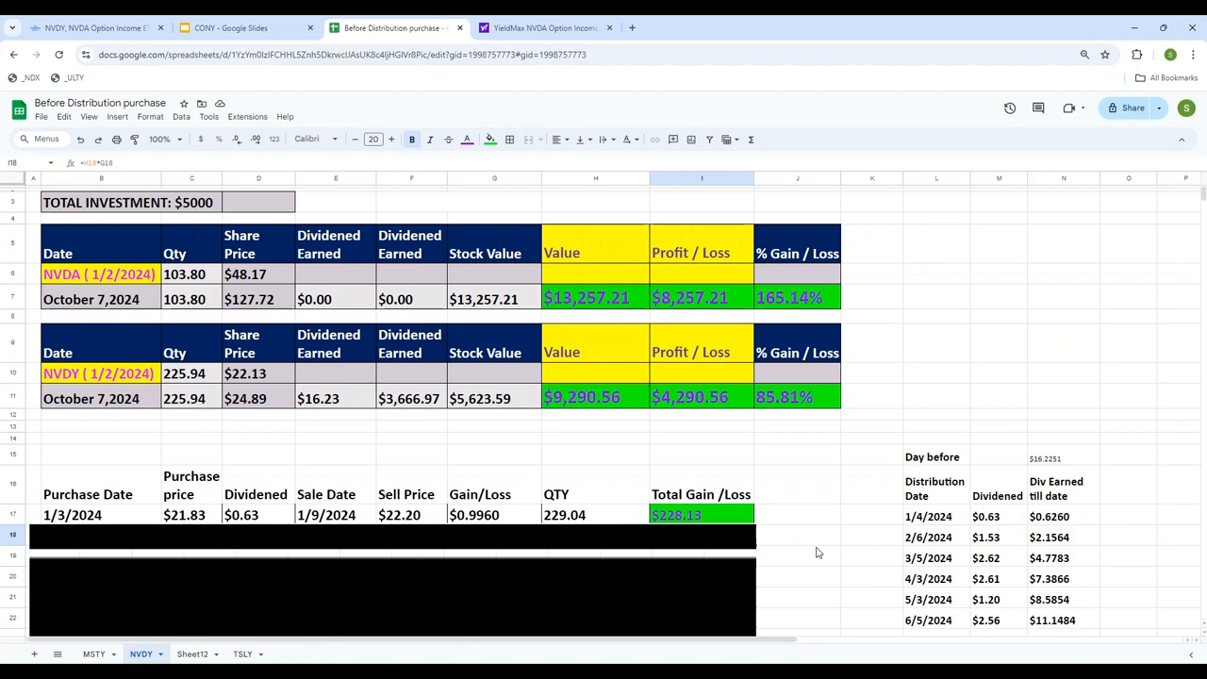
scroll("down", 3)
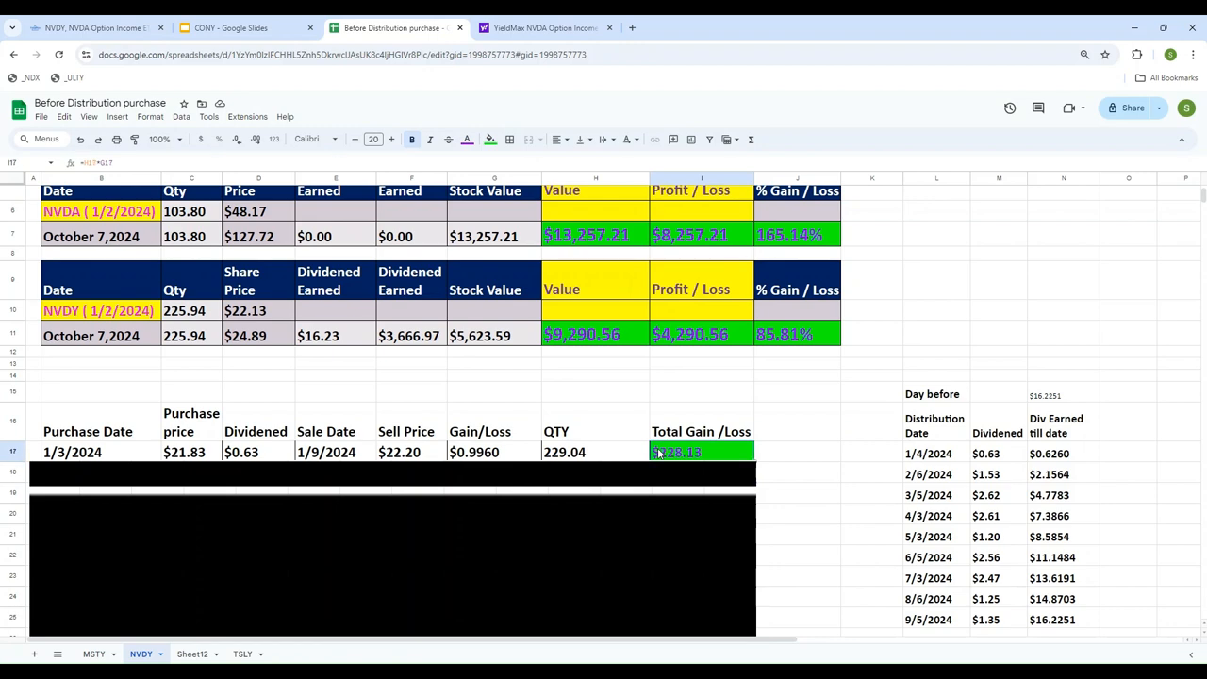
scroll("down", 3)
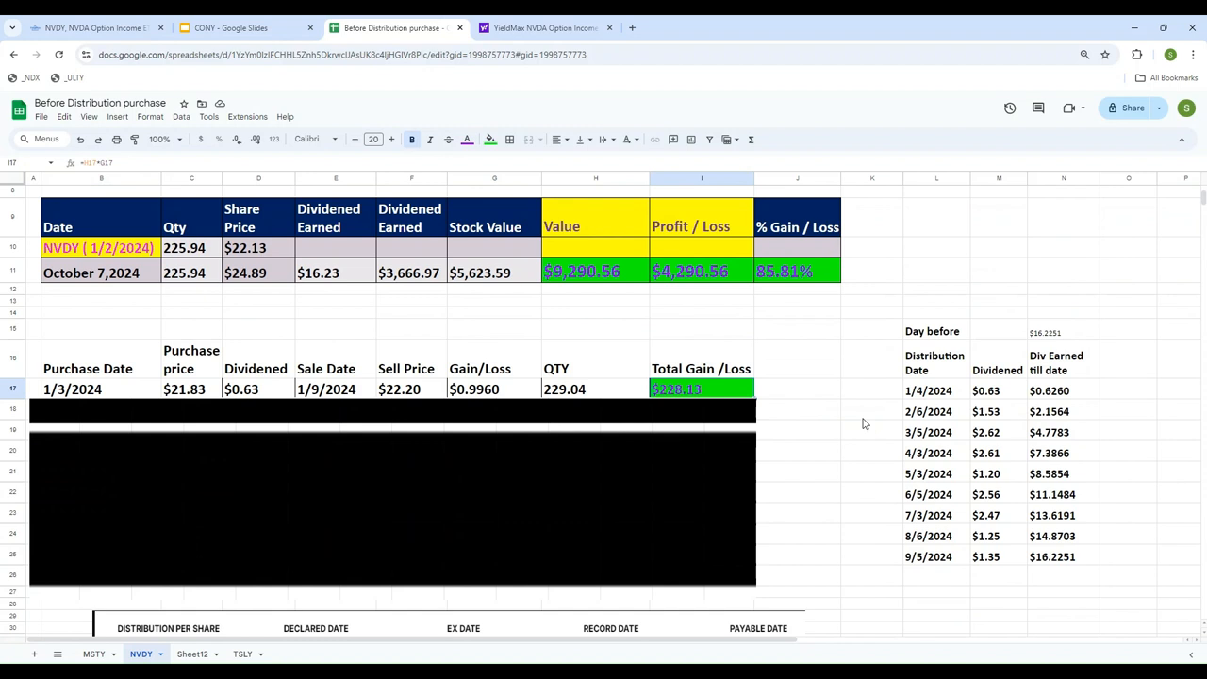
mouse_move(523, 504)
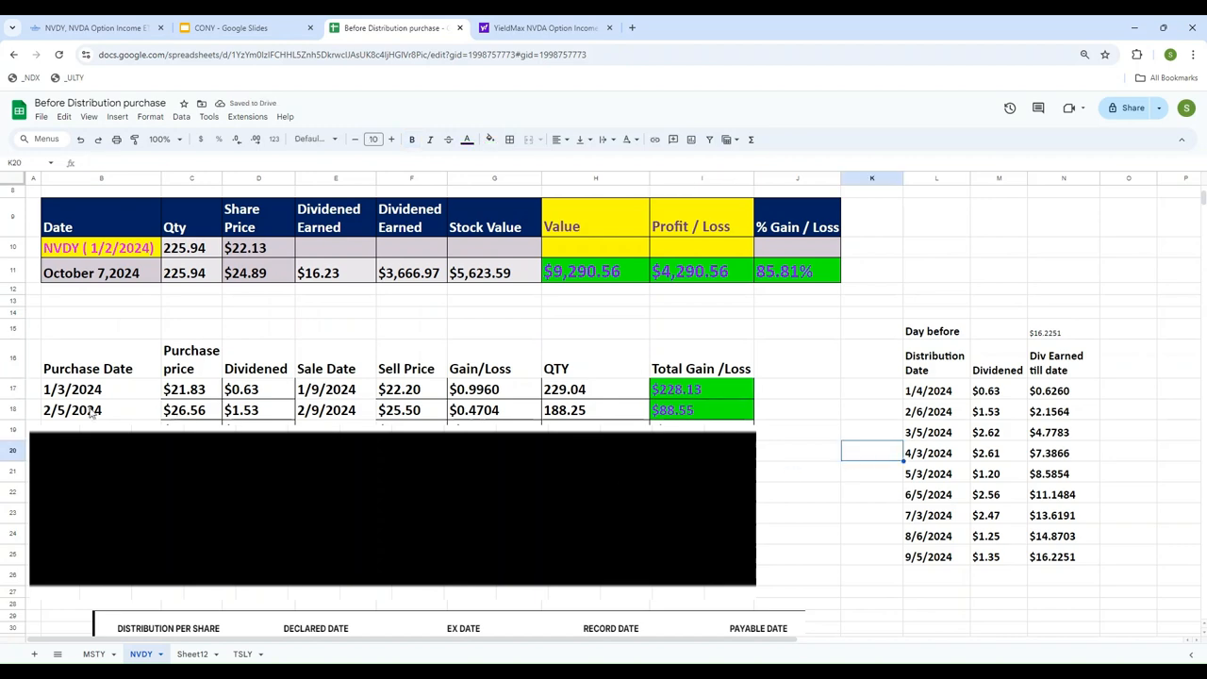
scroll("down", 3)
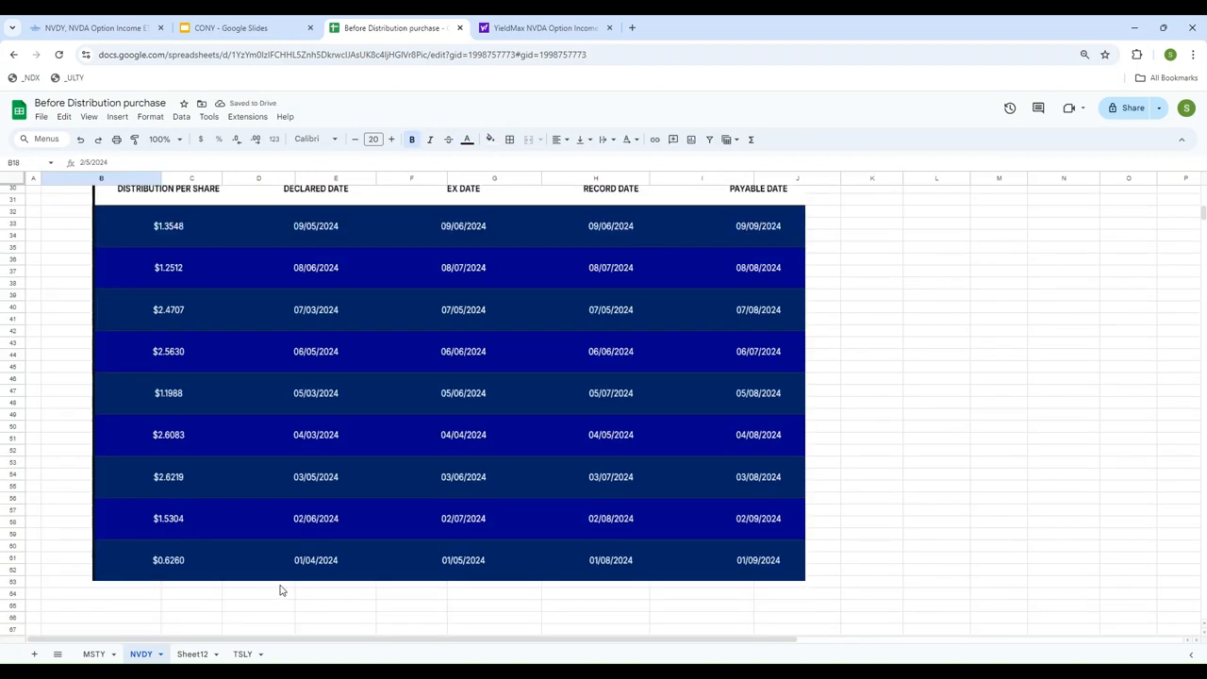
mouse_move(310, 529)
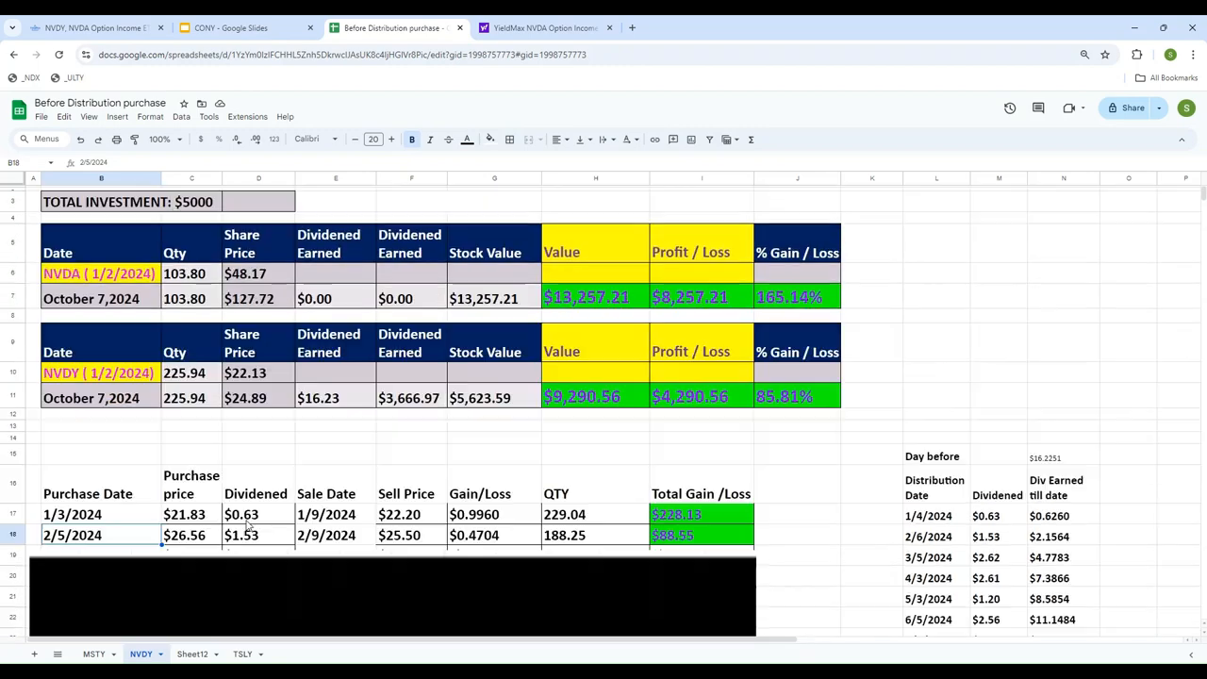
left_click(545, 27)
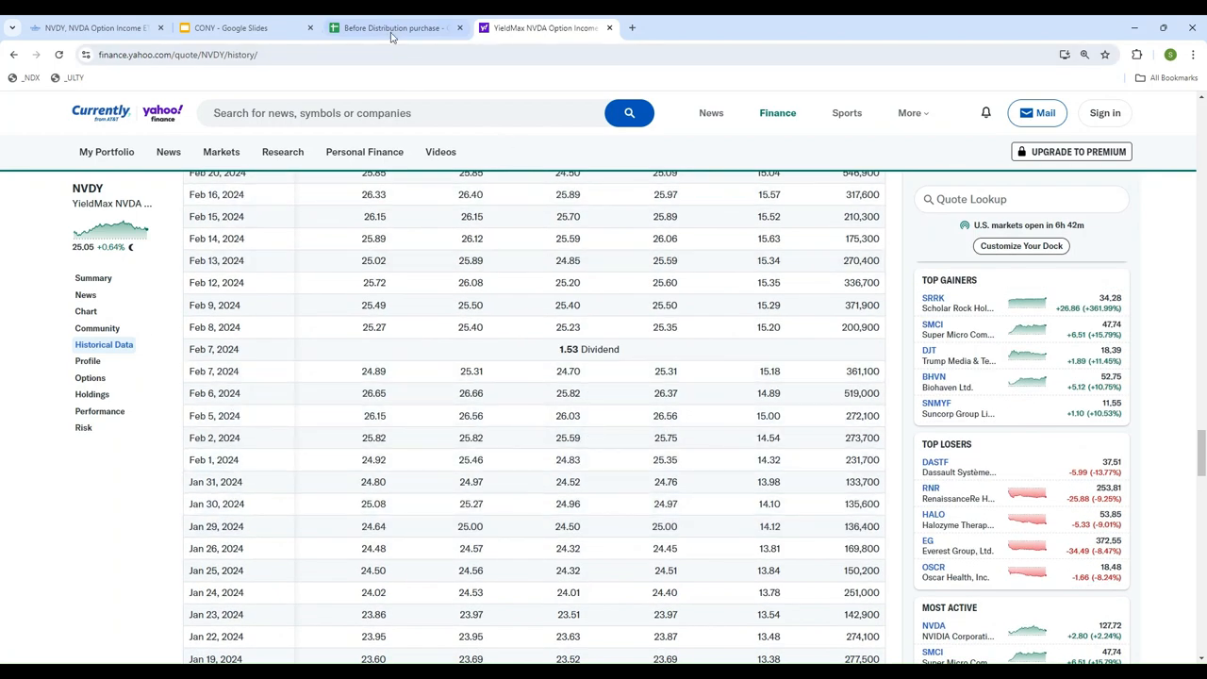
left_click(391, 27)
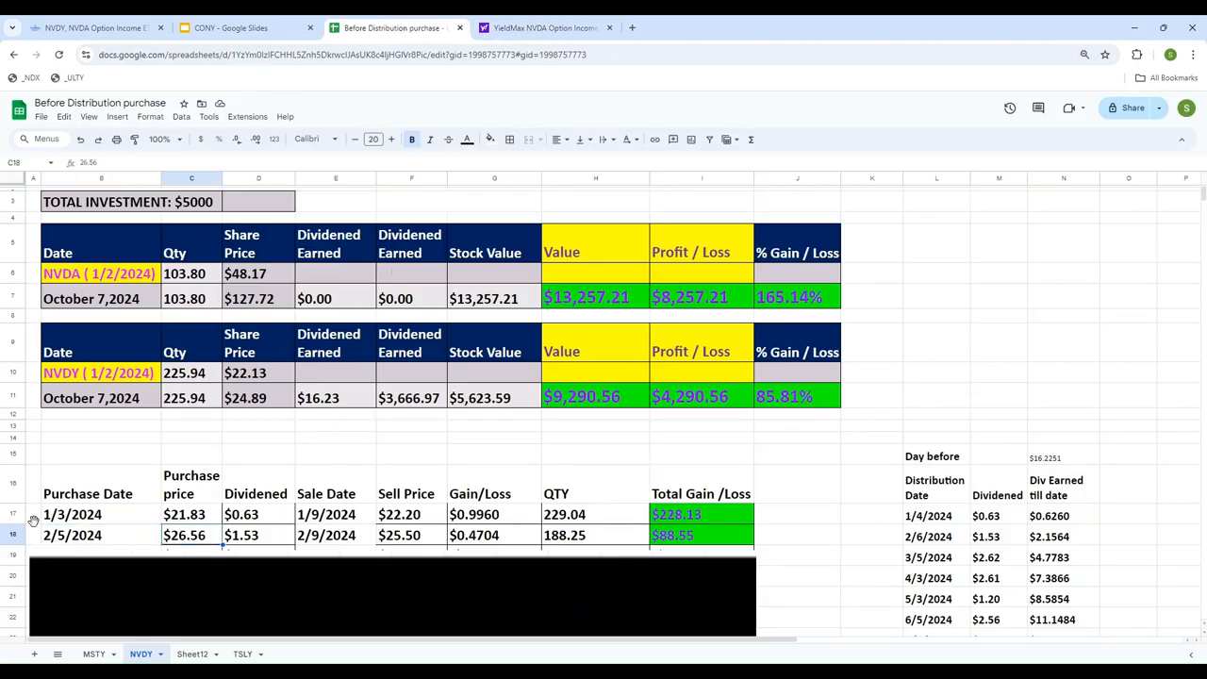
scroll("down", 3)
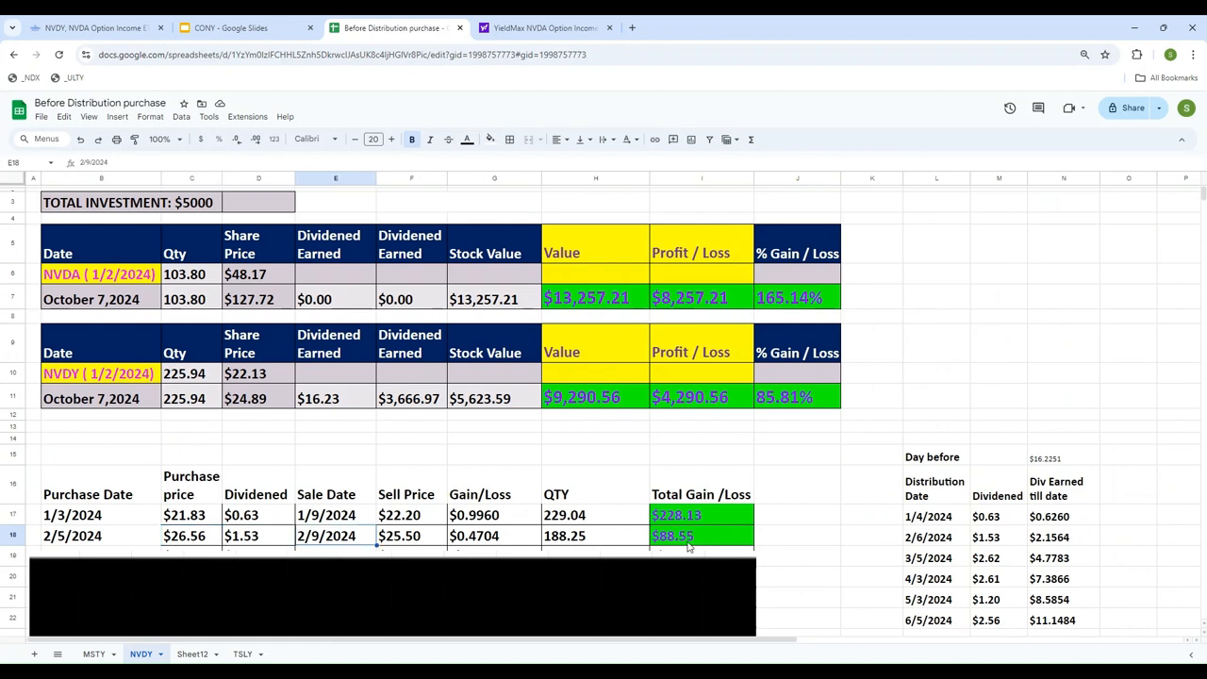
scroll("down", 3)
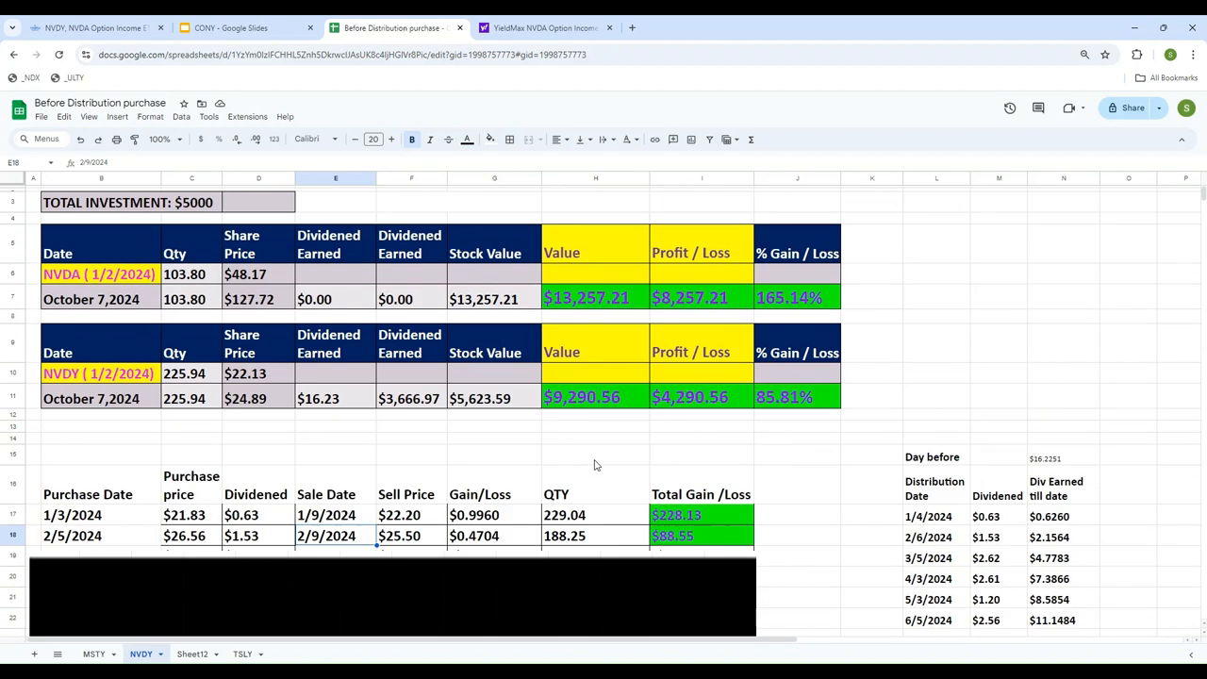
left_click(411, 535)
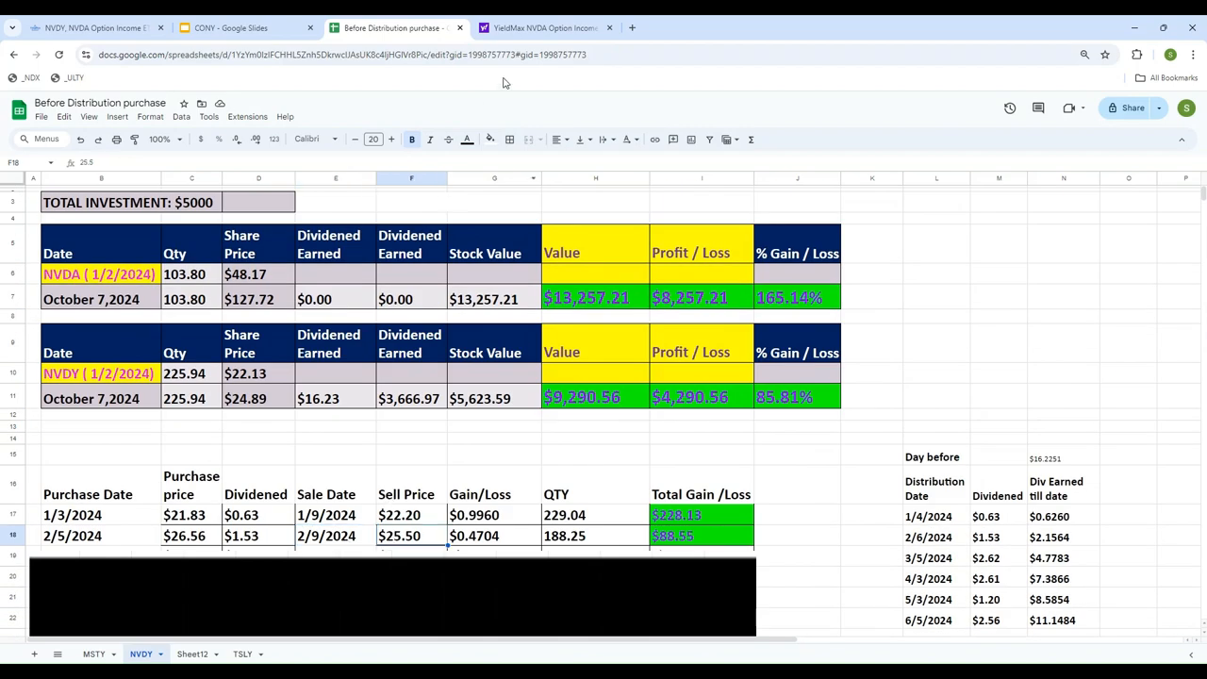
left_click(545, 27)
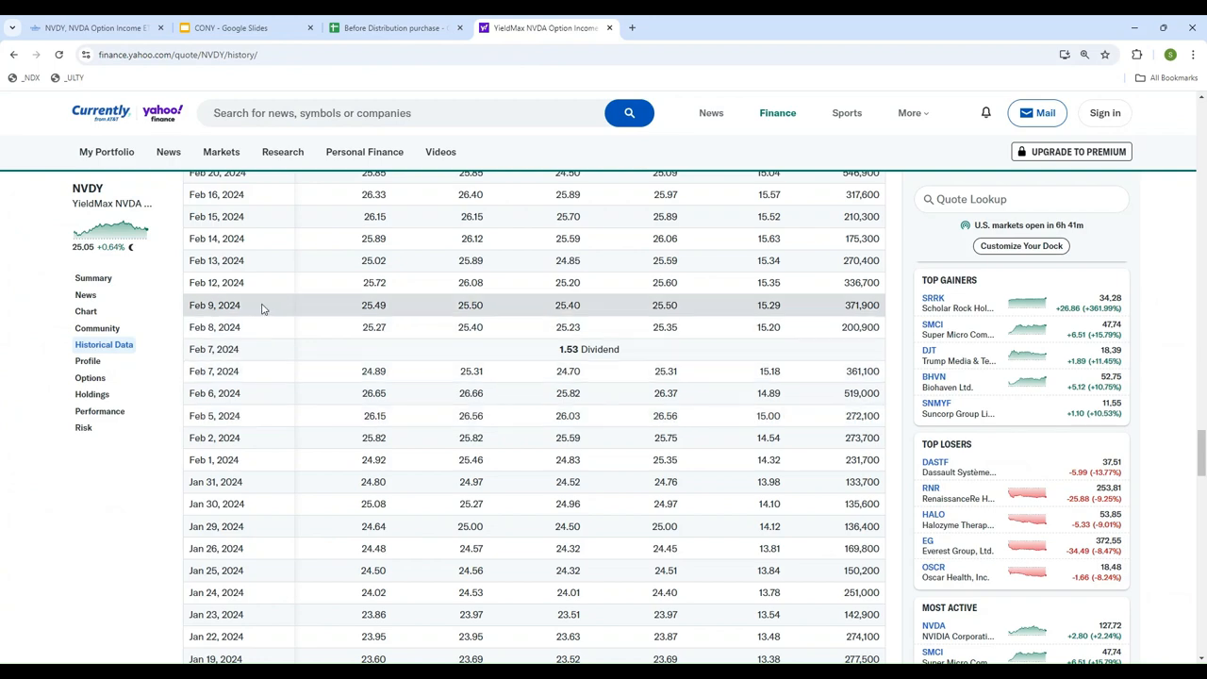
left_click(392, 27)
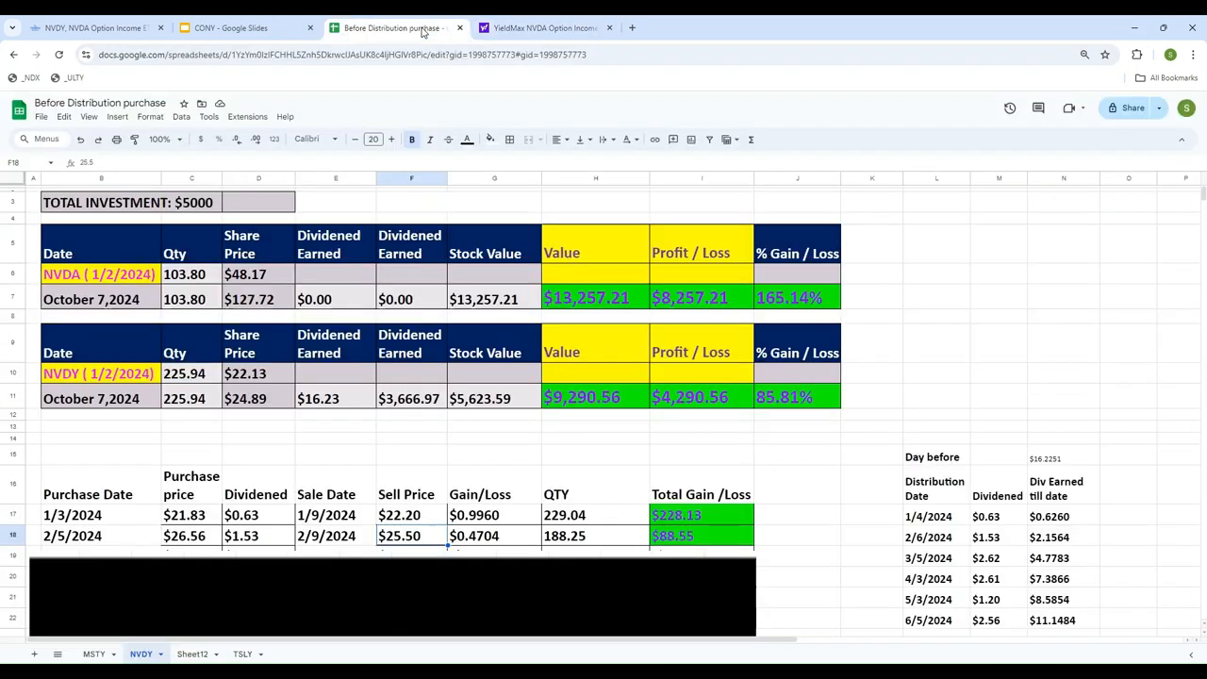
left_click(478, 514)
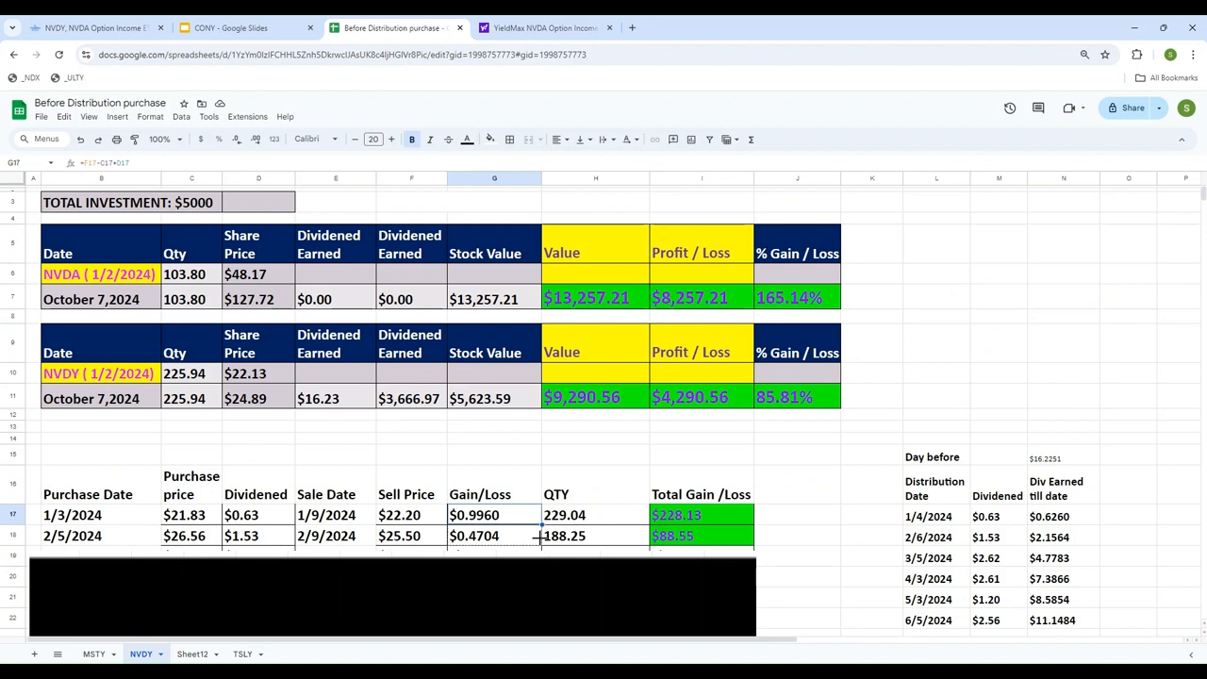
left_click(702, 535)
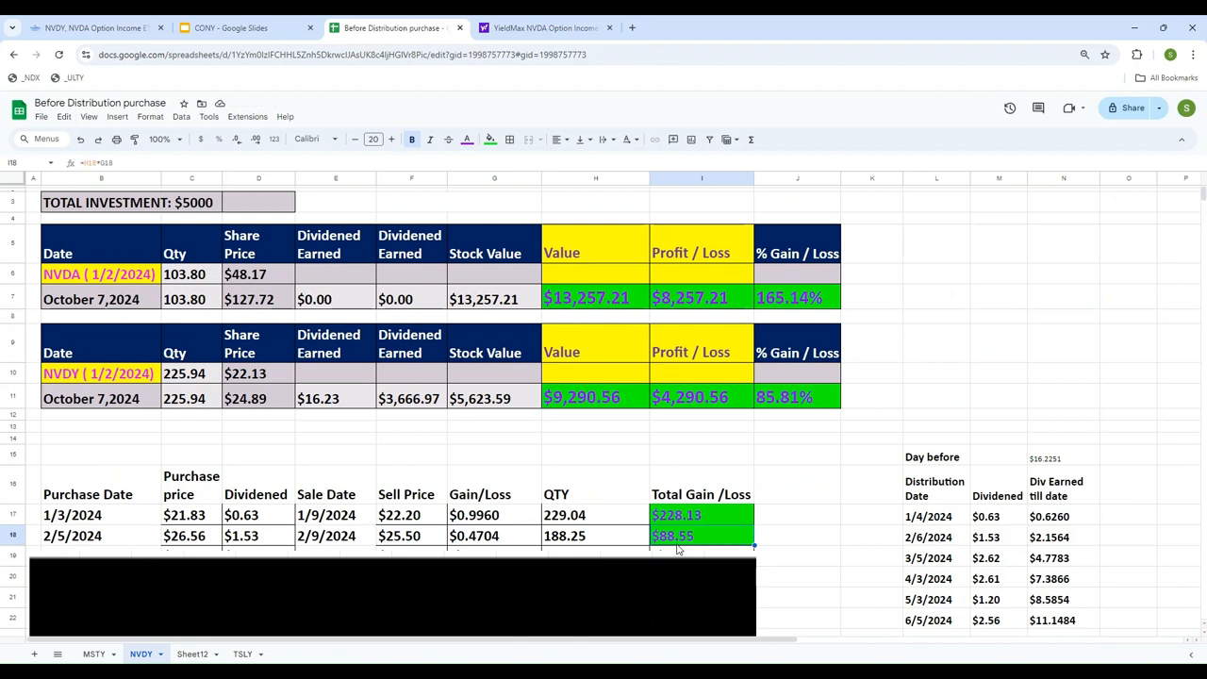
scroll("down", 3)
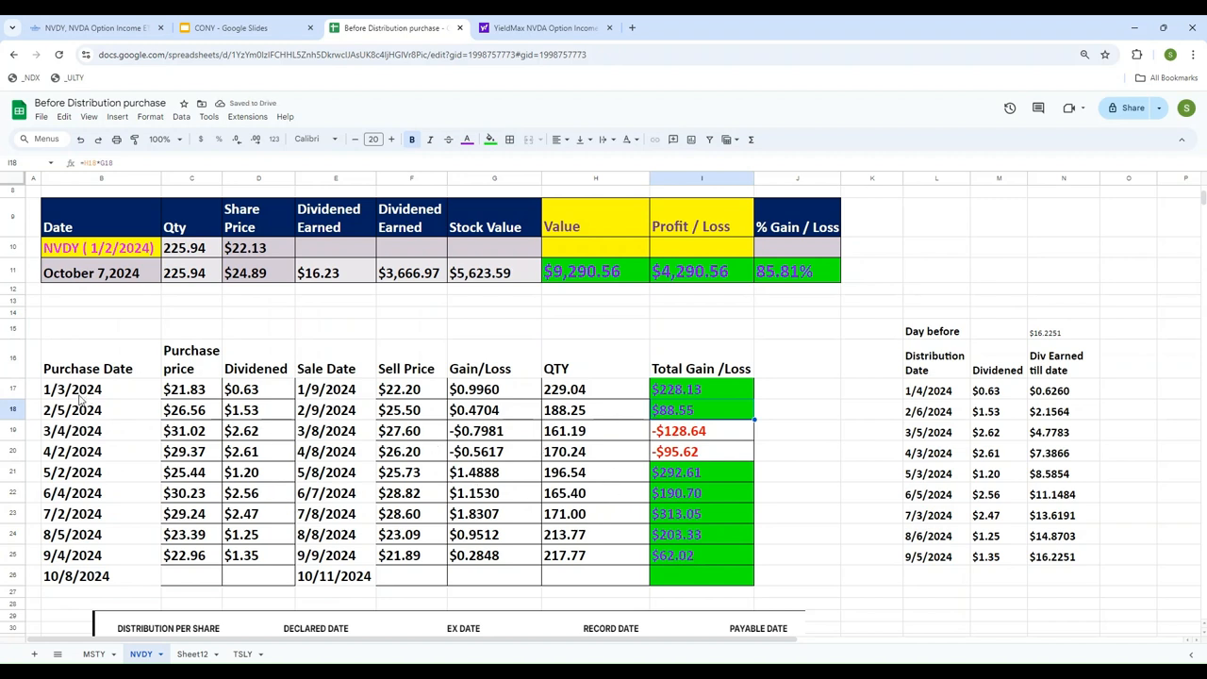
left_click_drag(73, 388, 72, 555)
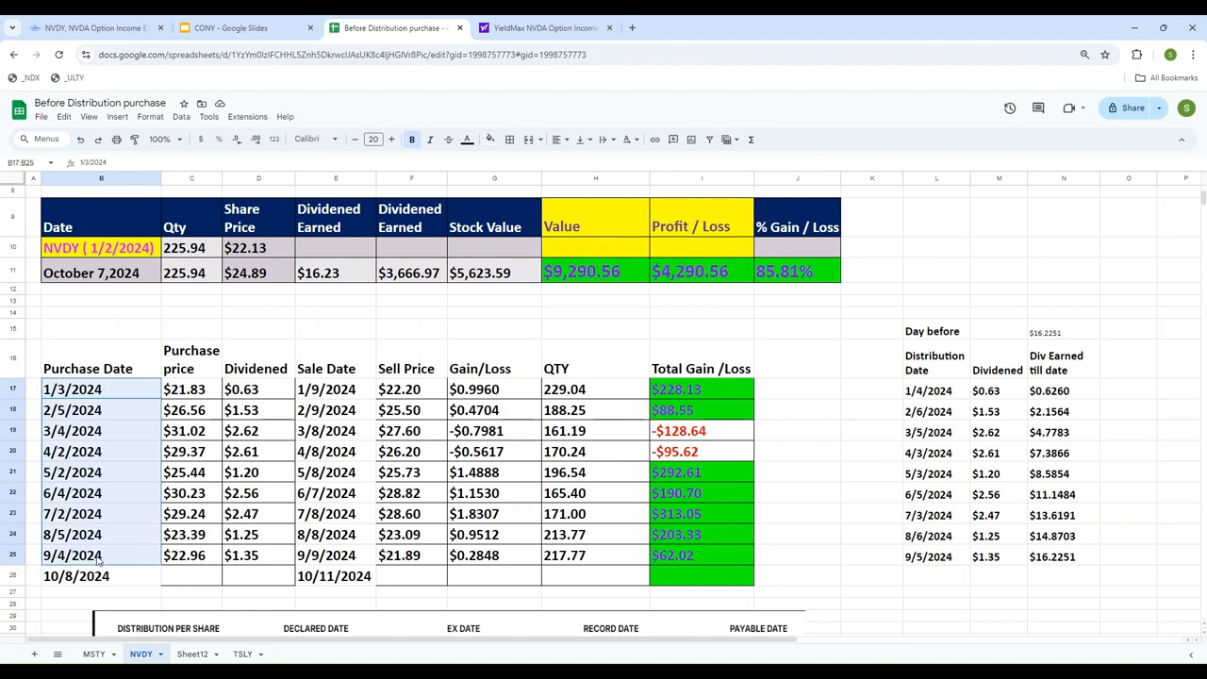
left_click_drag(72, 389, 676, 554)
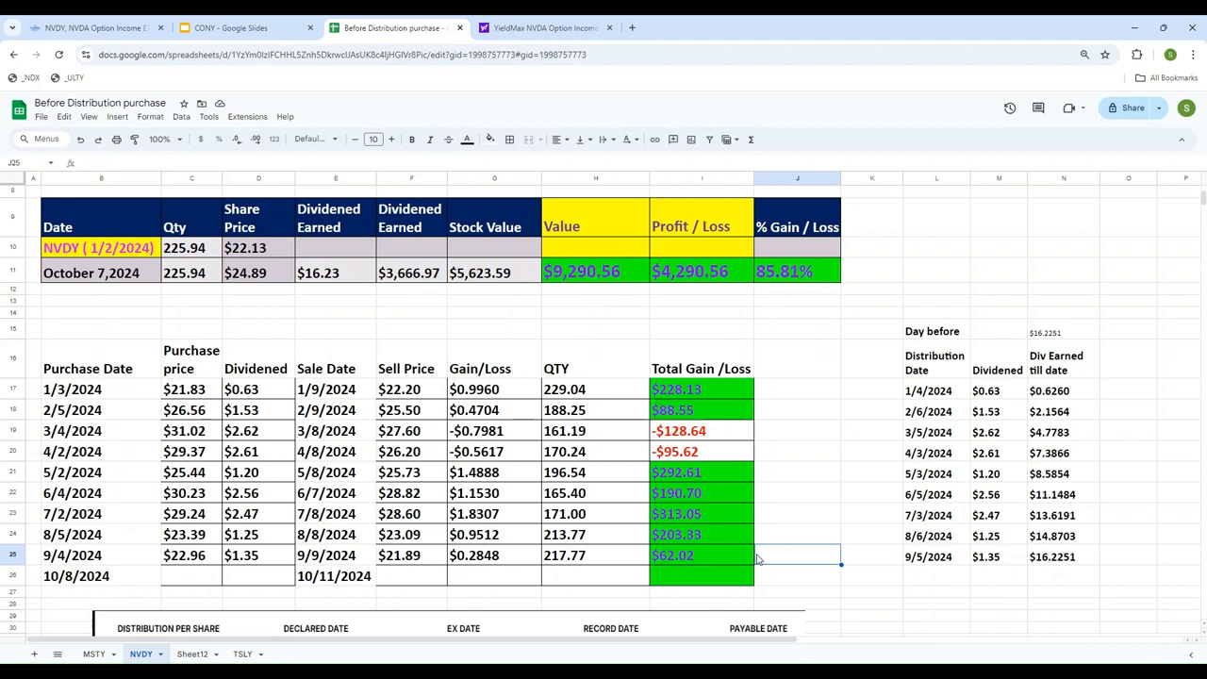
mouse_move(771, 552)
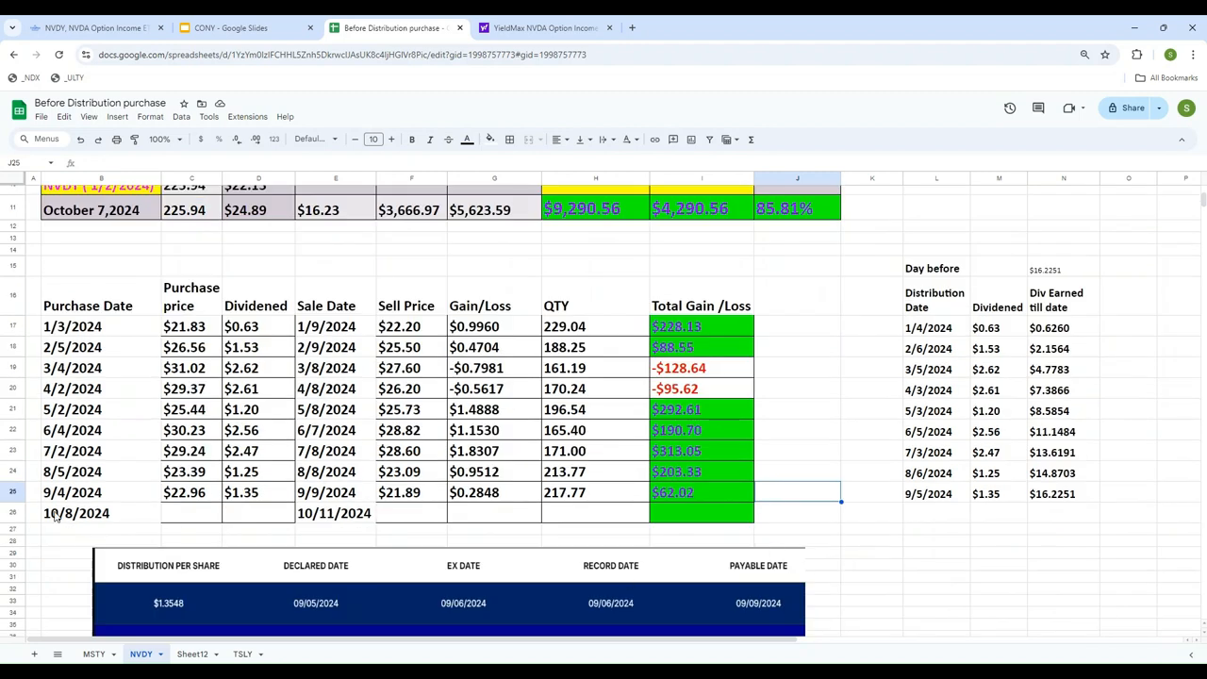
Inspect the October row's purchase date and empty total cell, then bring up YieldMax NVDY distributions
left_click(101, 512)
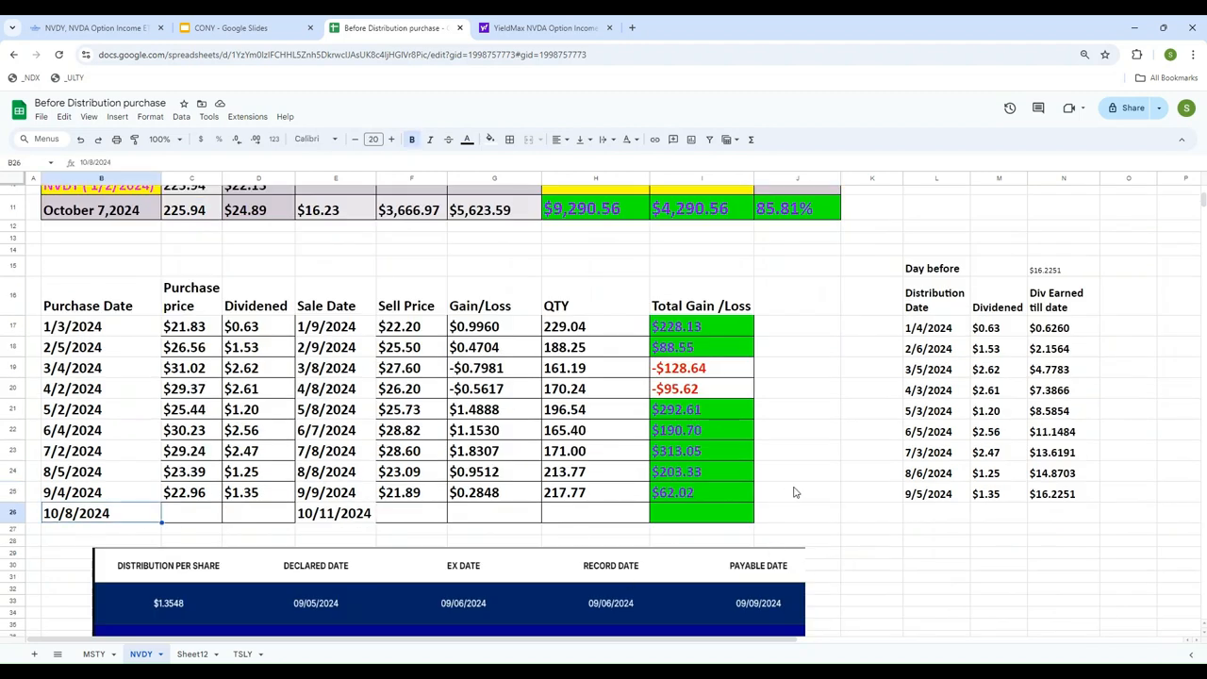
mouse_move(867, 524)
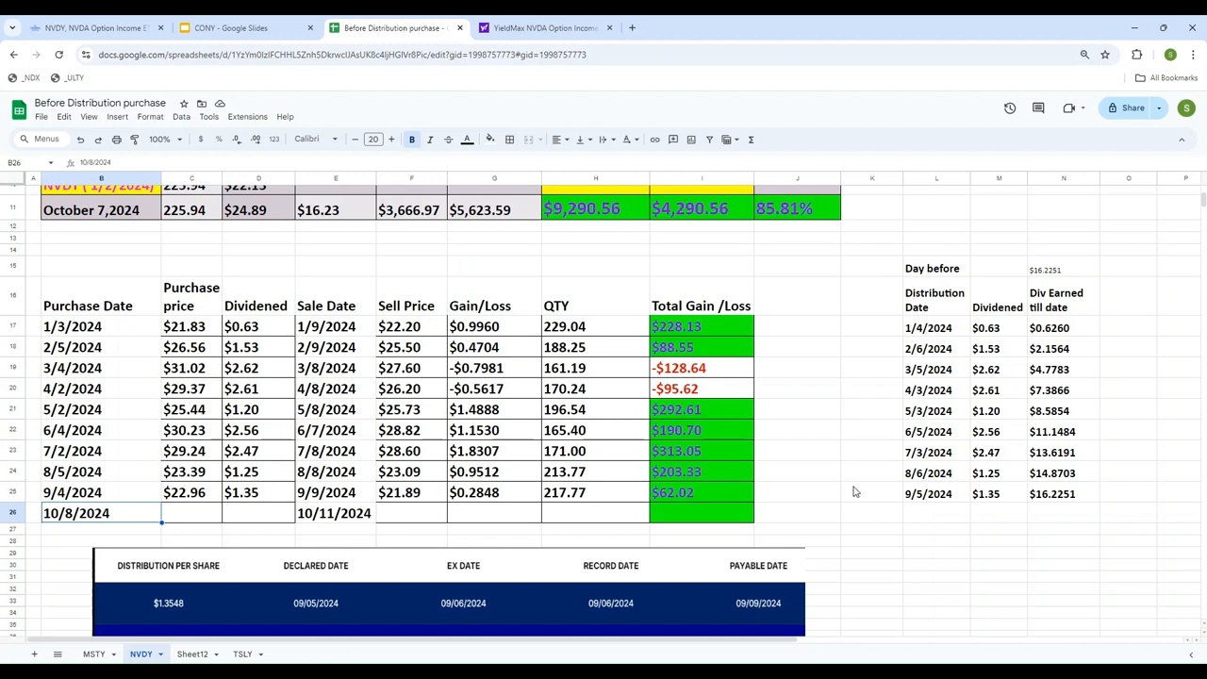
mouse_move(205, 517)
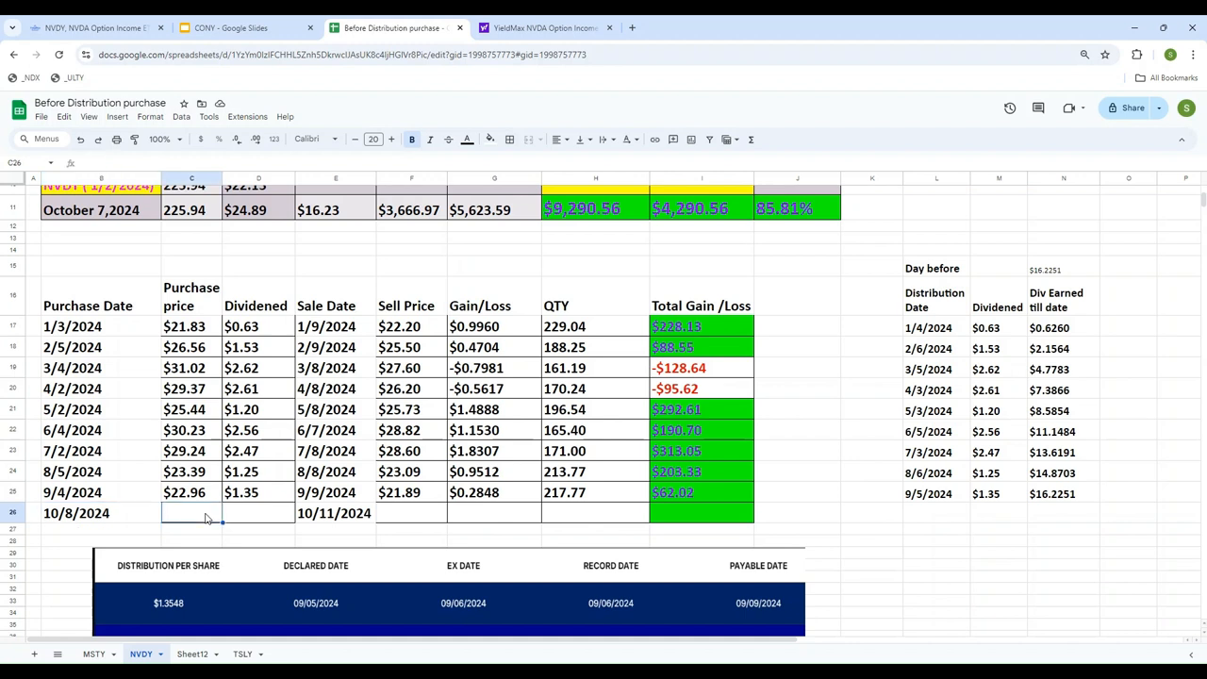
mouse_move(305, 506)
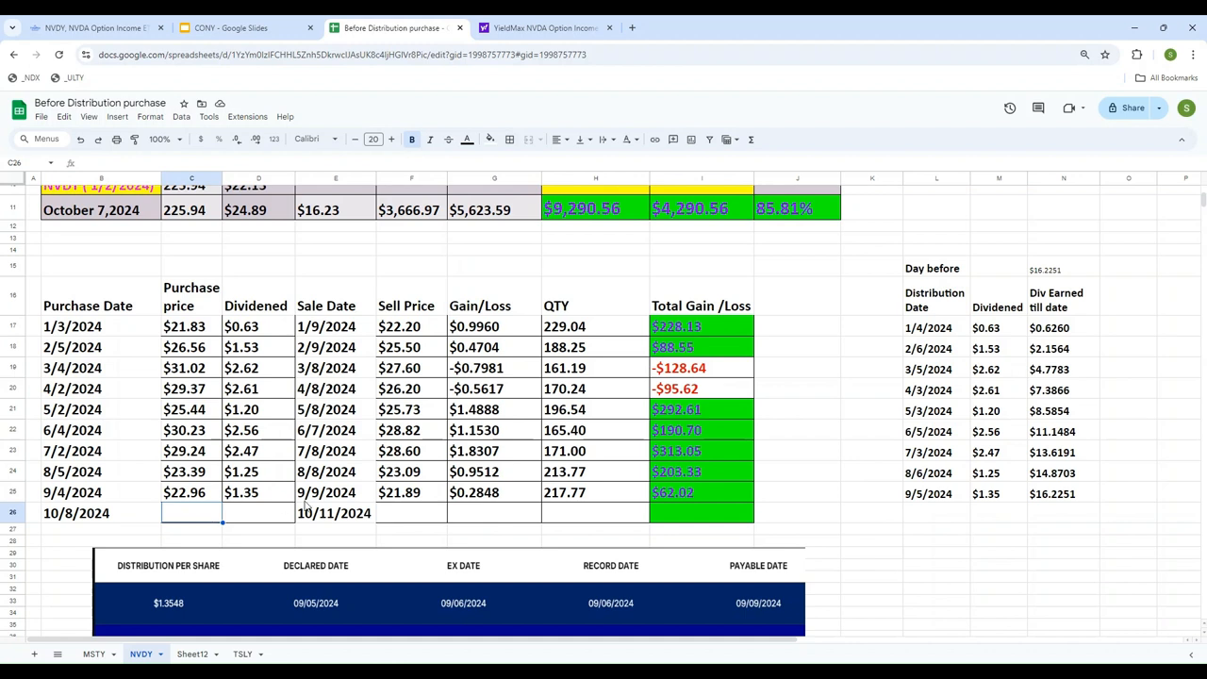
mouse_move(712, 514)
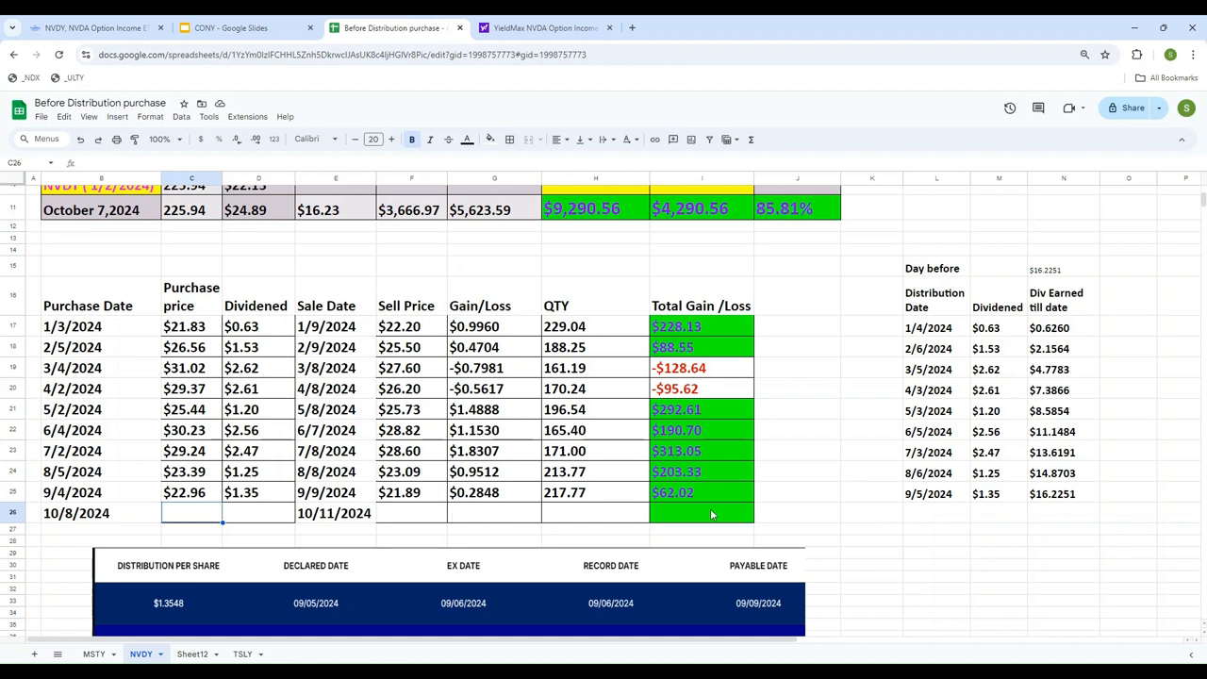
left_click(701, 512)
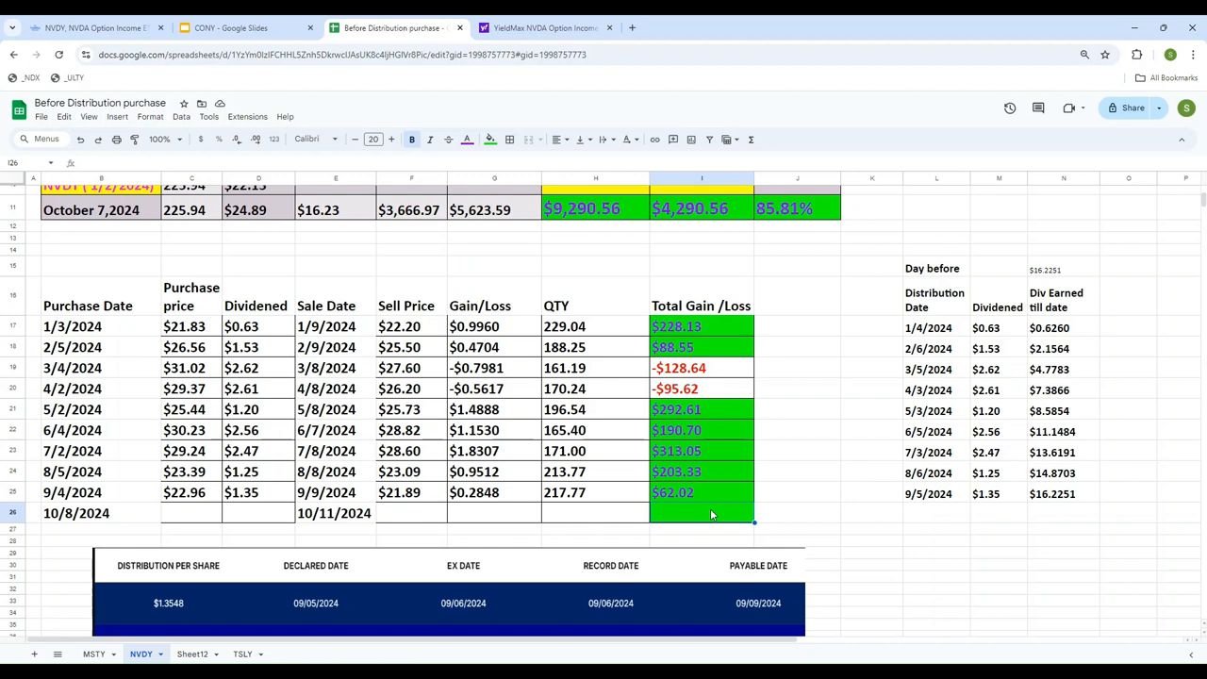
left_click(542, 27)
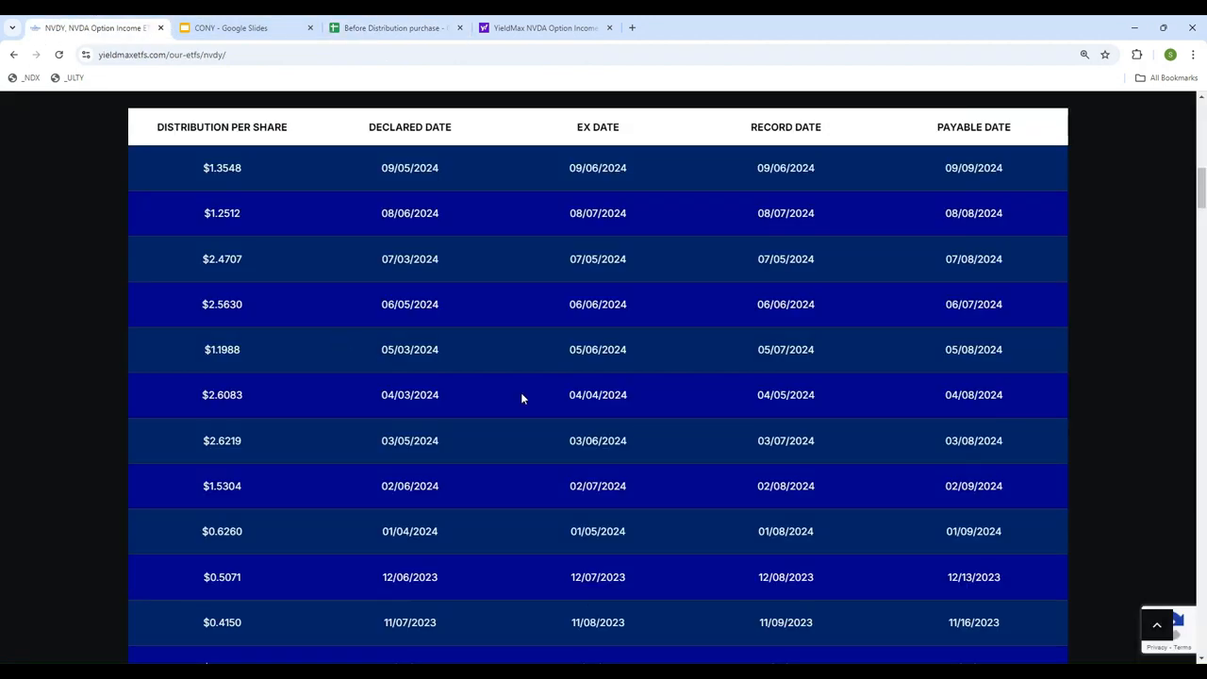
Confirm NVDY is in Group B on YieldMax's 2024 distribution schedule, then return to the spreadsheet
left_click(542, 123)
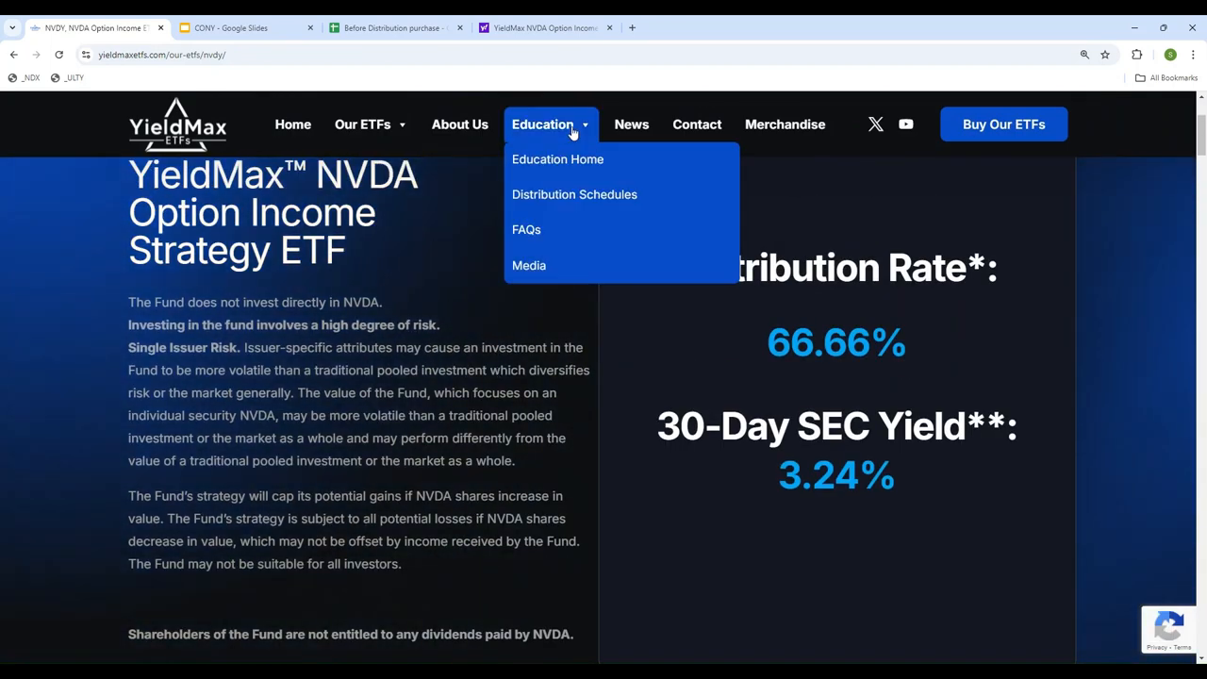
left_click(574, 194)
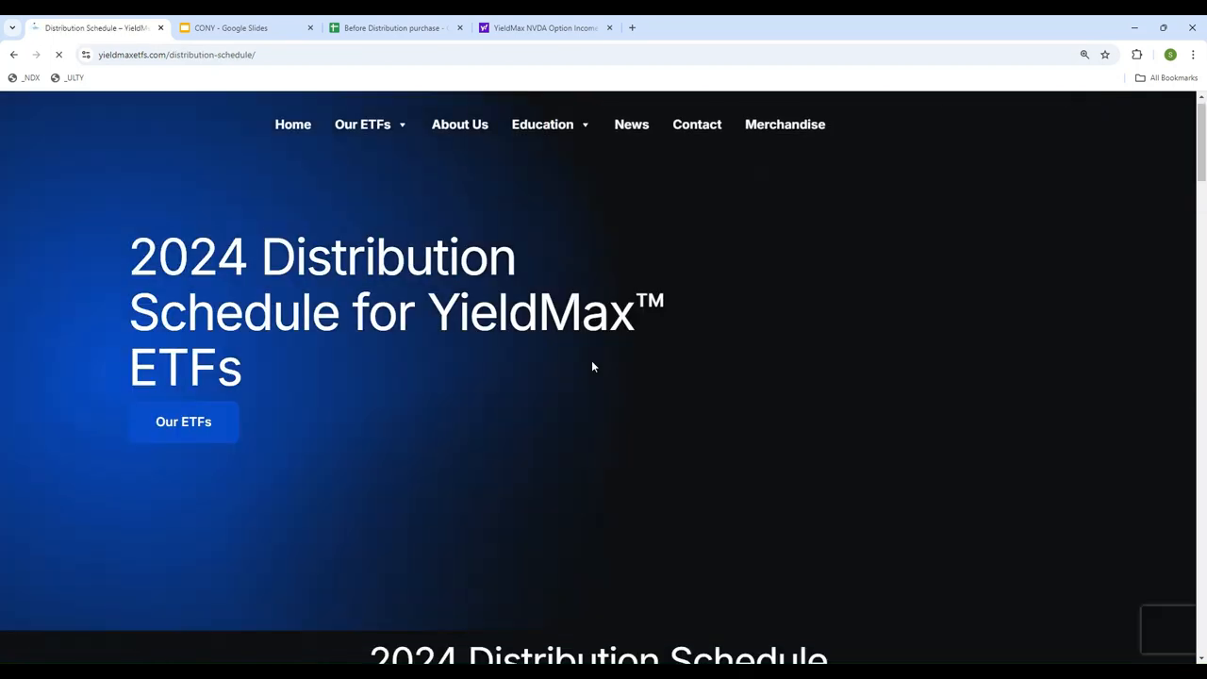
scroll("down", 3)
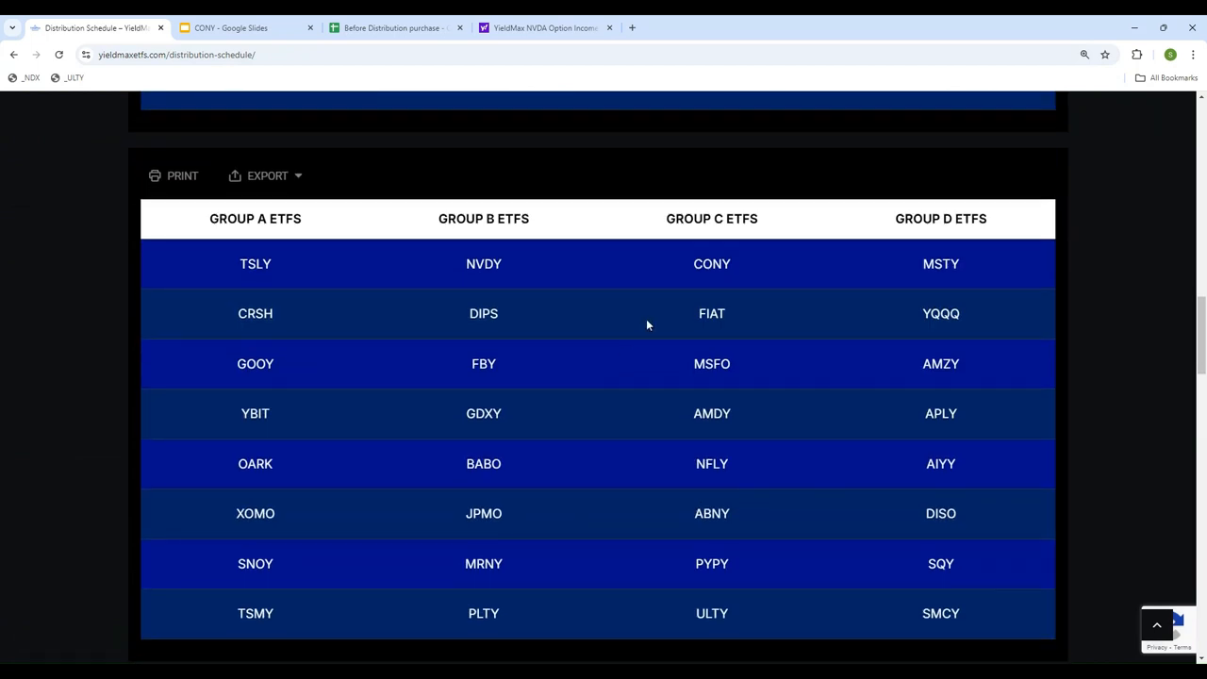
mouse_move(1043, 275)
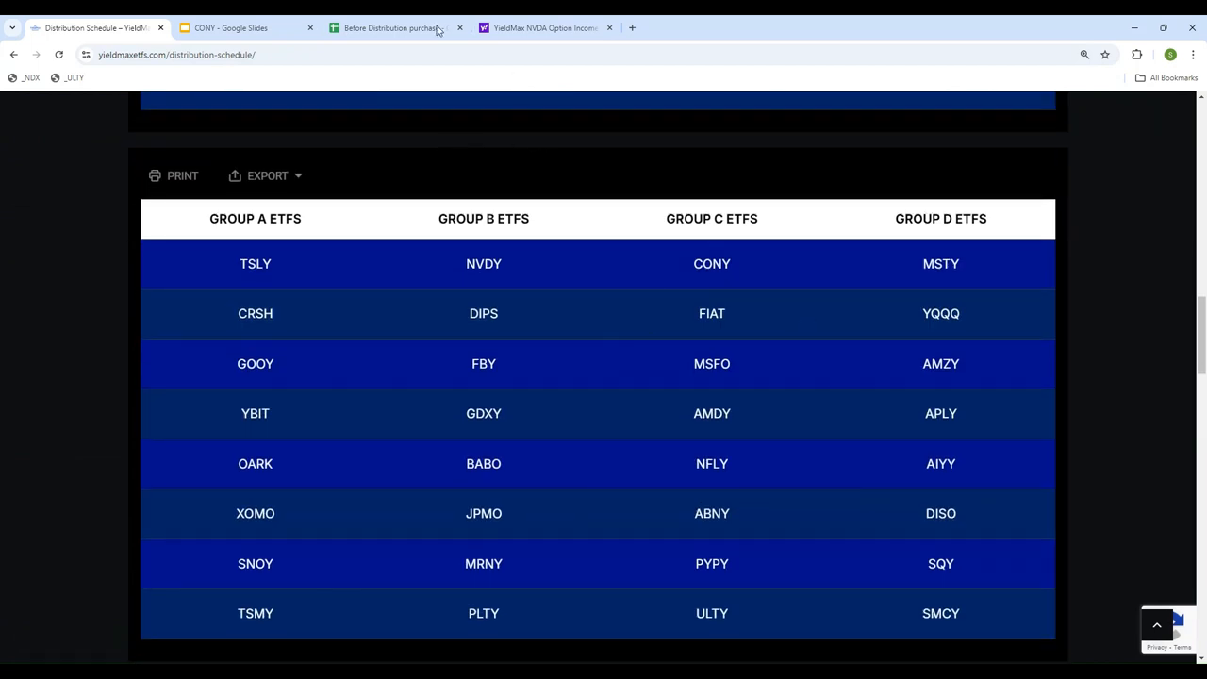
left_click(391, 28)
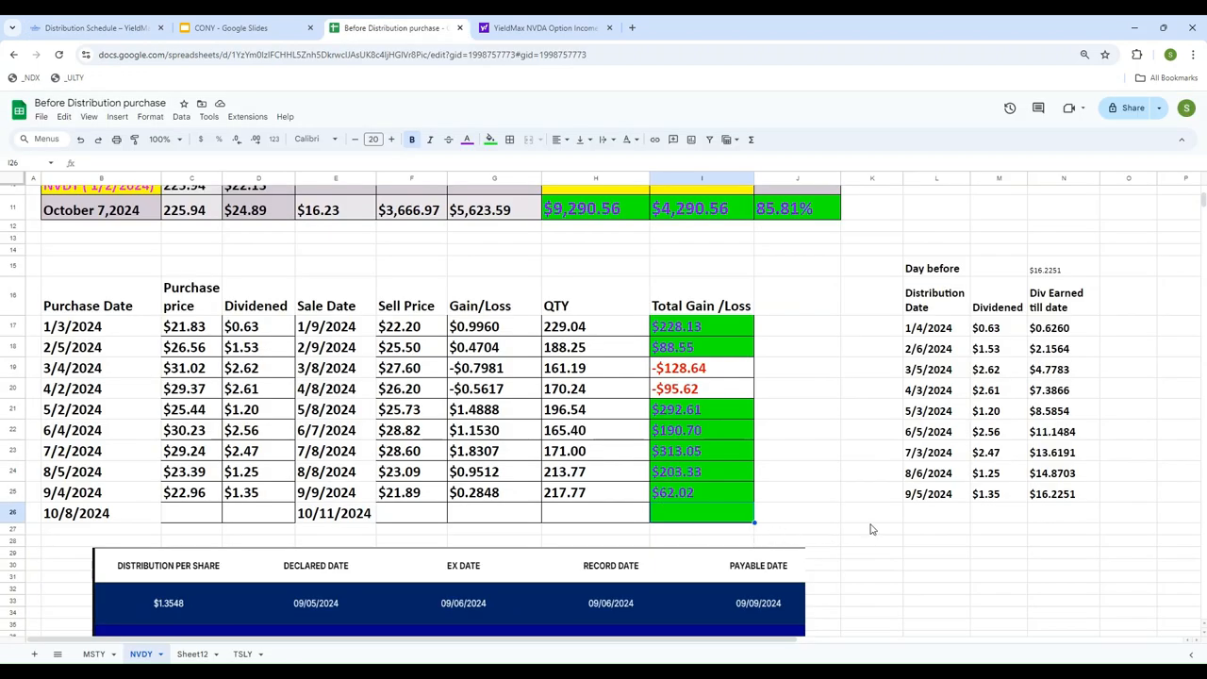